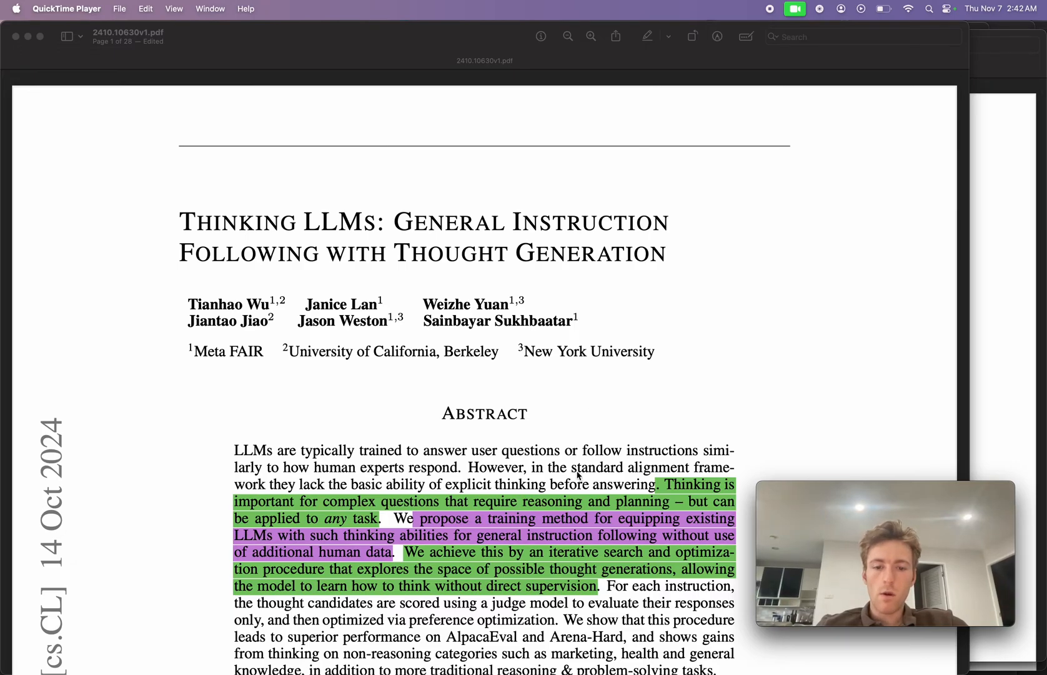
scroll(down, 3)
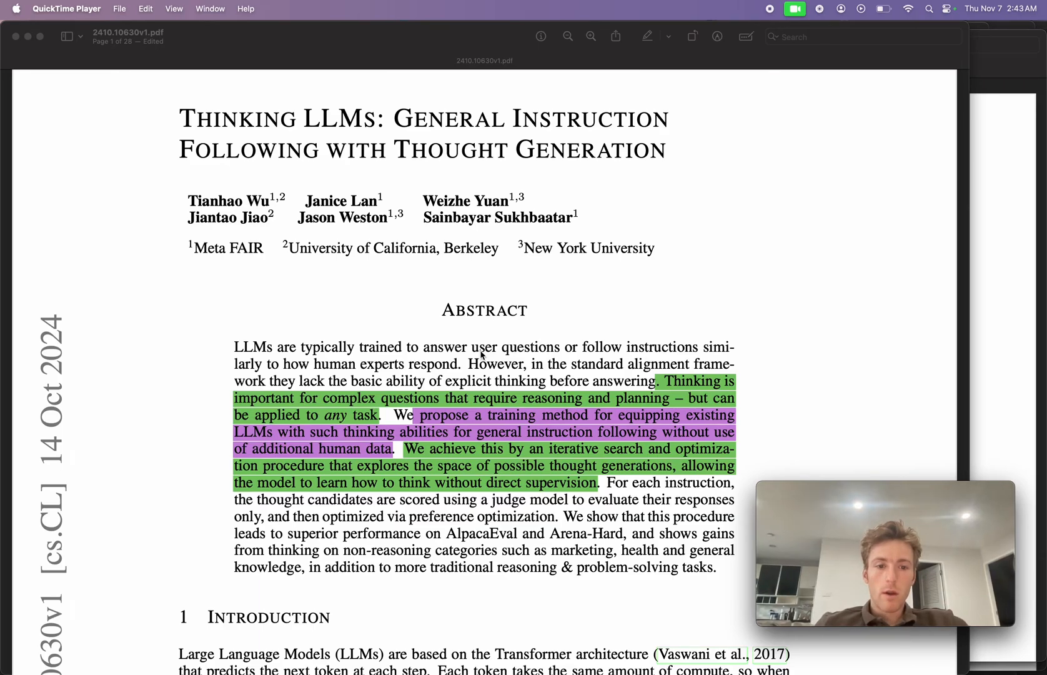
scroll(down, 3)
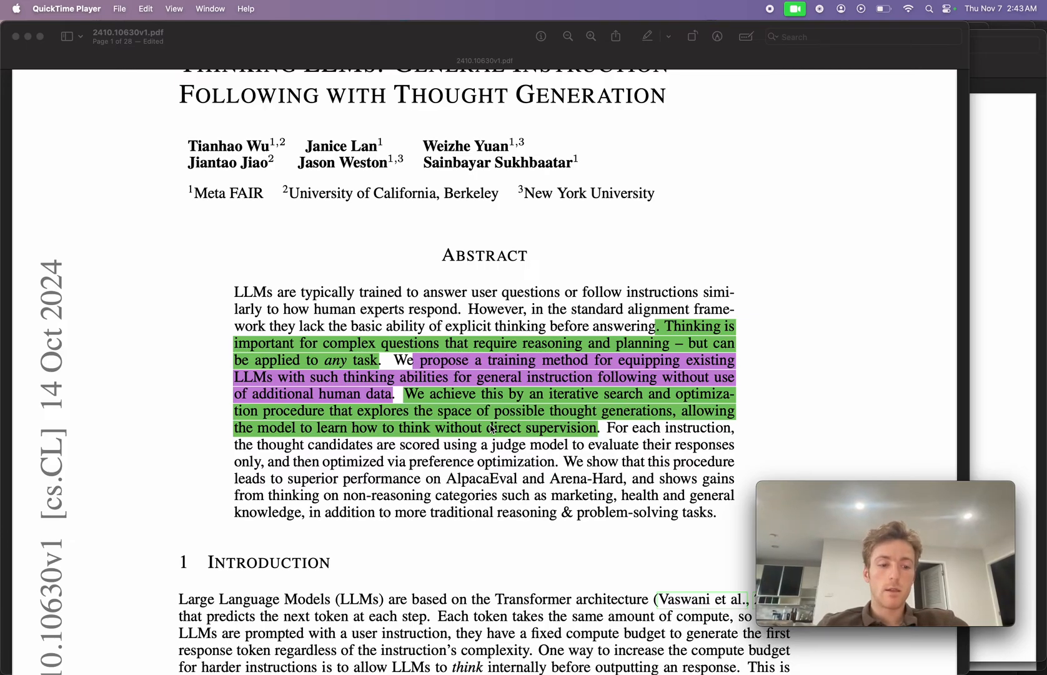
scroll(down, 3)
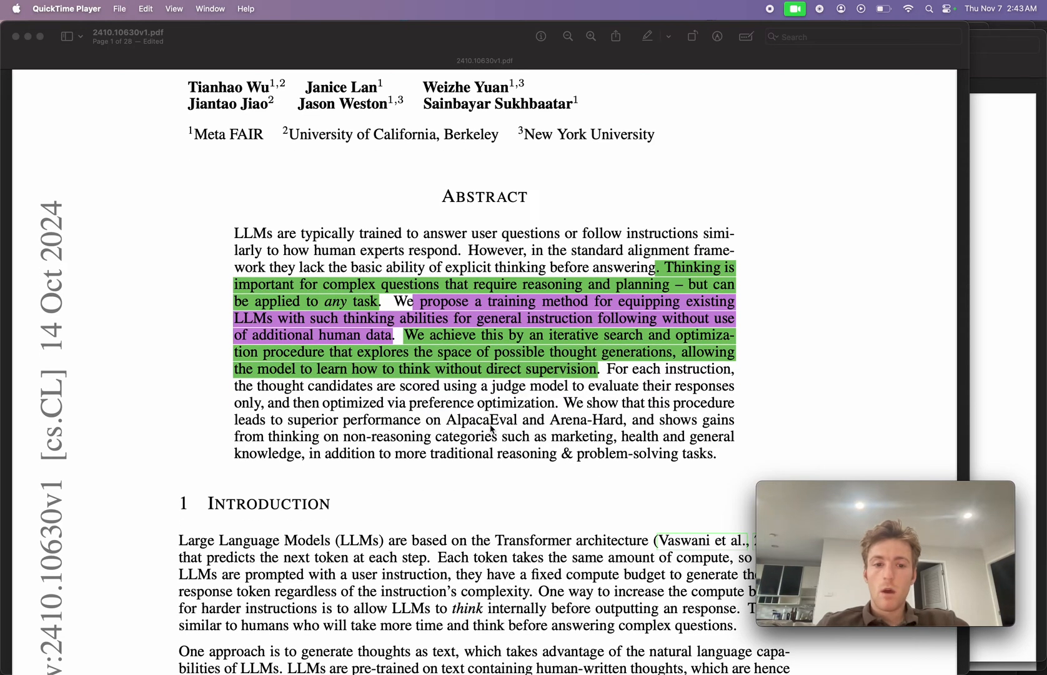
scroll(down, 3)
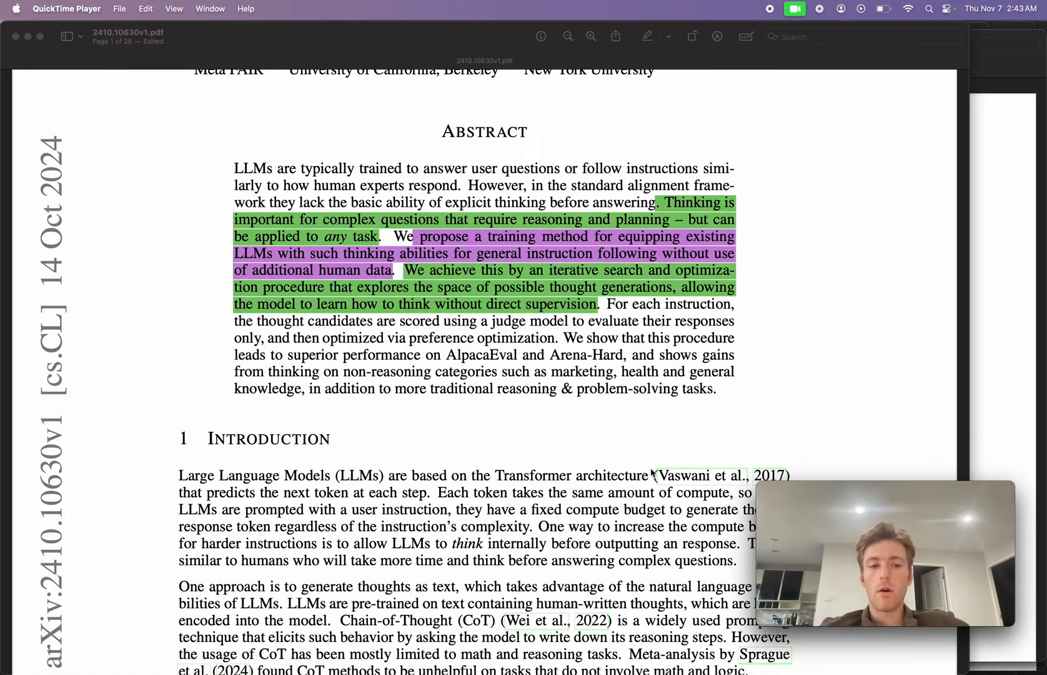
scroll(down, 3)
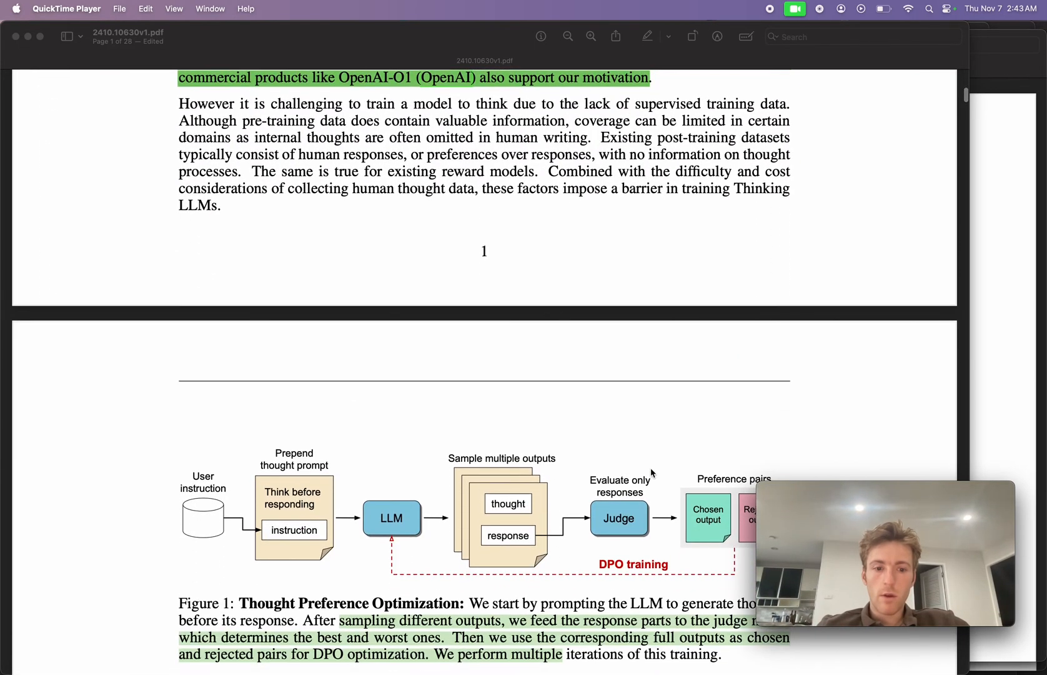
scroll(down, 3)
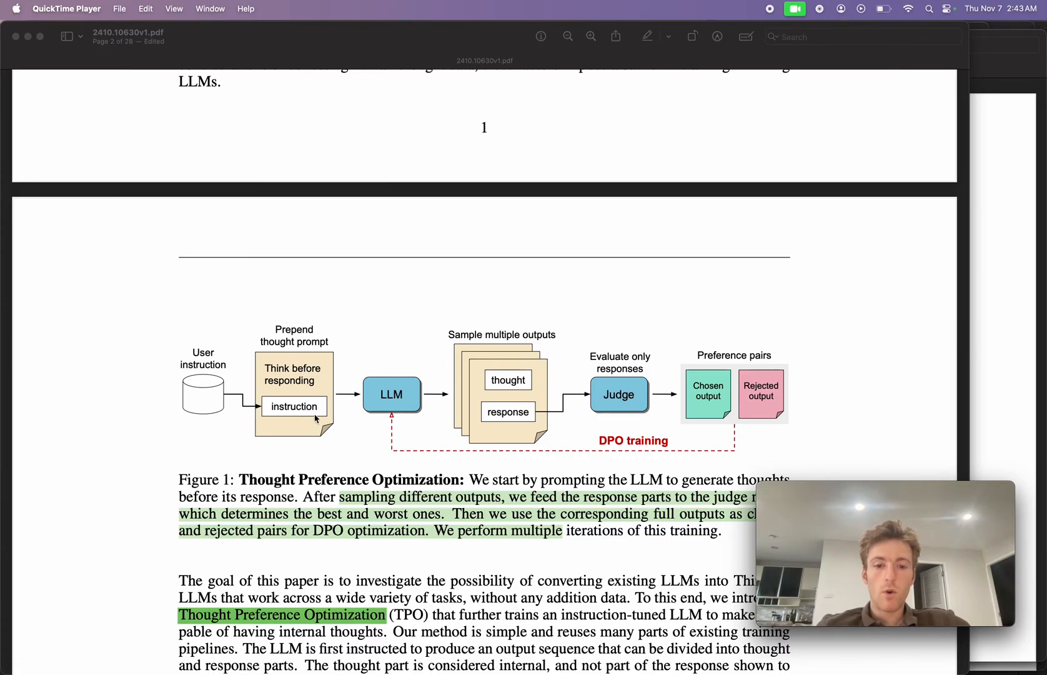
mouse_move(344, 421)
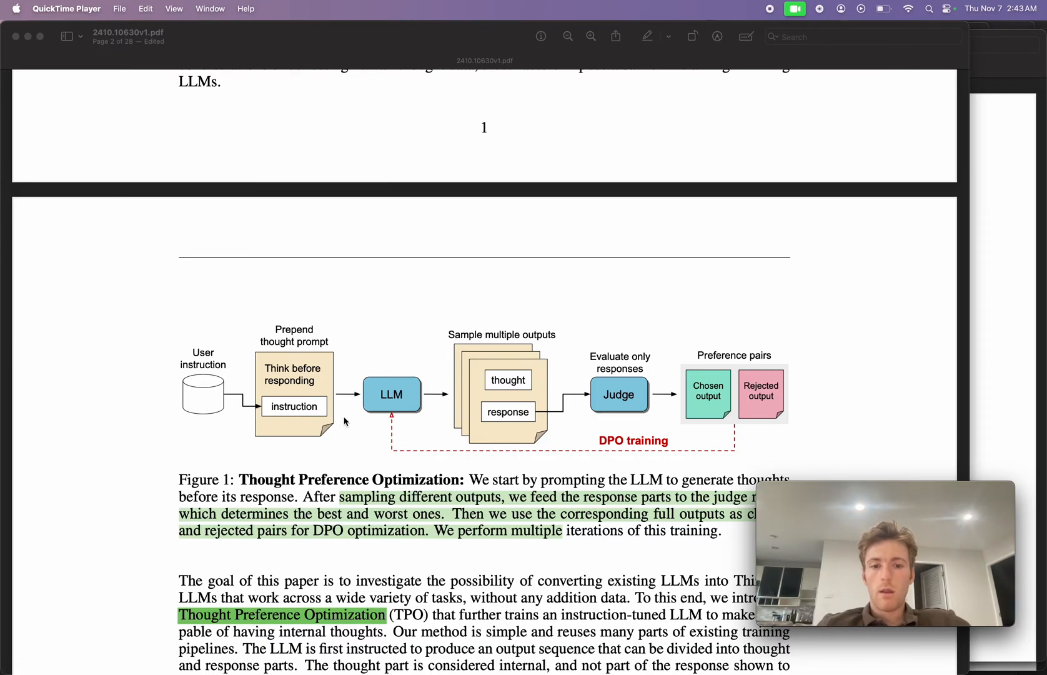
mouse_move(467, 362)
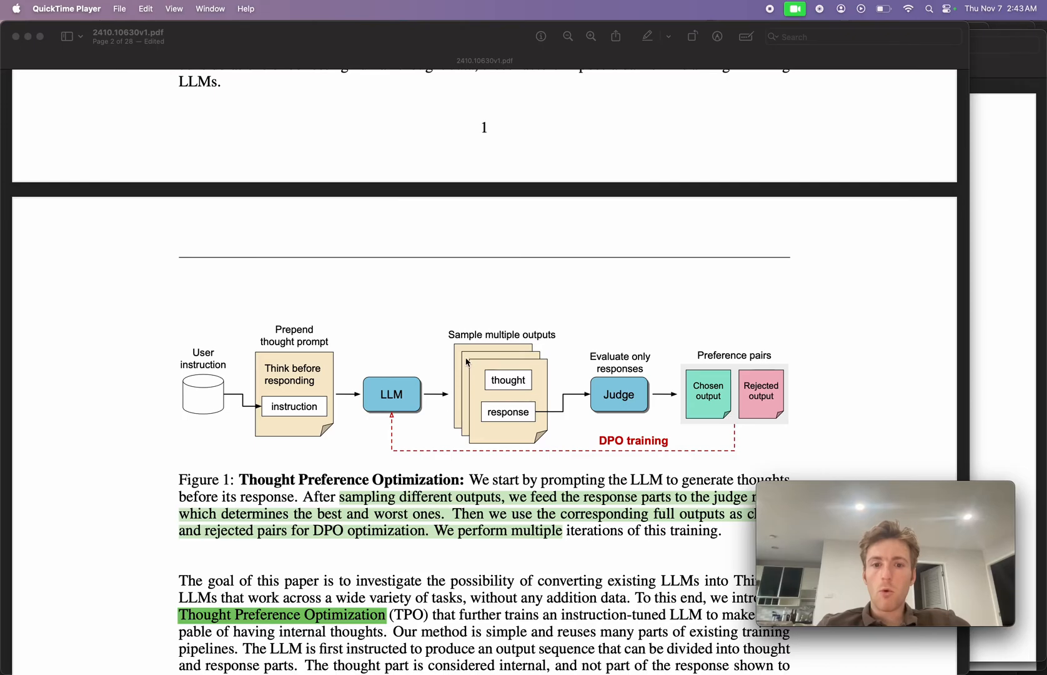
scroll(down, 3)
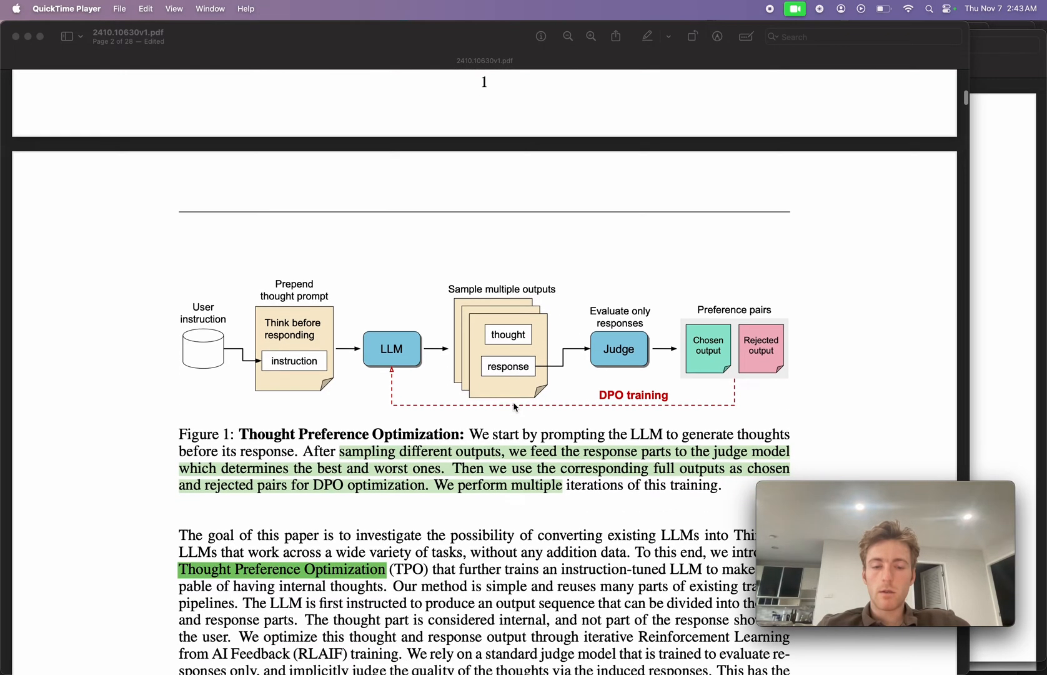
scroll(down, 3)
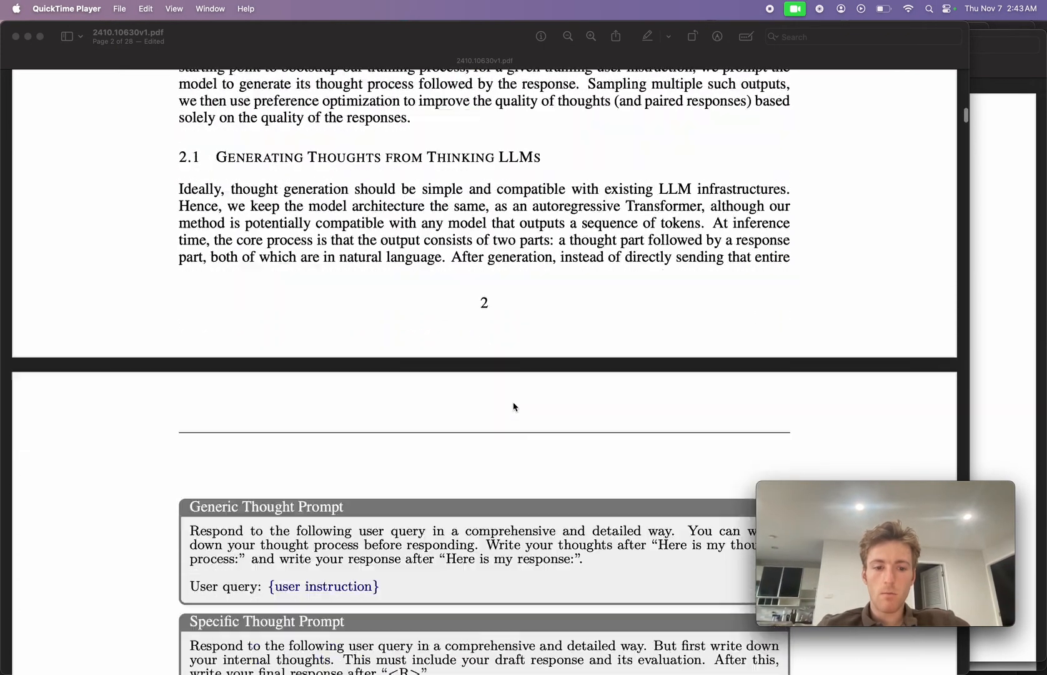
scroll(down, 3)
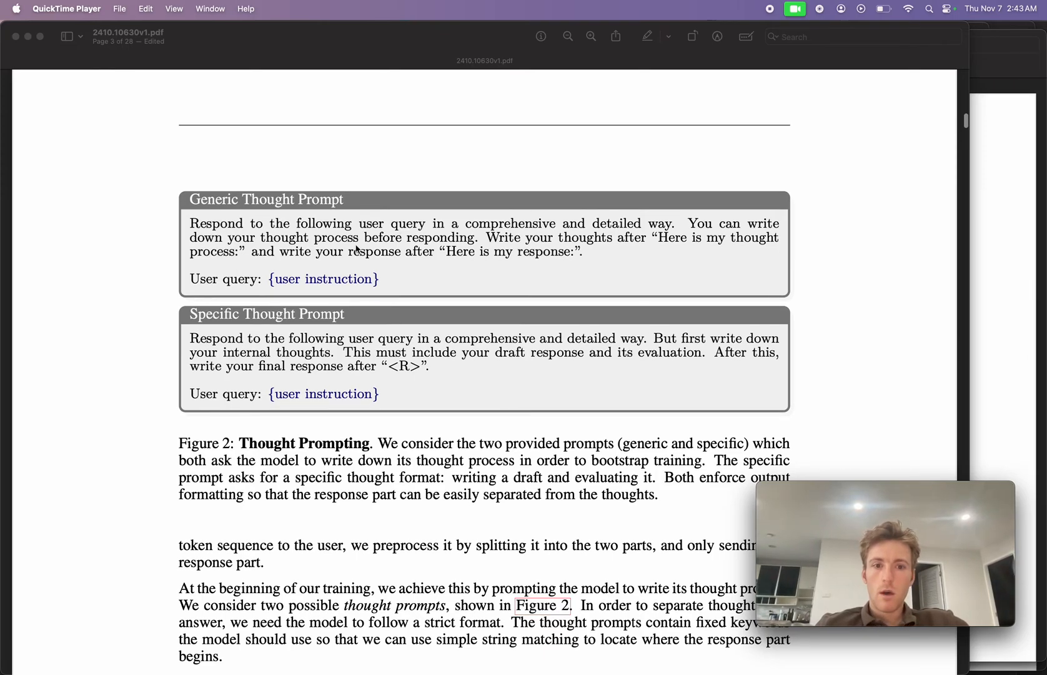
mouse_move(484, 248)
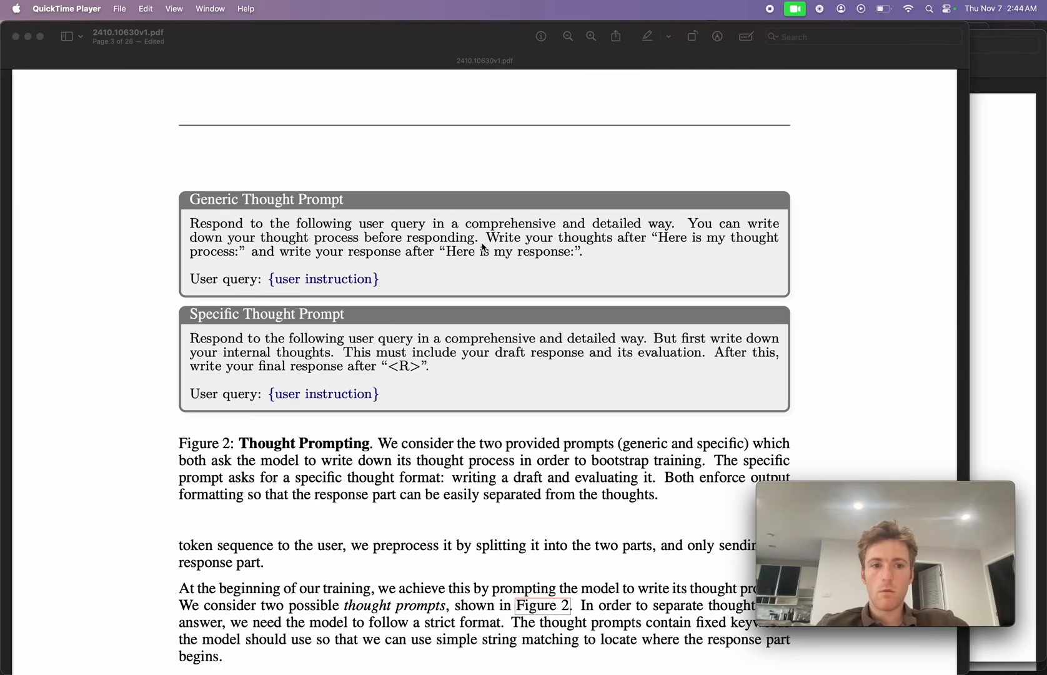
mouse_move(511, 248)
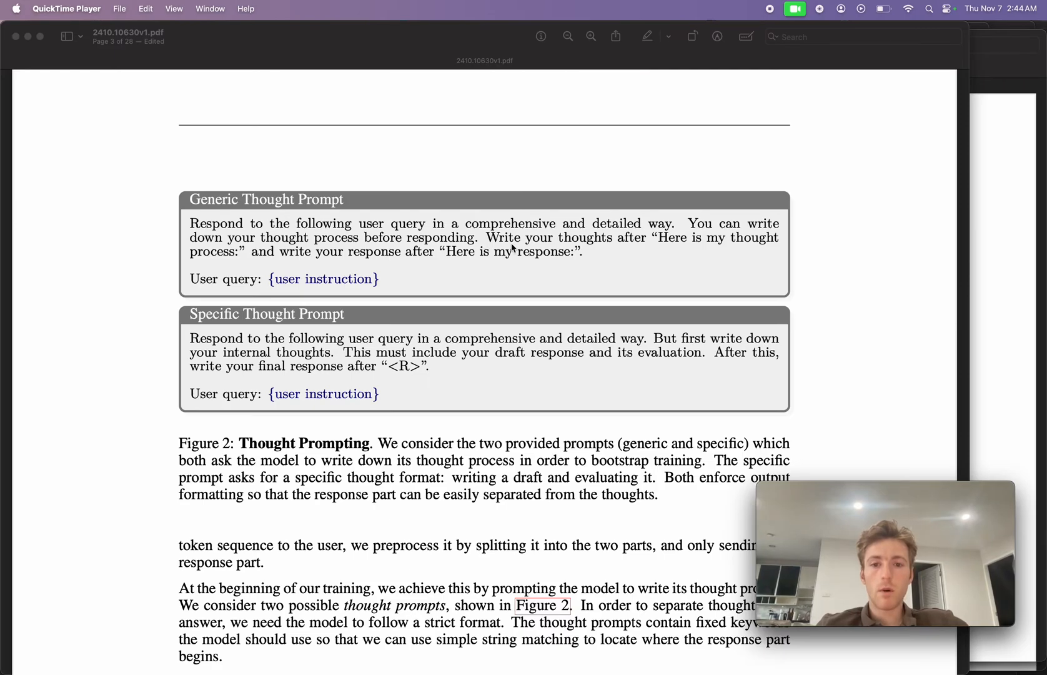
mouse_move(684, 248)
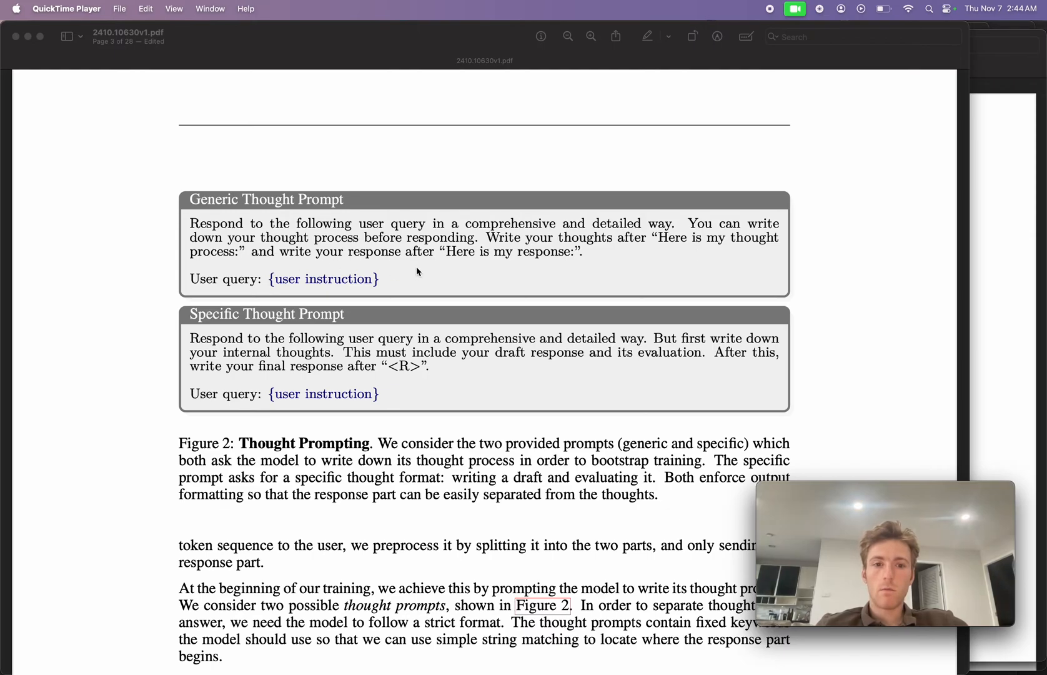
mouse_move(495, 257)
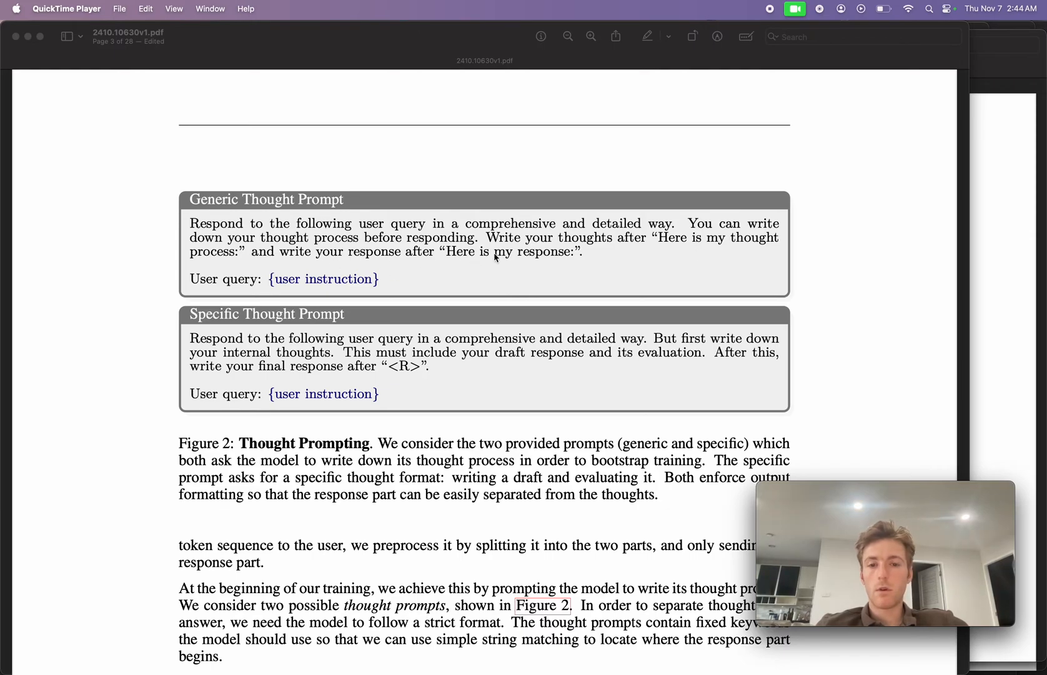
mouse_move(323, 315)
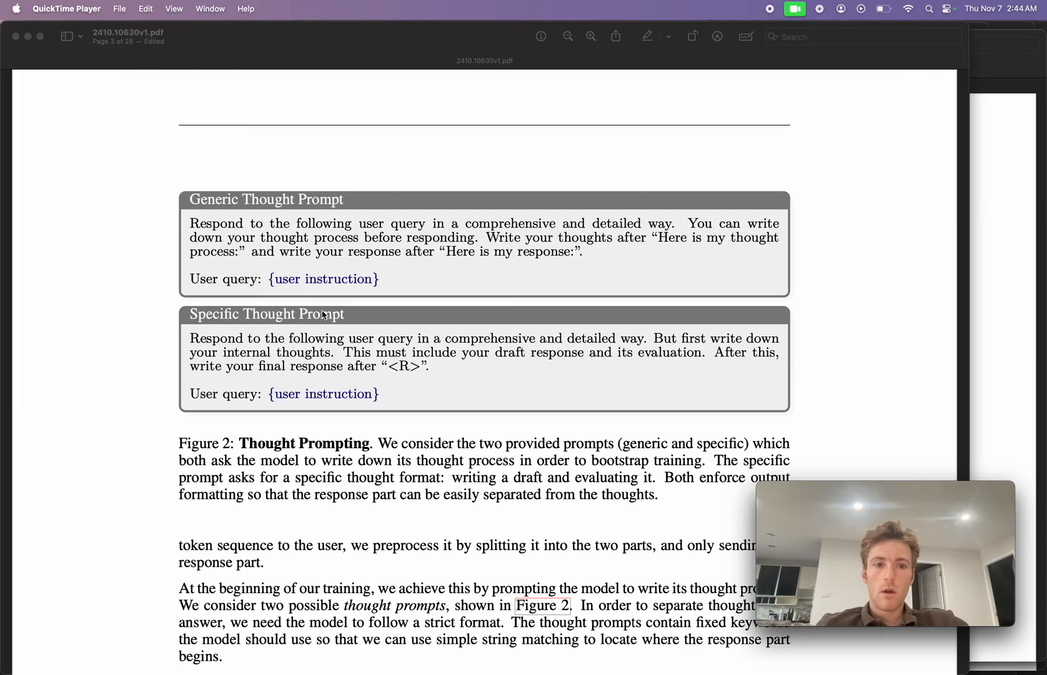
mouse_move(347, 268)
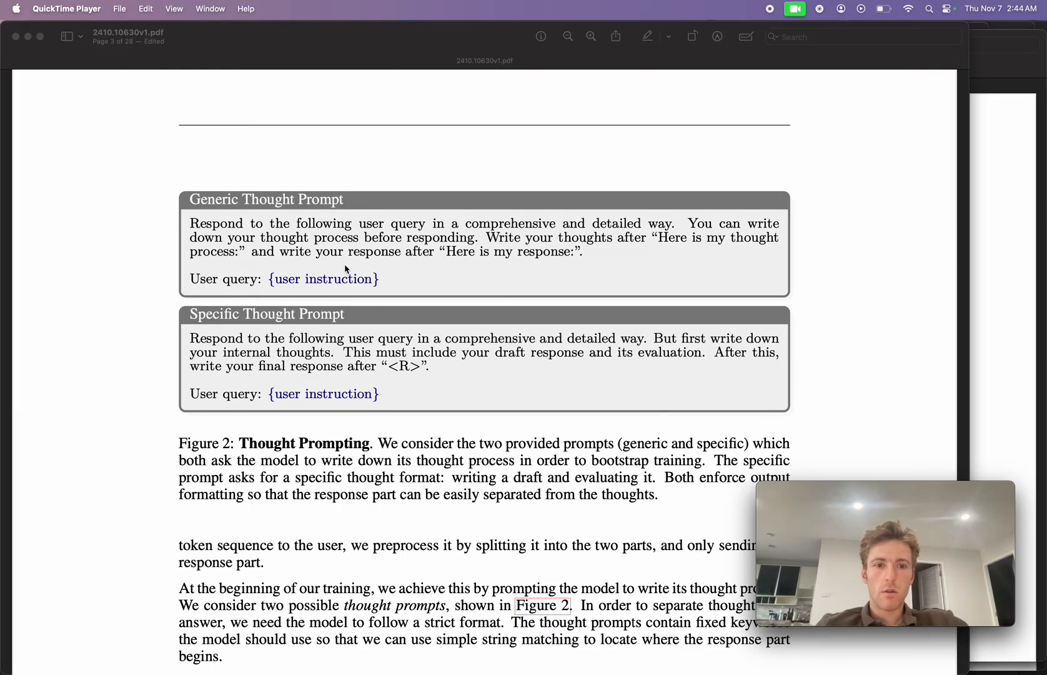
mouse_move(437, 394)
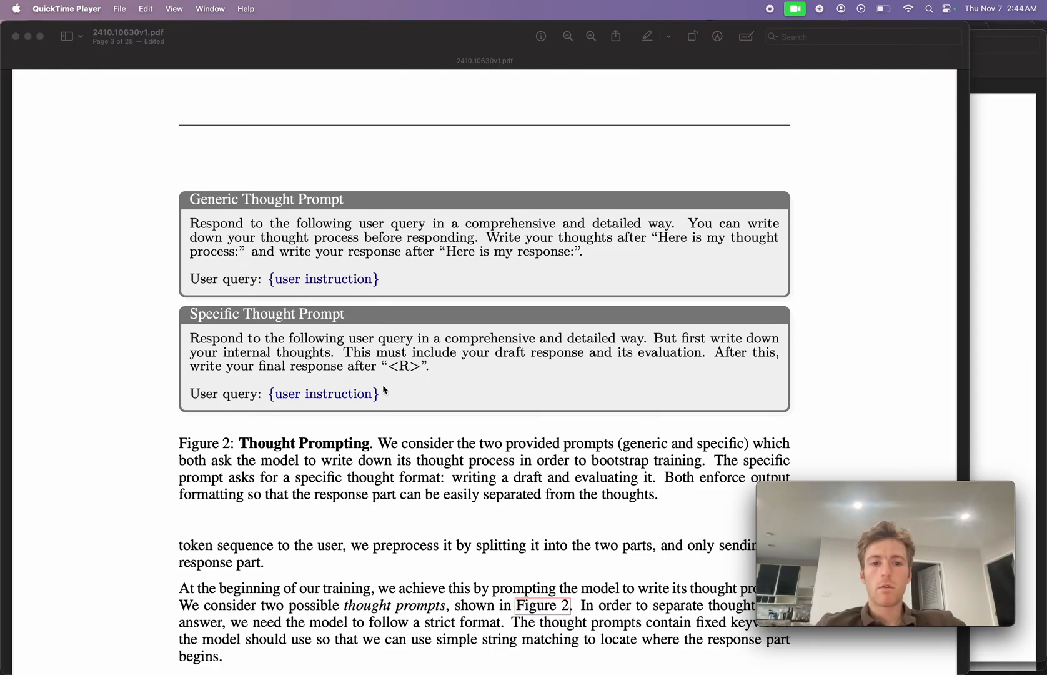
mouse_move(411, 366)
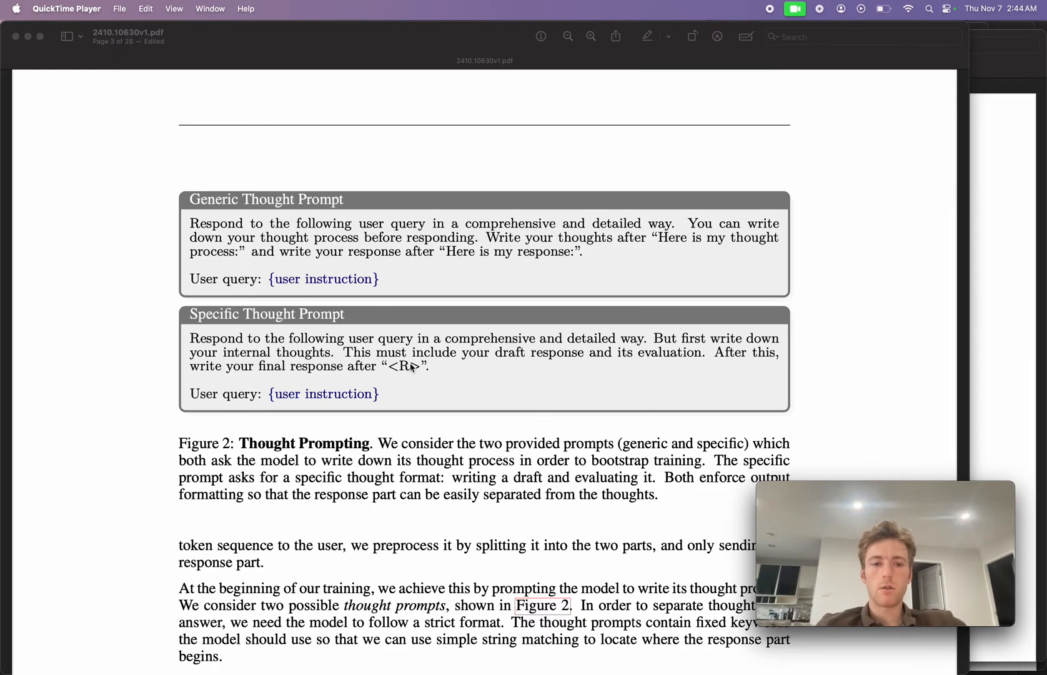
mouse_move(422, 384)
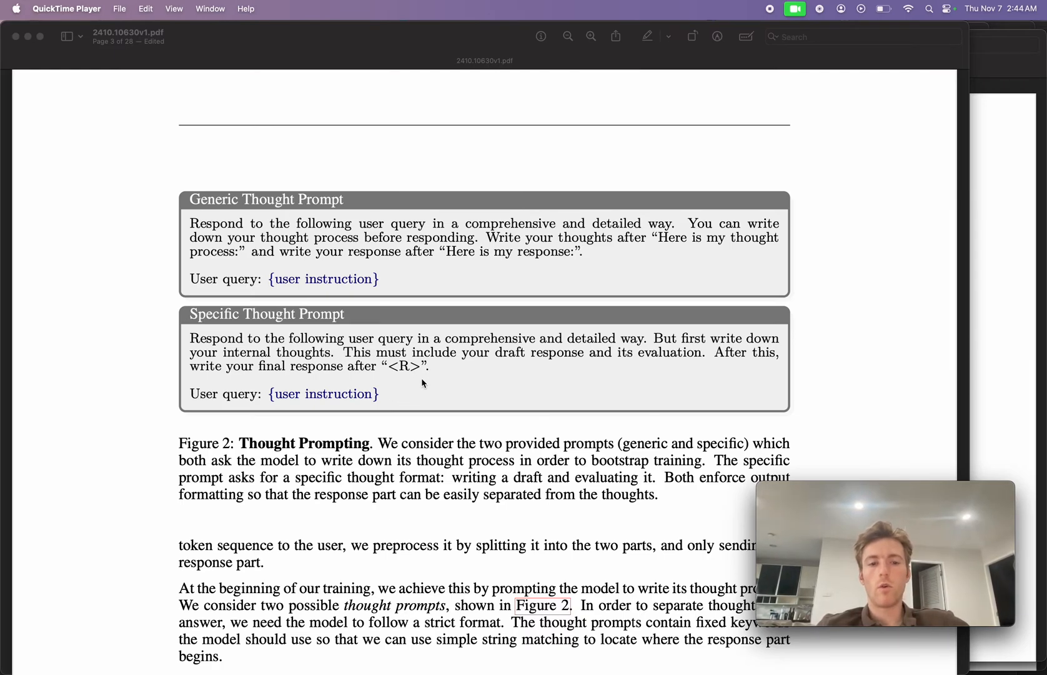
scroll(down, 3)
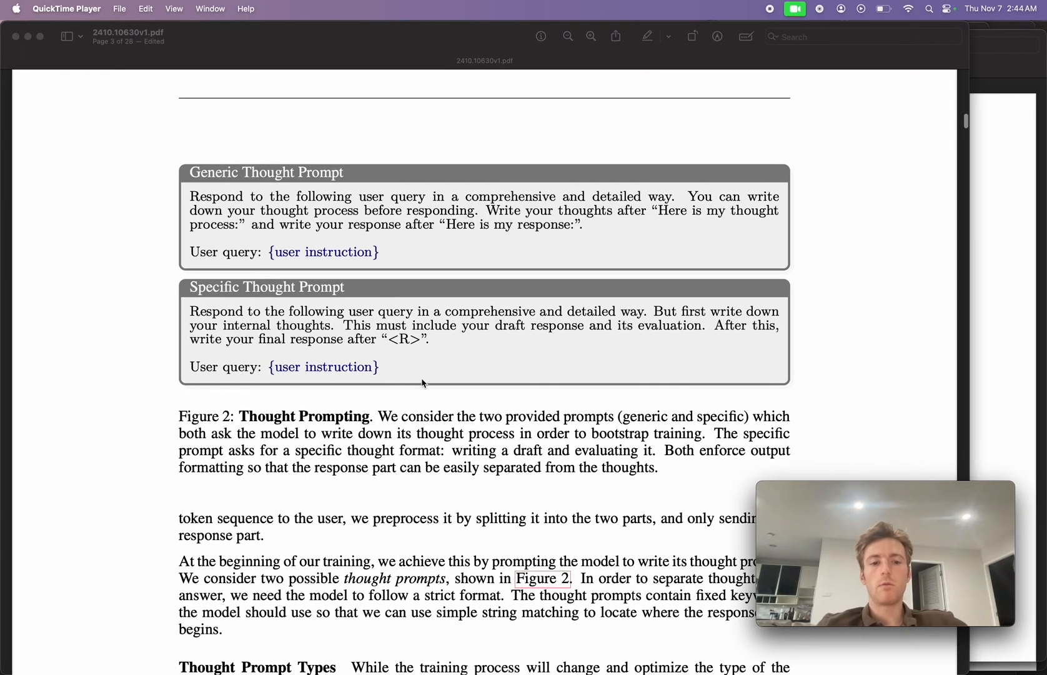
scroll(down, 3)
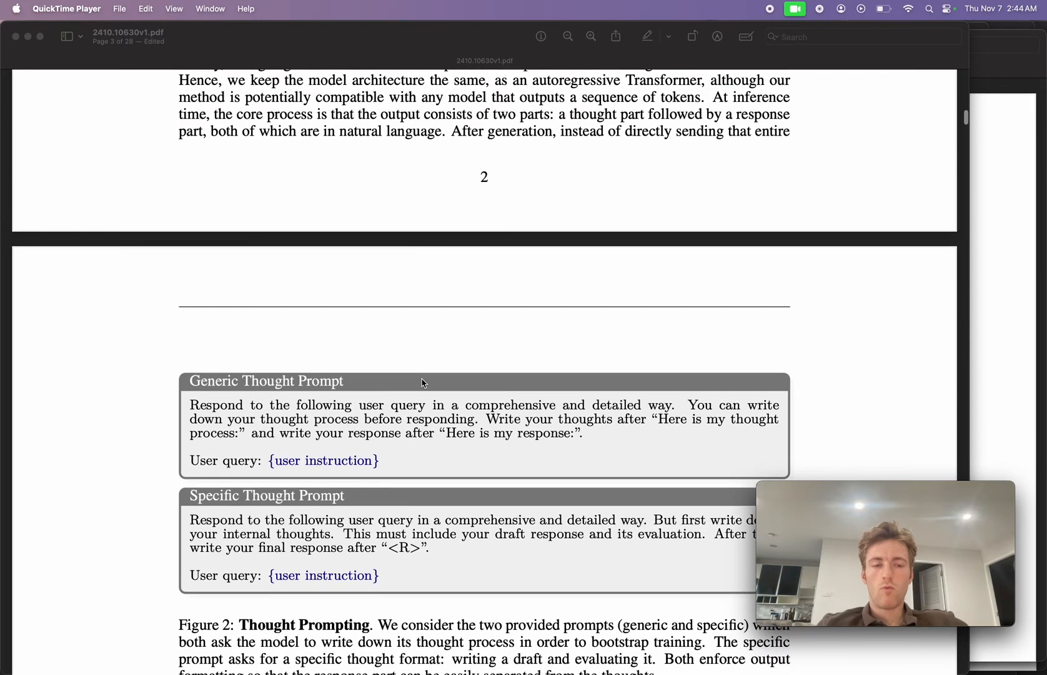
scroll(up, 3)
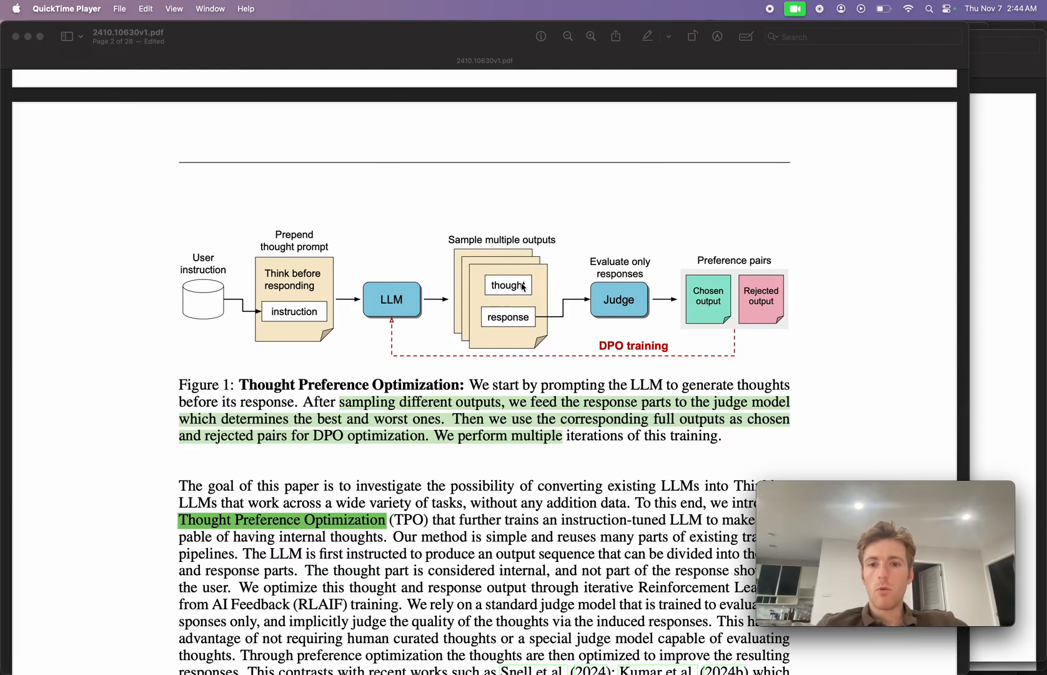
mouse_move(617, 300)
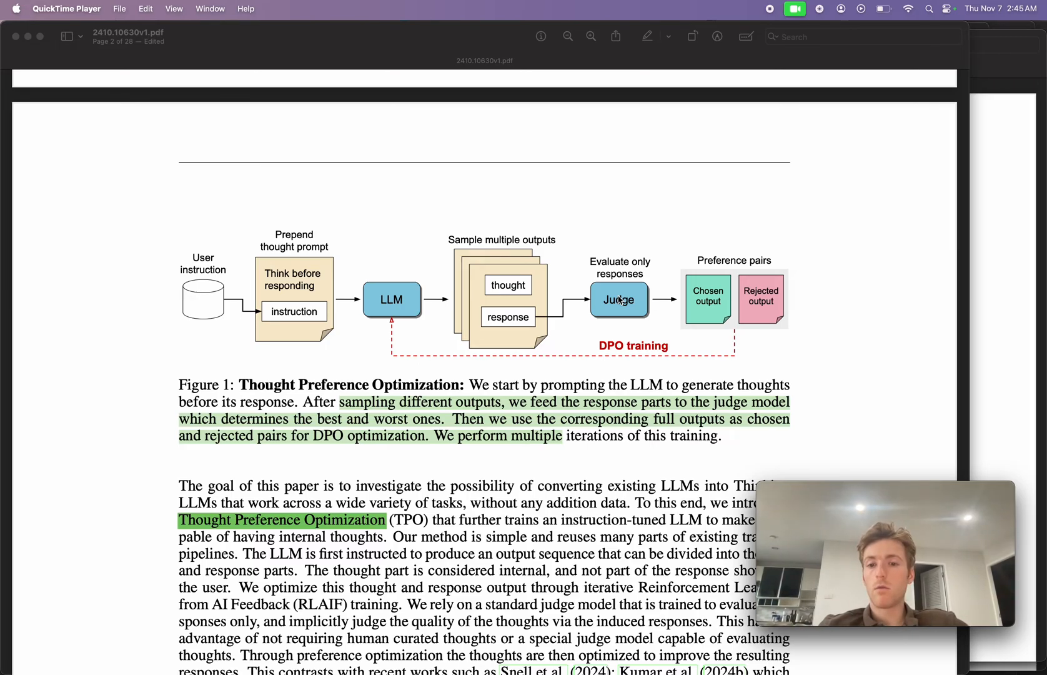
mouse_move(702, 332)
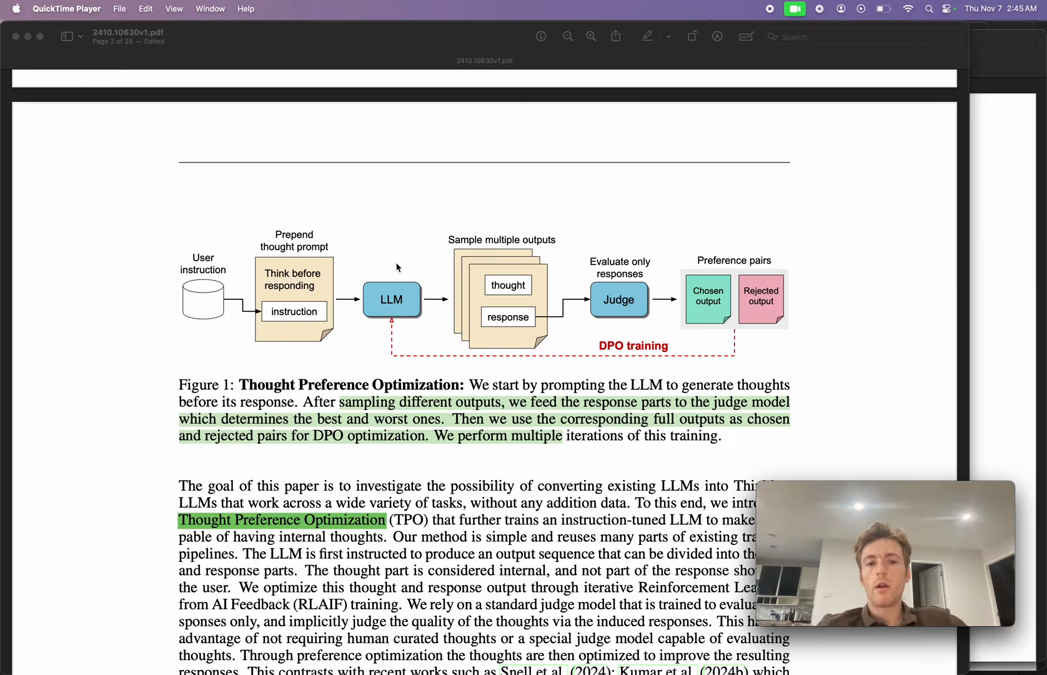
mouse_move(400, 332)
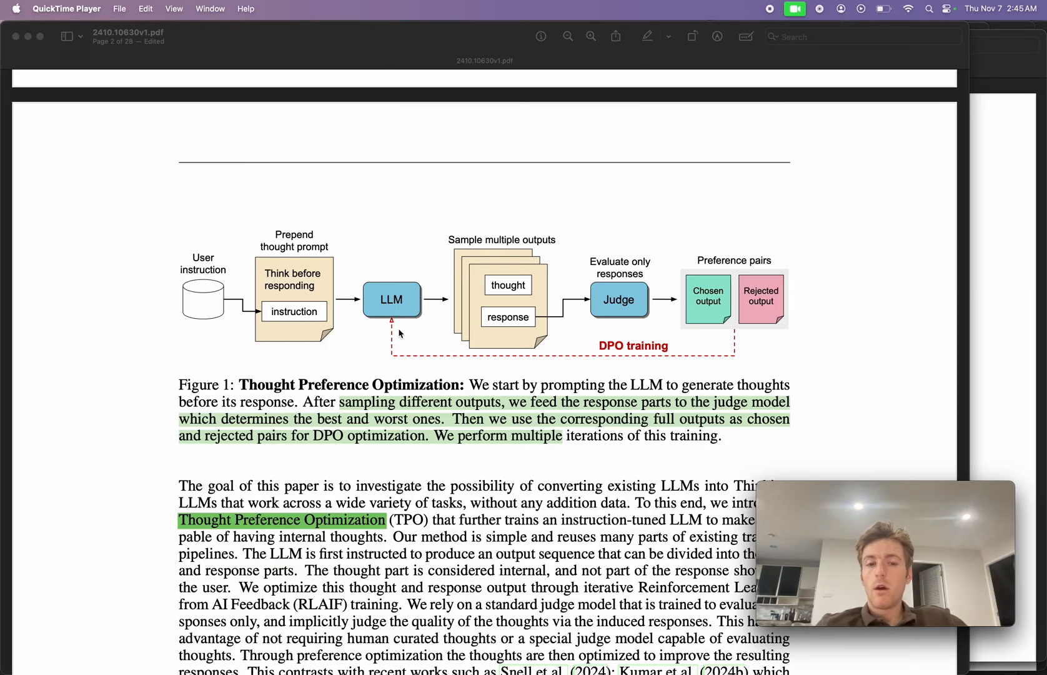
scroll(down, 3)
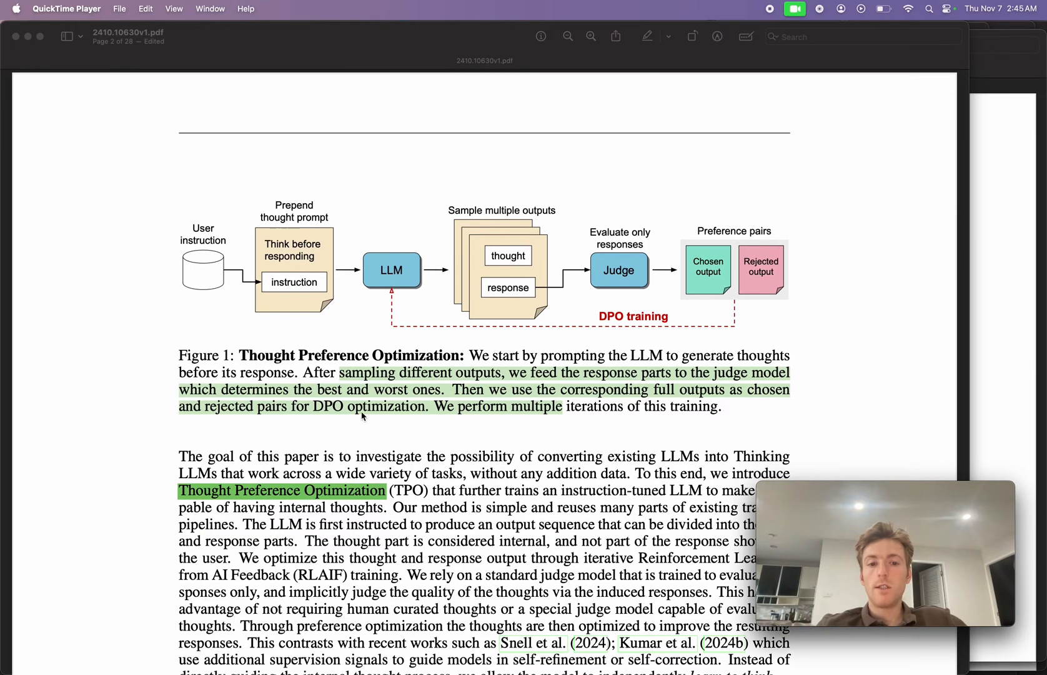
scroll(down, 3)
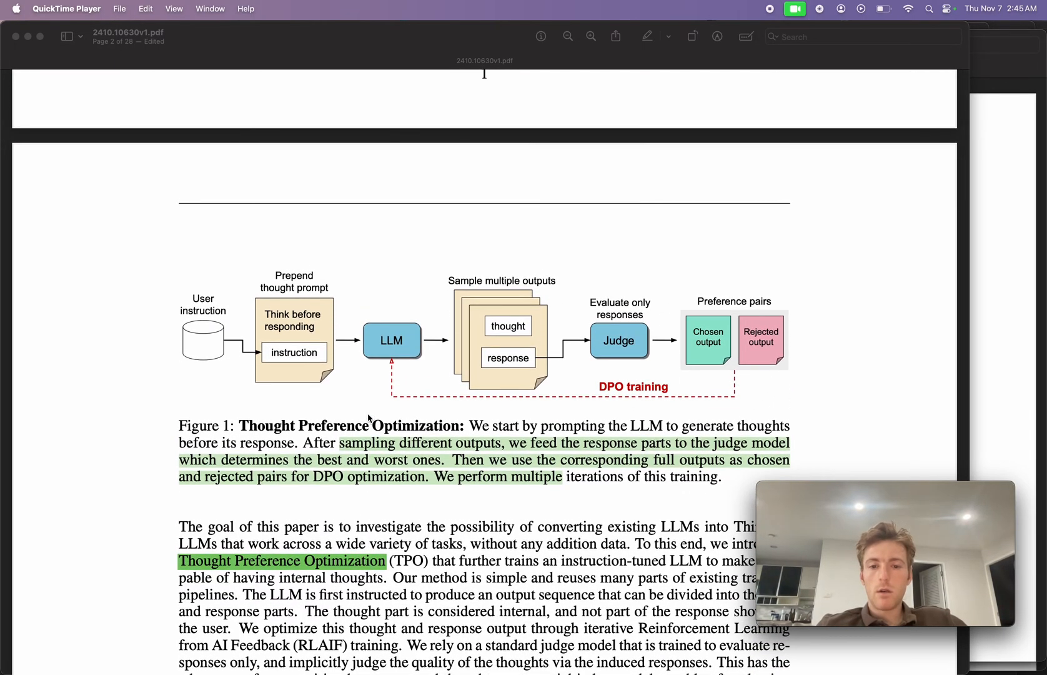
scroll(down, 3)
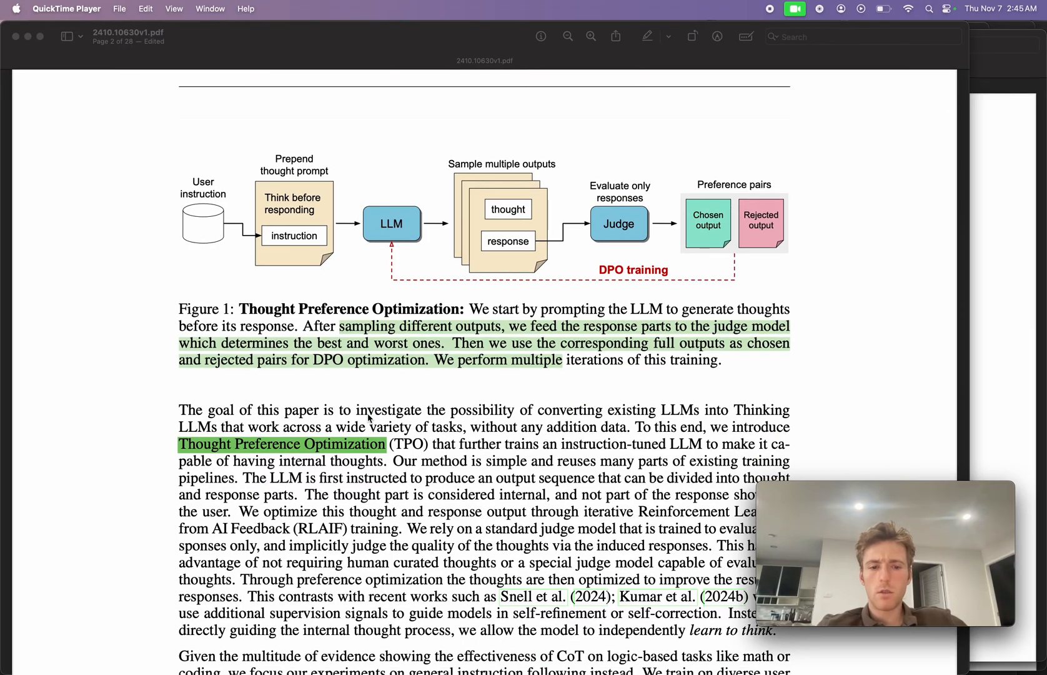
scroll(down, 3)
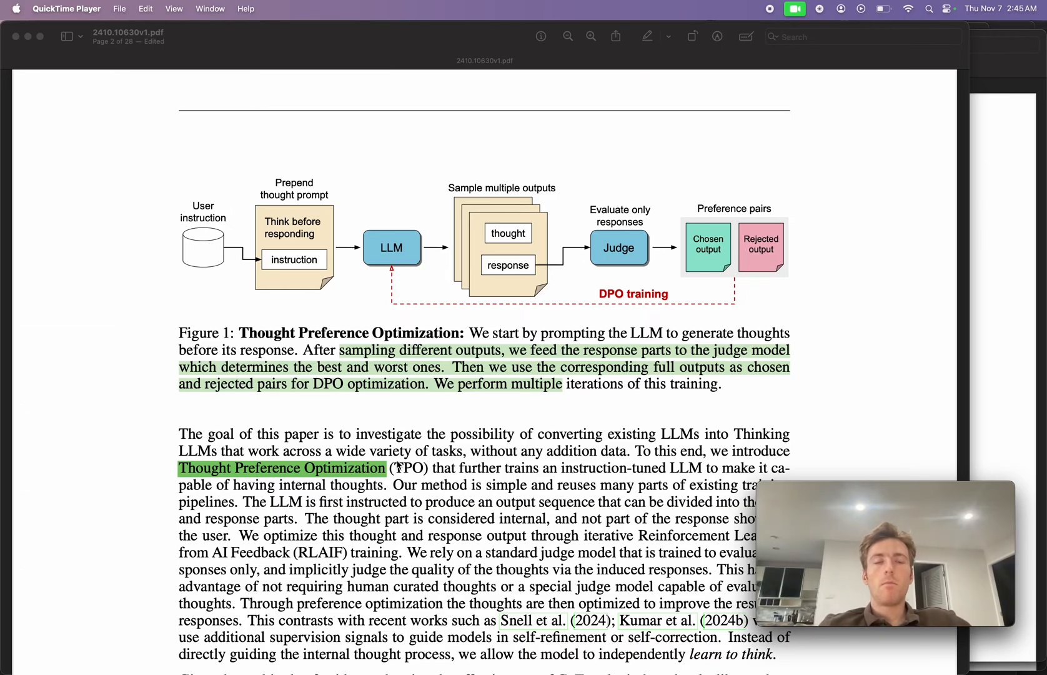
mouse_move(604, 367)
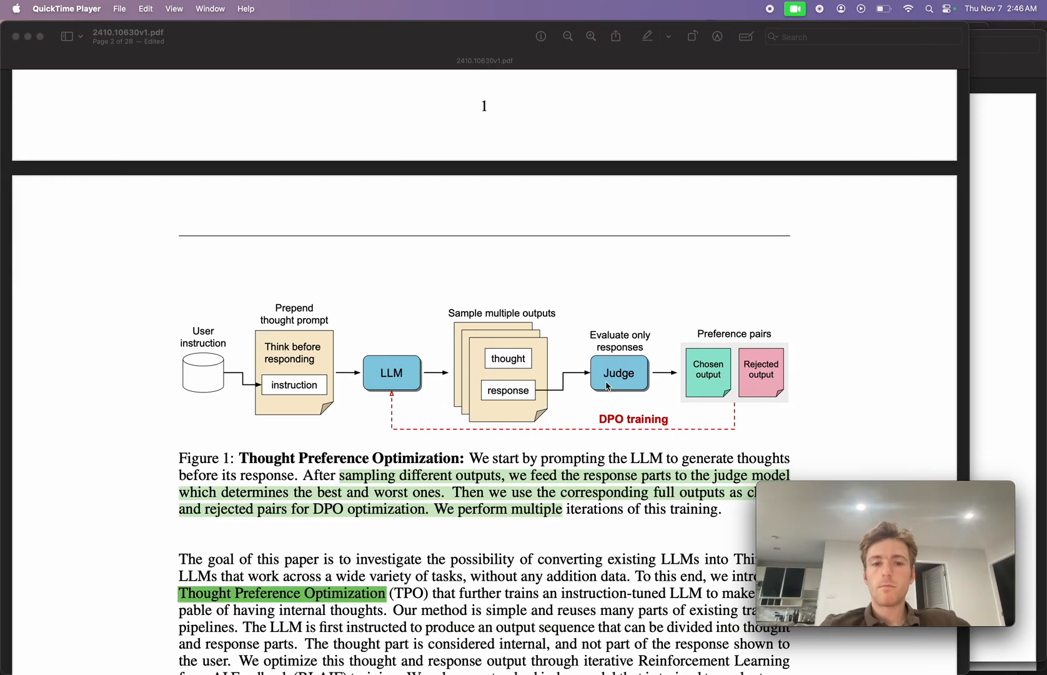
scroll(down, 3)
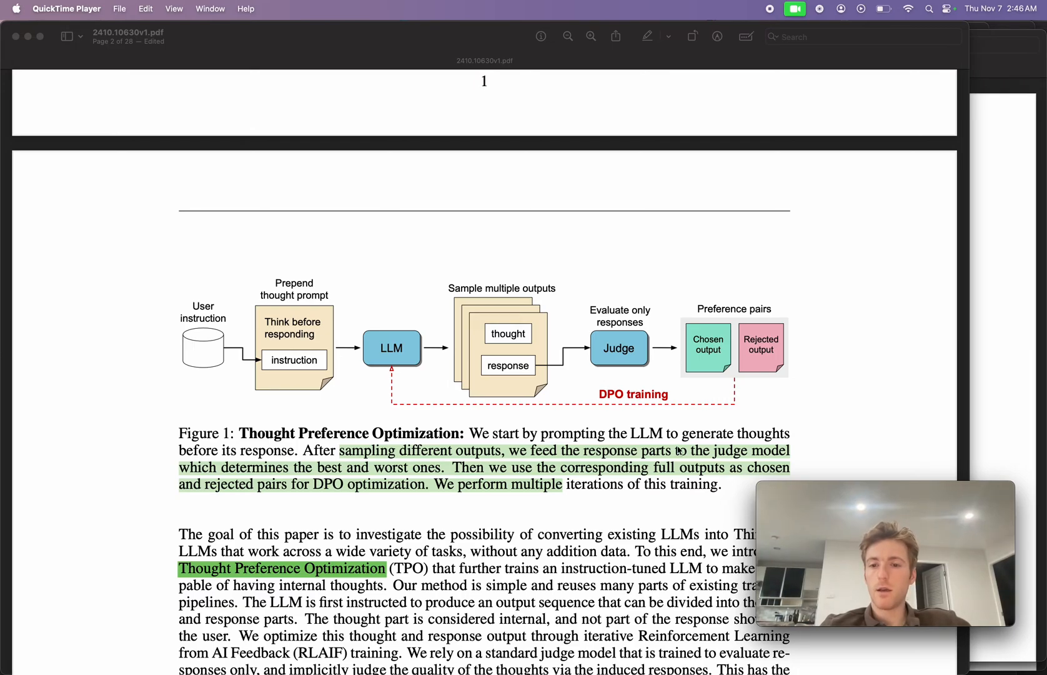
mouse_move(458, 245)
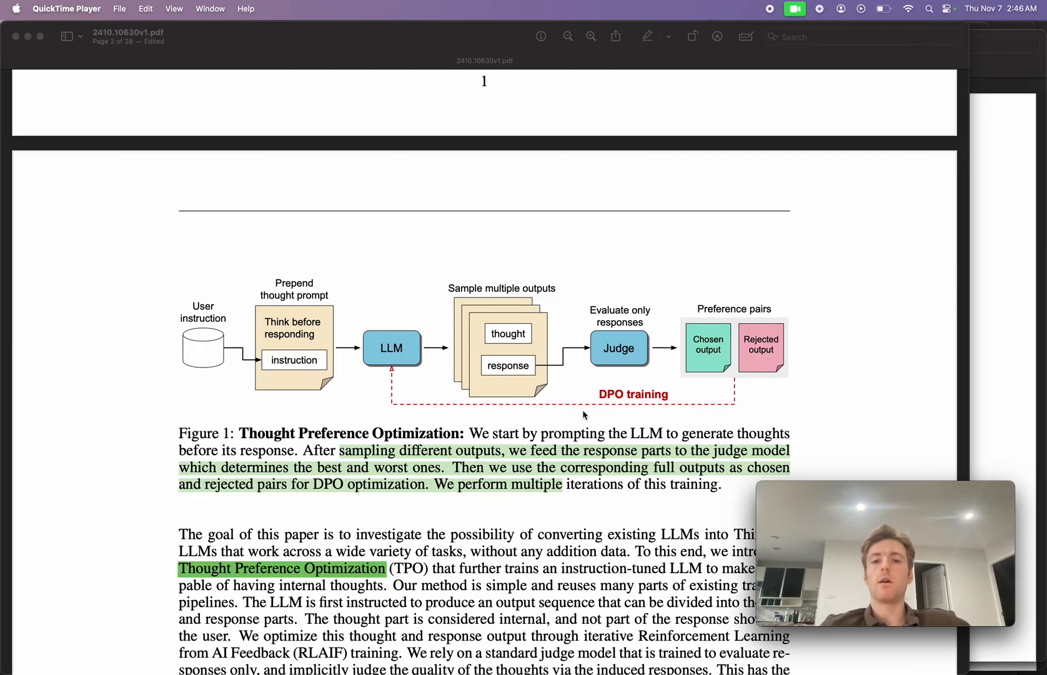
mouse_move(767, 400)
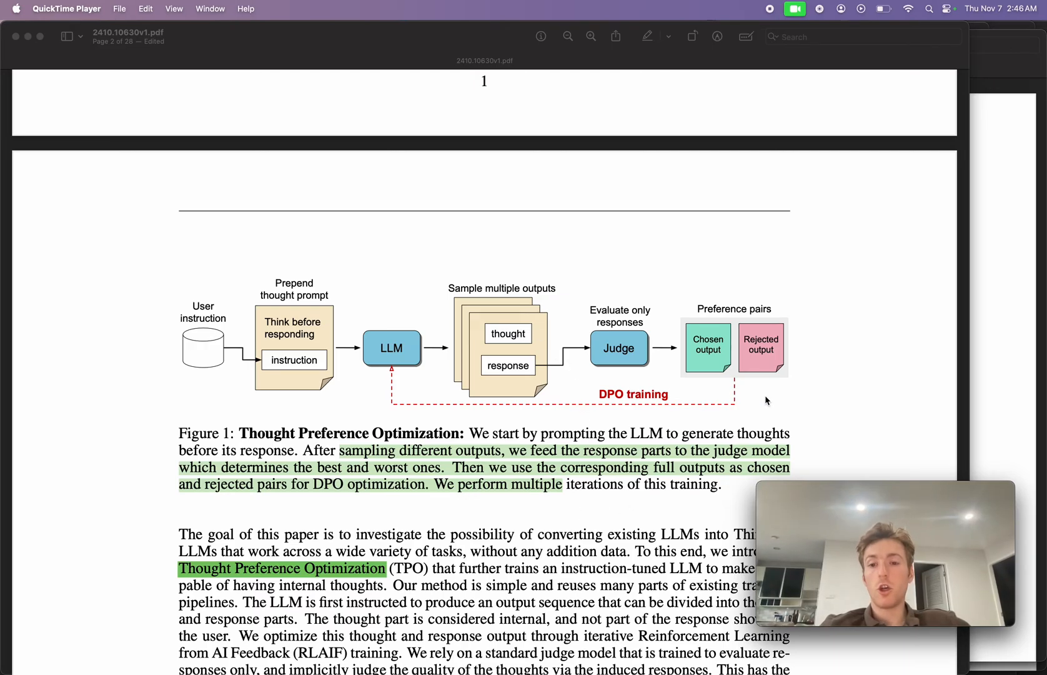
mouse_move(746, 423)
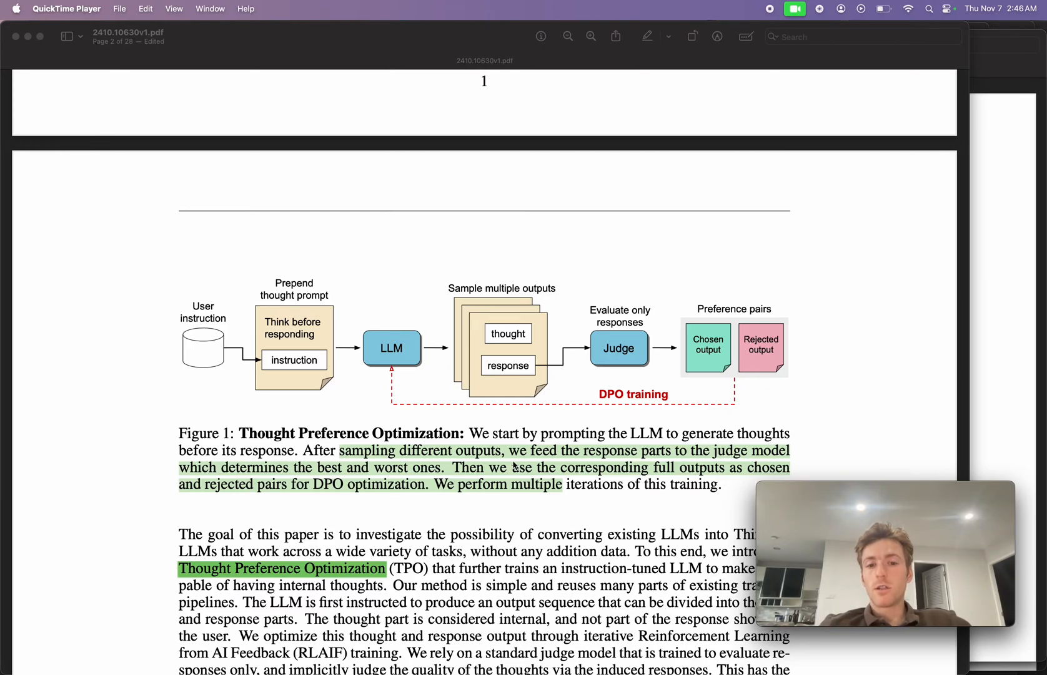
mouse_move(392, 383)
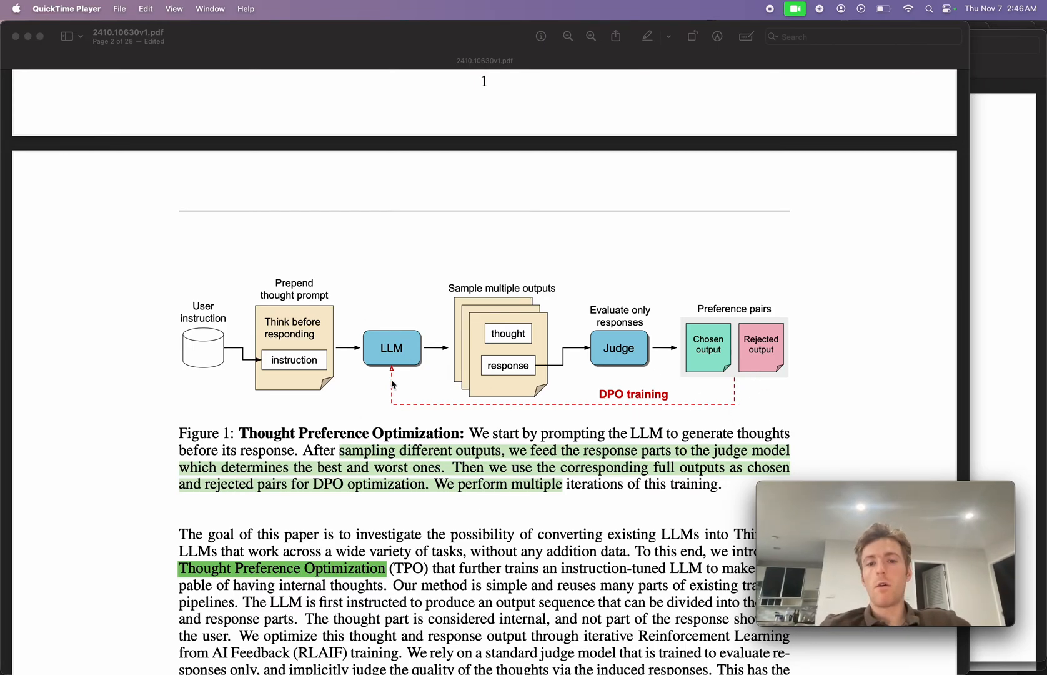
mouse_move(627, 414)
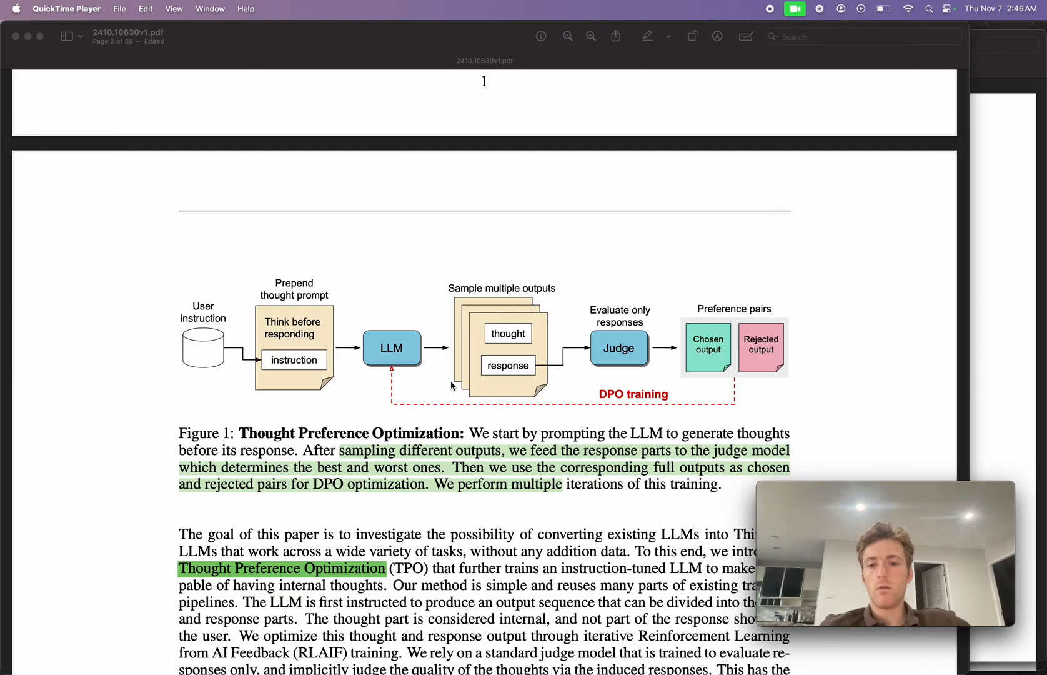
mouse_move(496, 406)
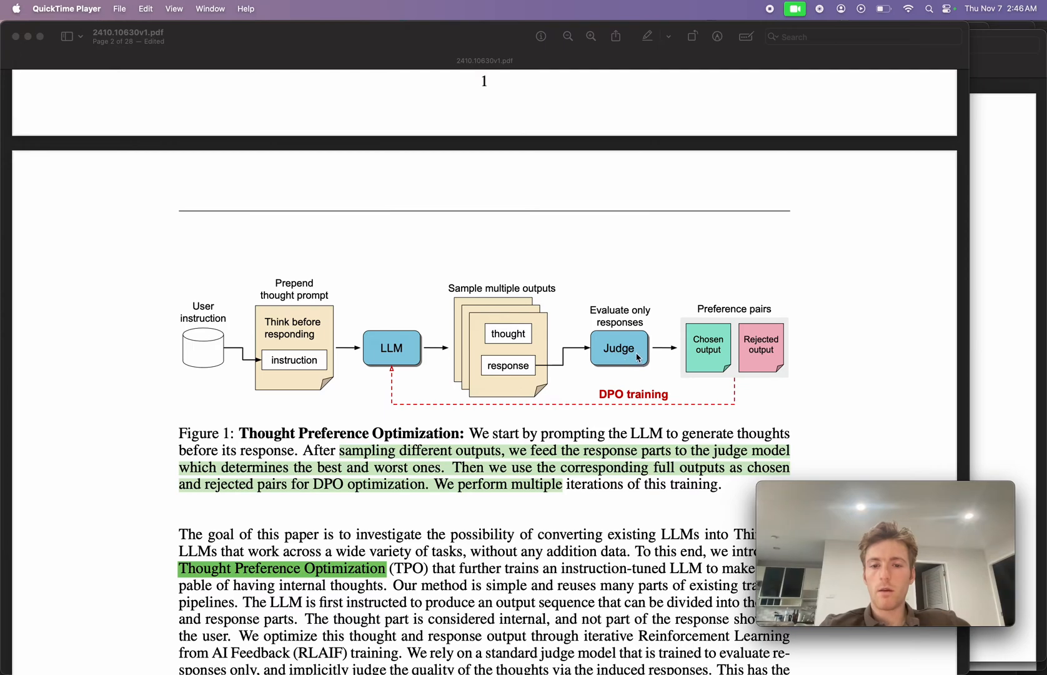
mouse_move(615, 385)
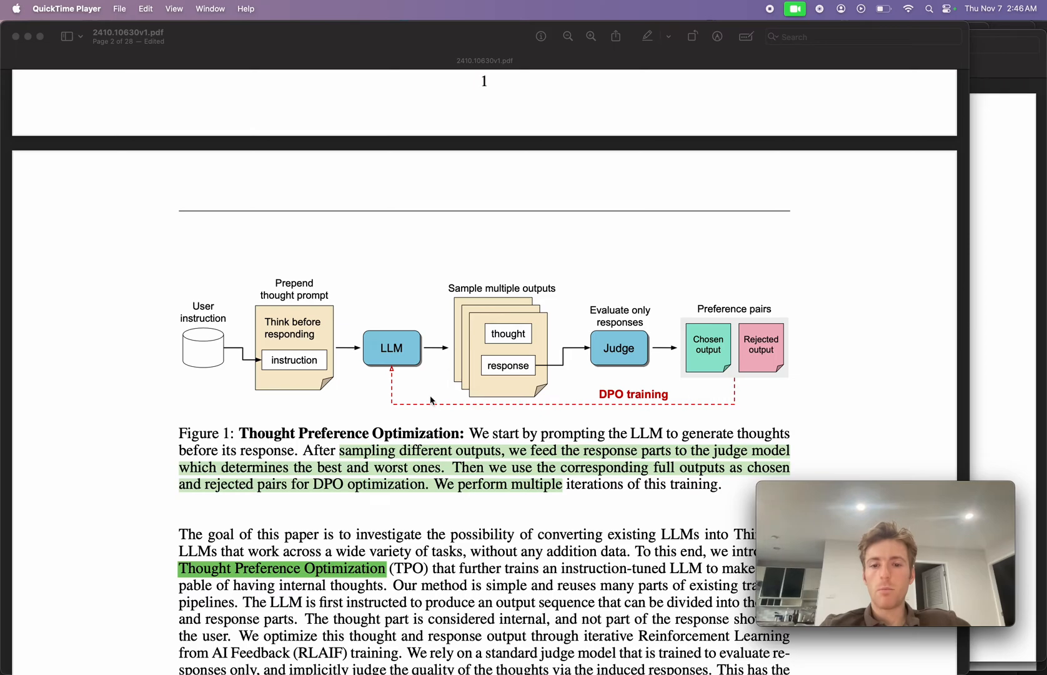
mouse_move(662, 385)
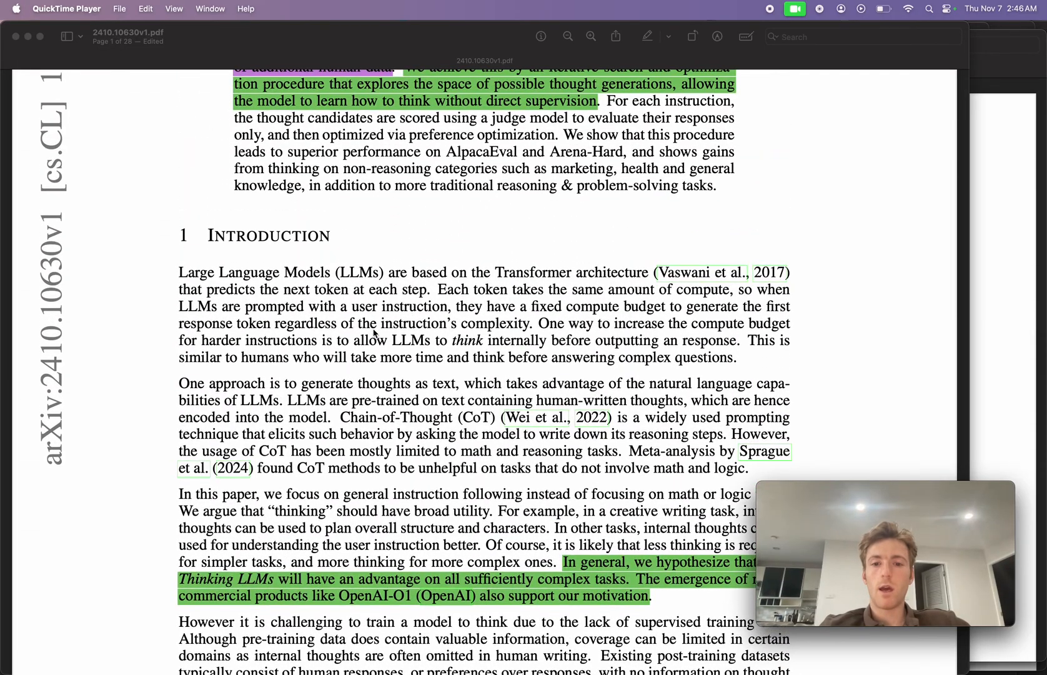
scroll(down, 3)
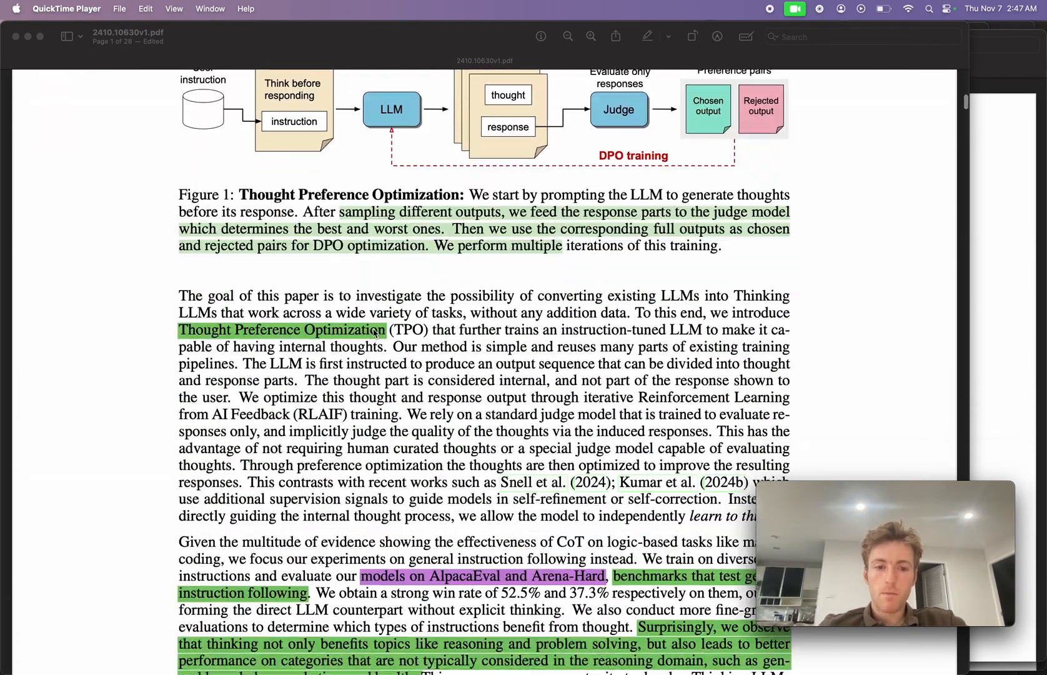
scroll(down, 3)
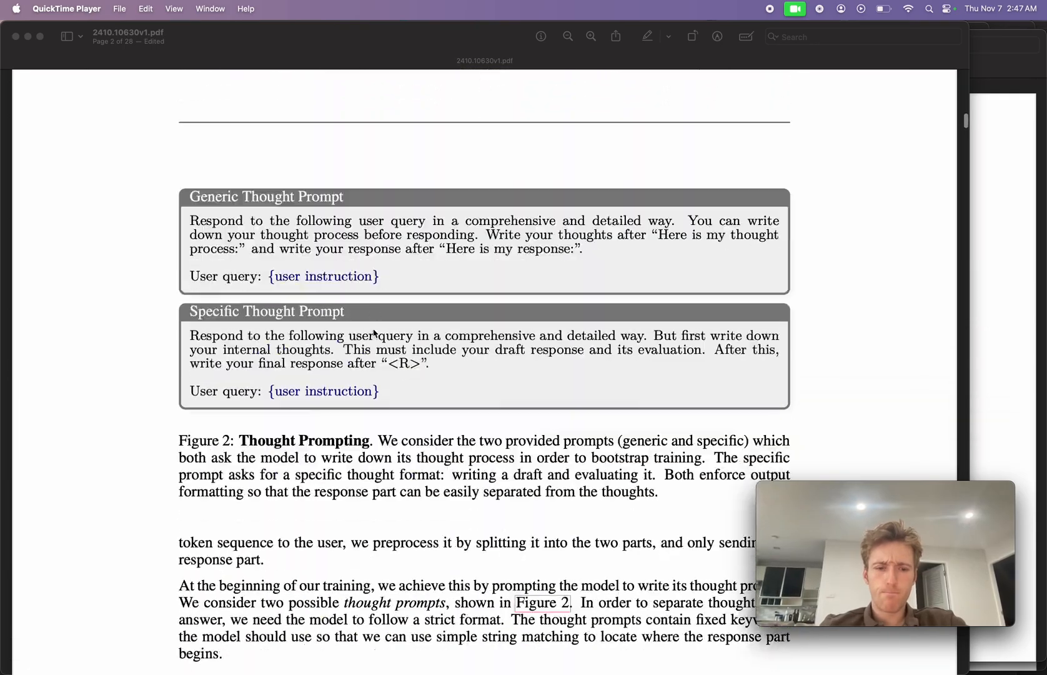
scroll(down, 3)
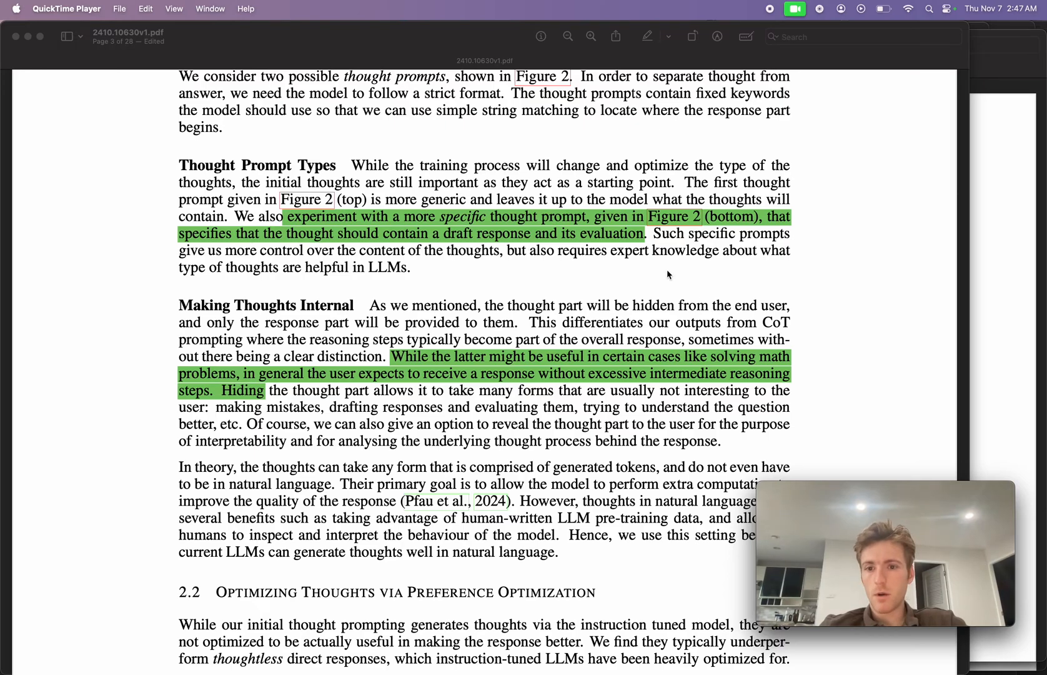
scroll(down, 3)
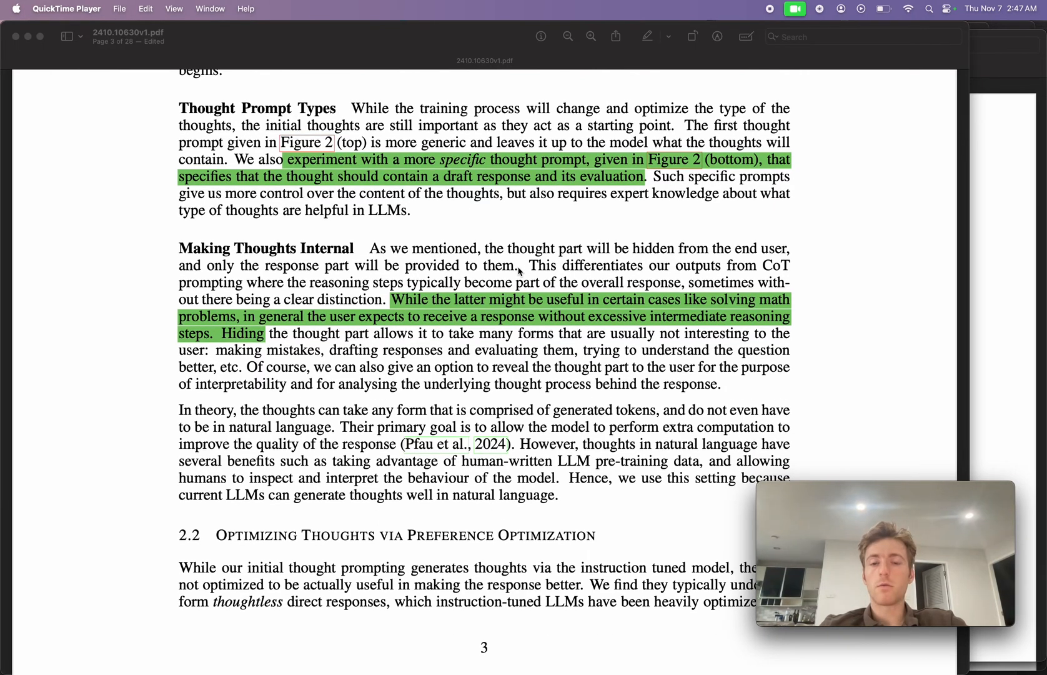
mouse_move(456, 216)
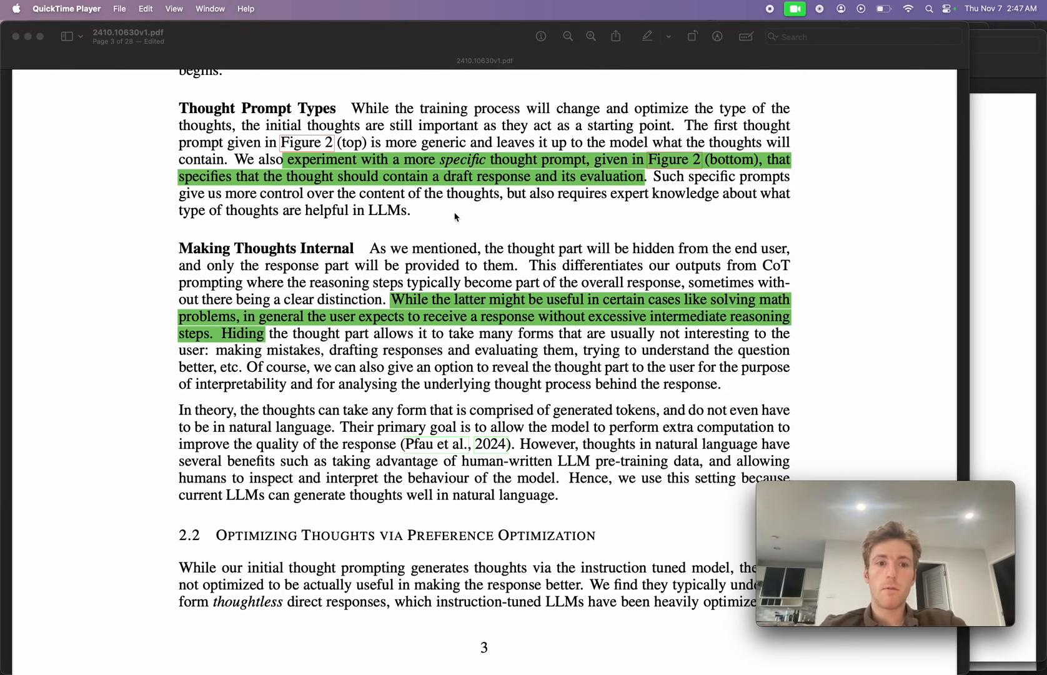
scroll(down, 3)
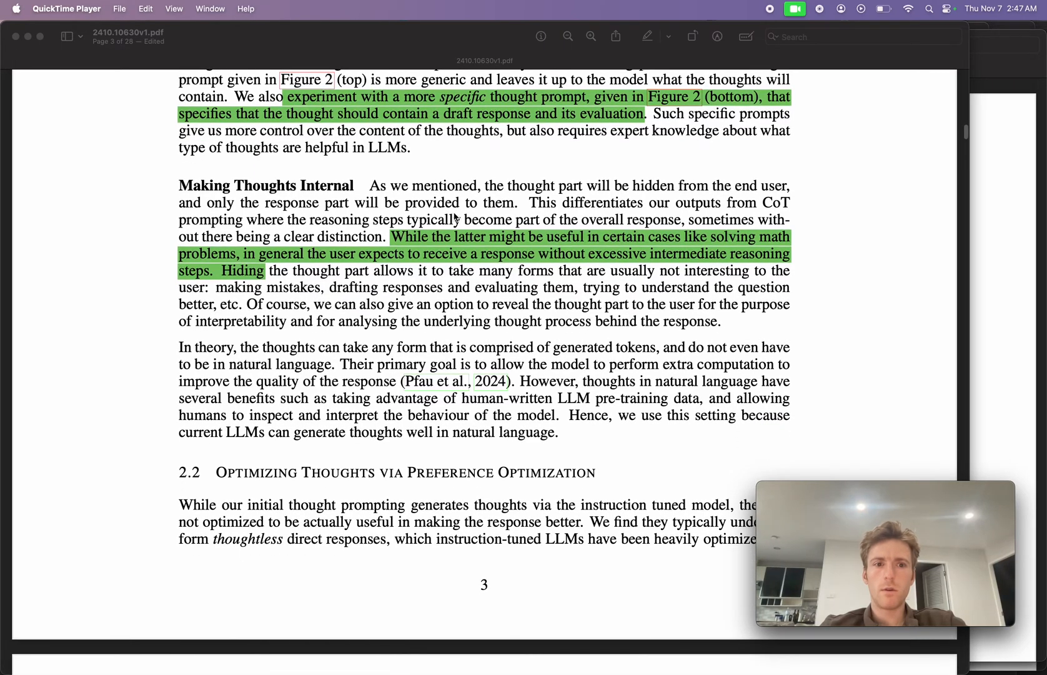
mouse_move(368, 210)
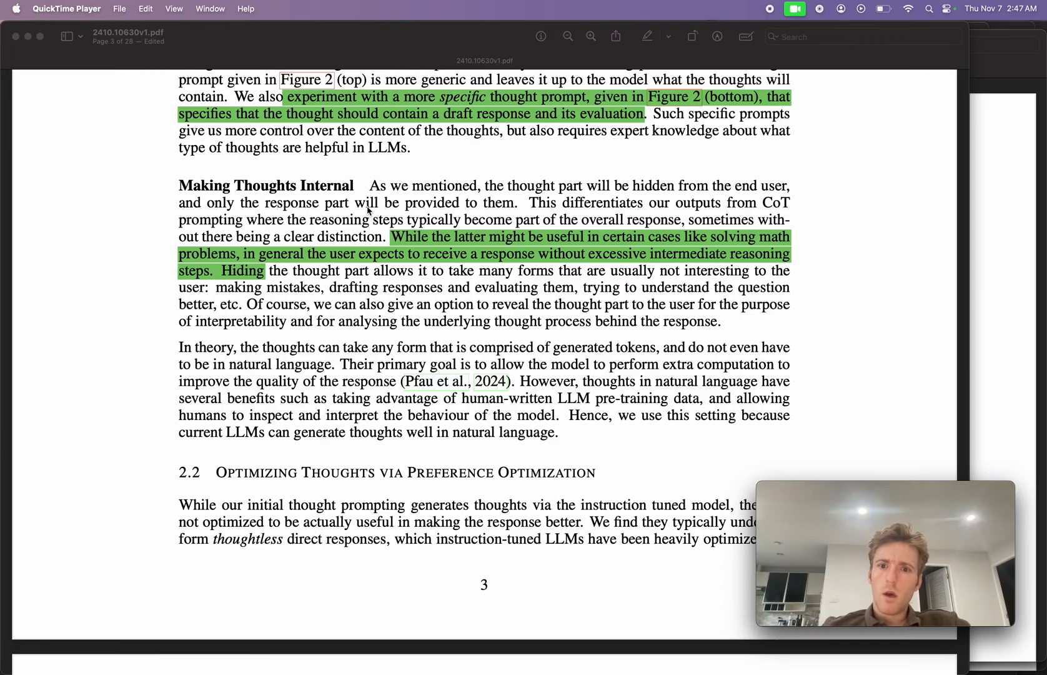
scroll(down, 3)
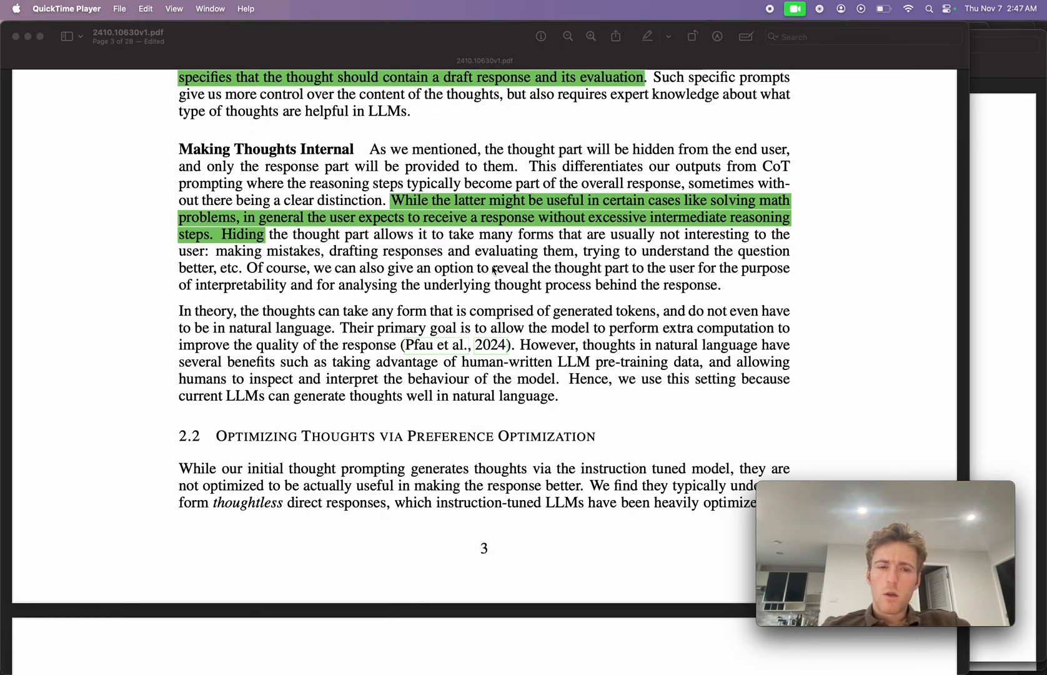
scroll(down, 3)
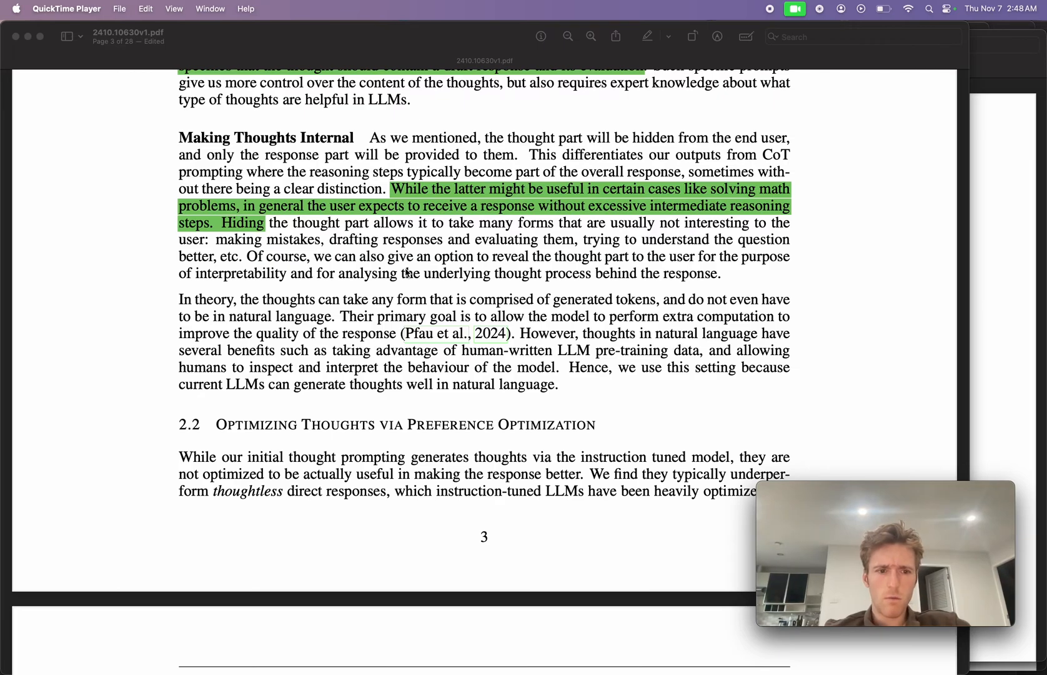
mouse_move(536, 322)
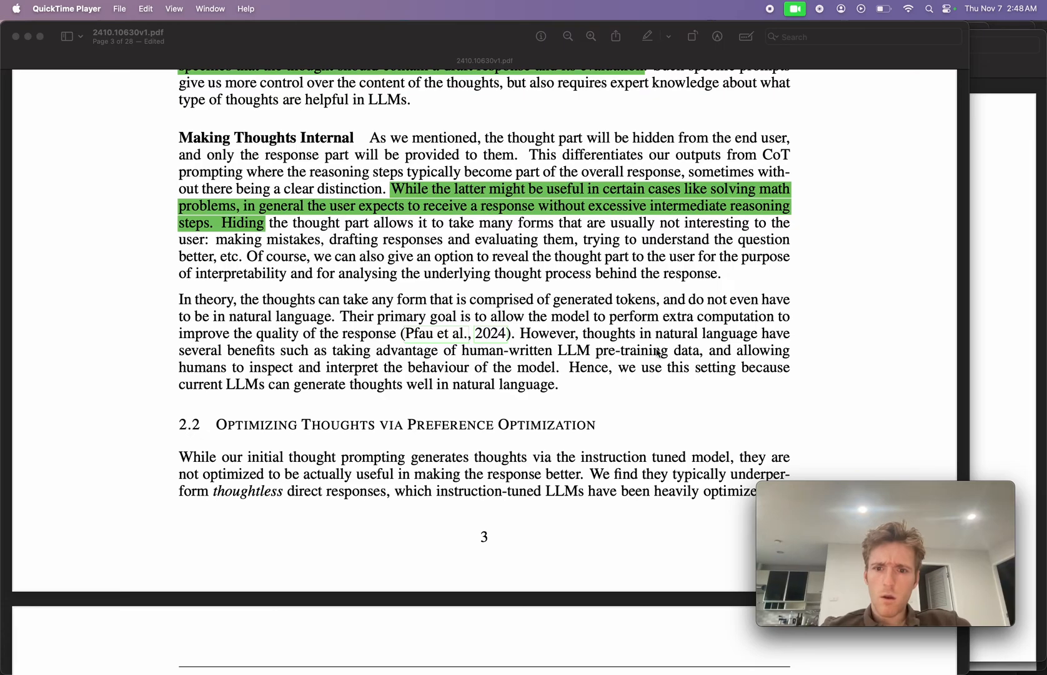
scroll(down, 3)
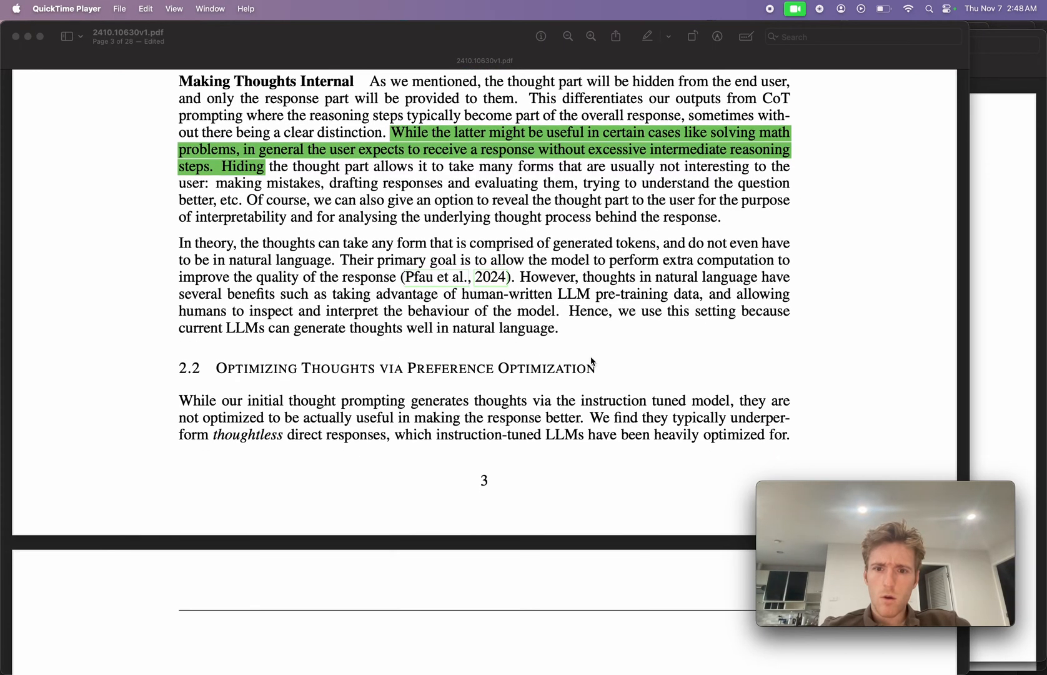
scroll(down, 3)
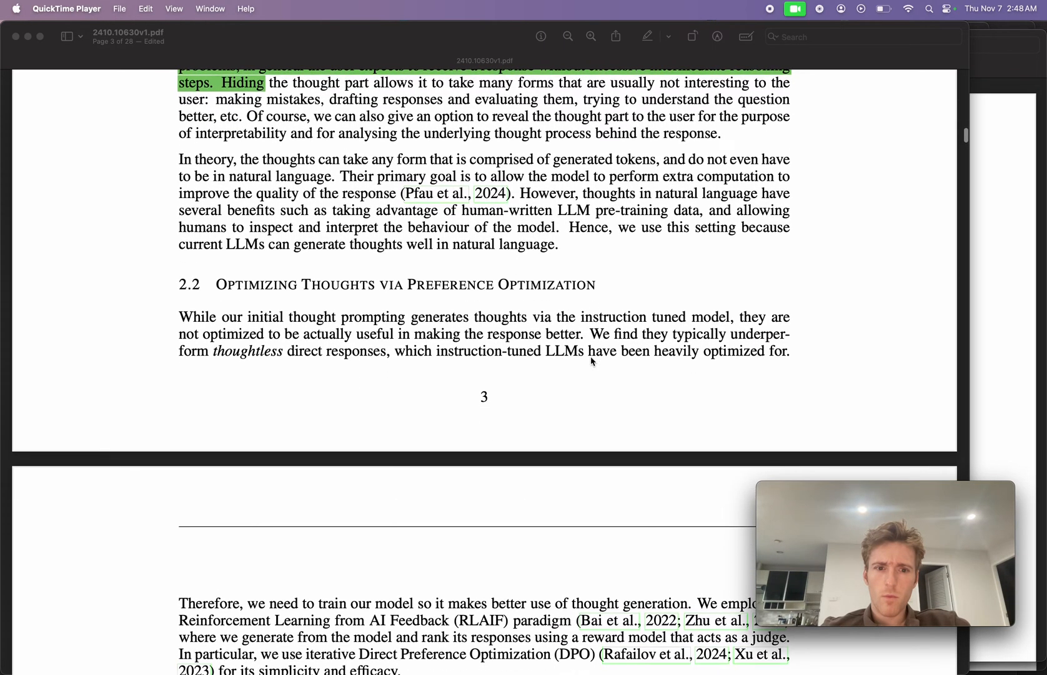
scroll(down, 3)
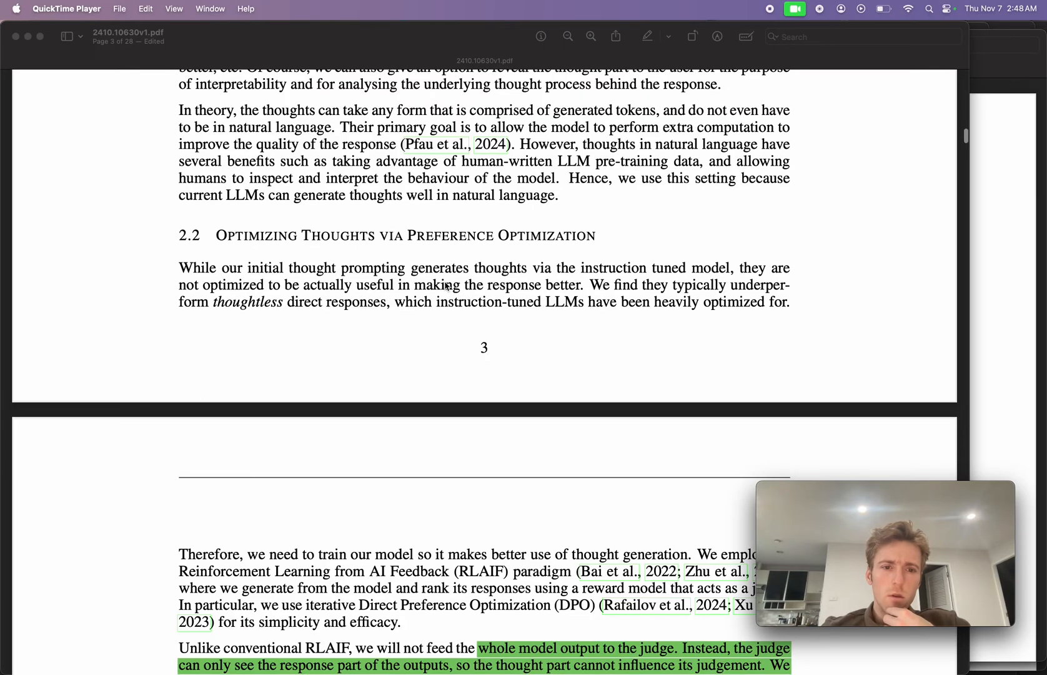
scroll(down, 3)
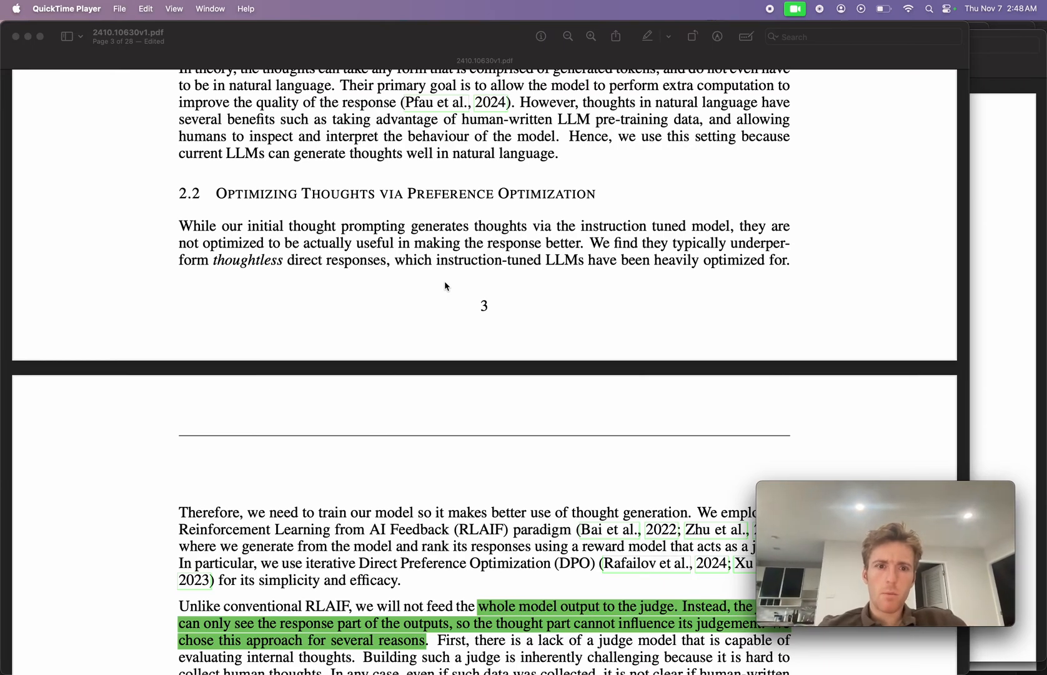
scroll(down, 3)
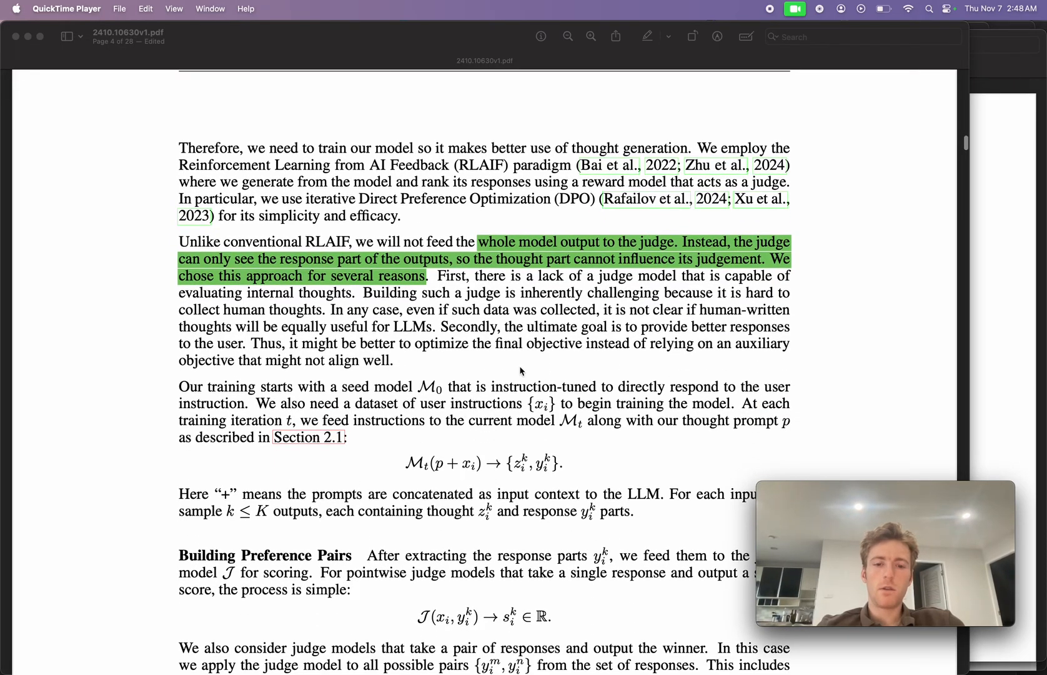
mouse_move(535, 459)
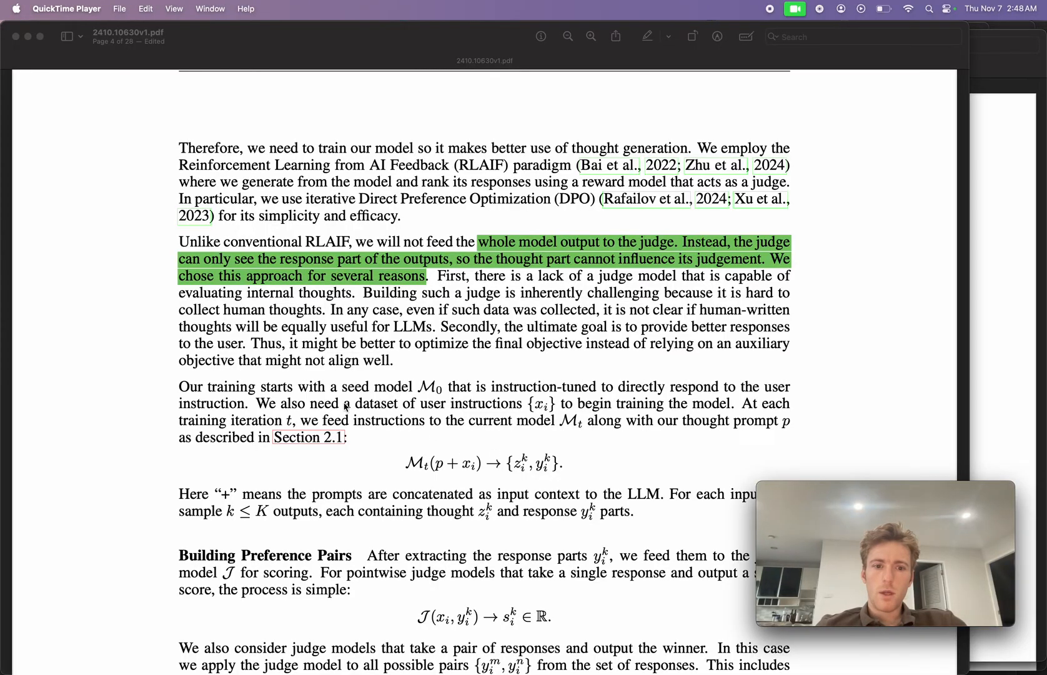
scroll(down, 3)
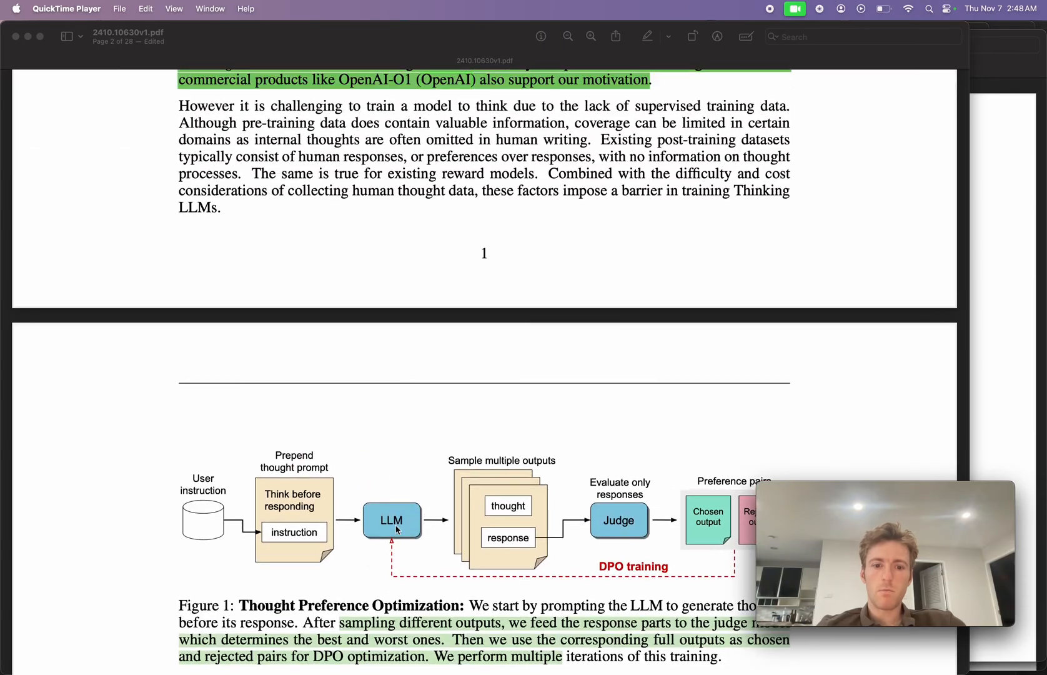
scroll(down, 3)
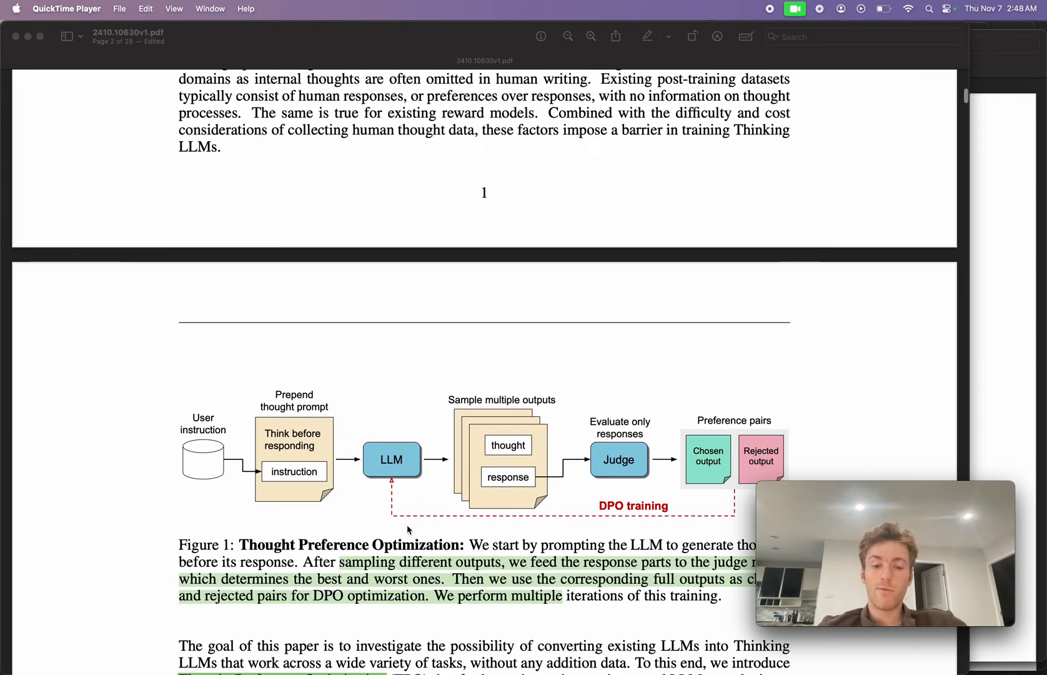
scroll(down, 3)
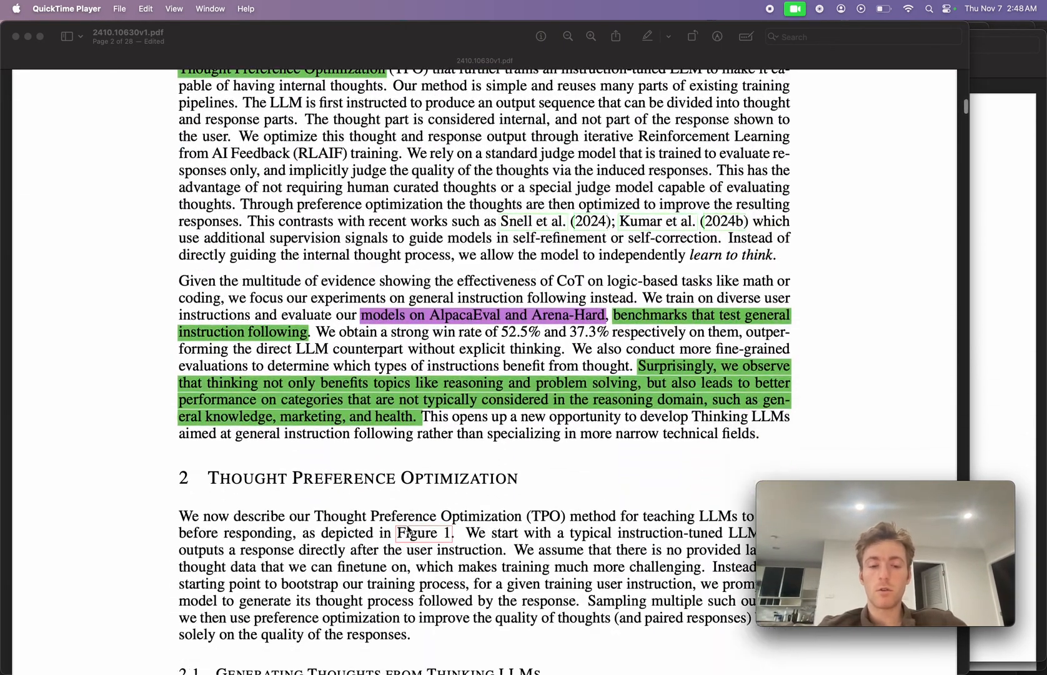
scroll(down, 3)
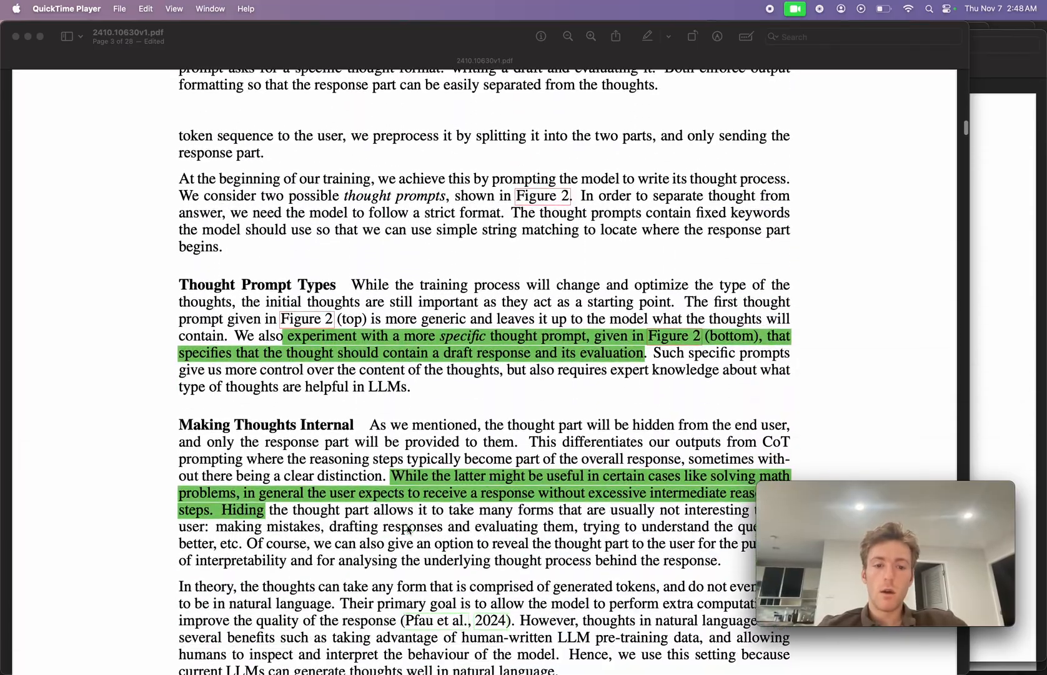
scroll(down, 3)
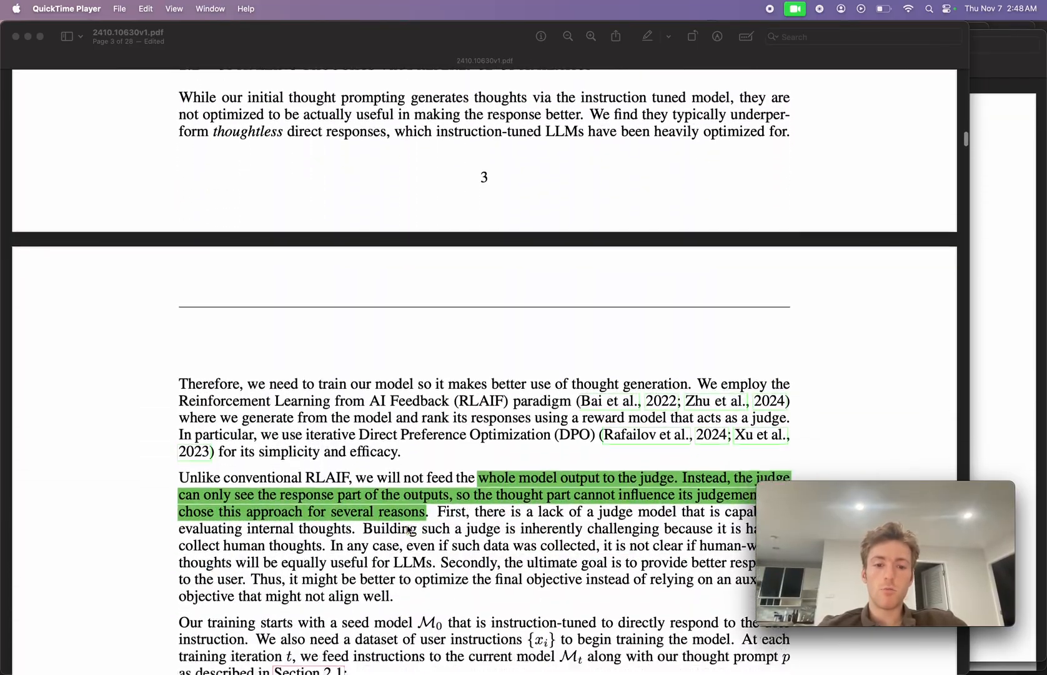
scroll(down, 3)
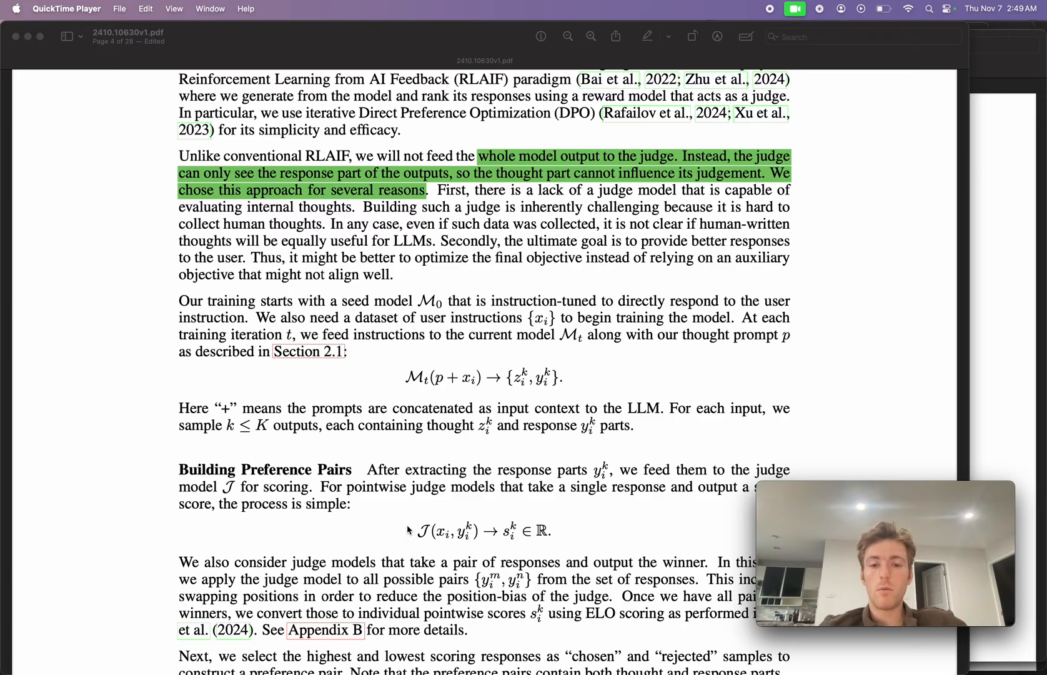
mouse_move(474, 437)
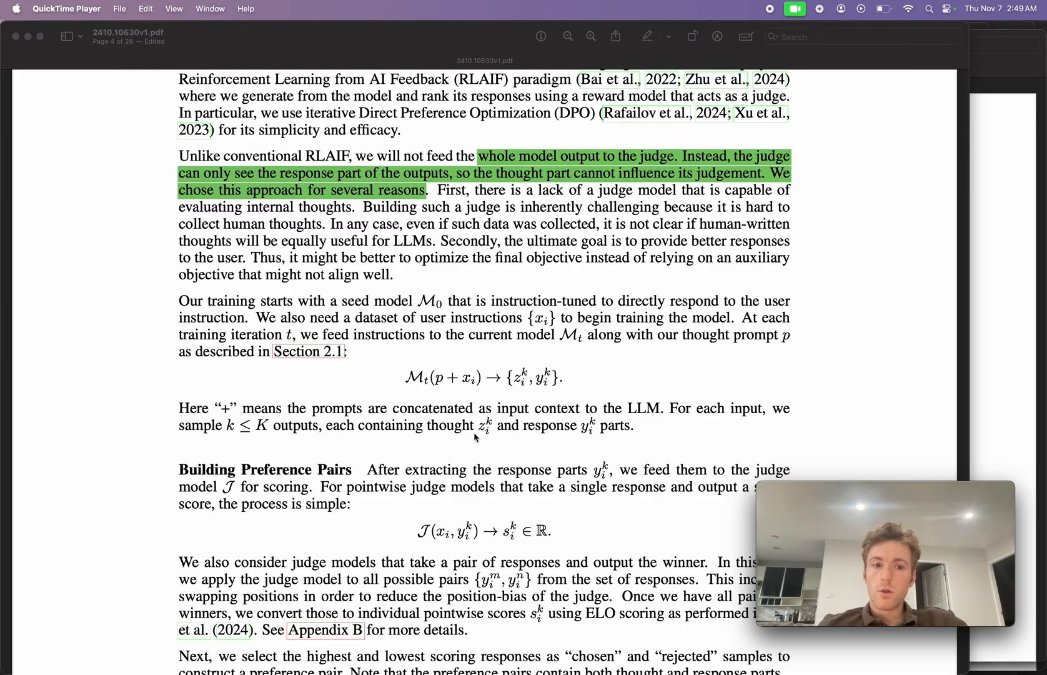
mouse_move(390, 331)
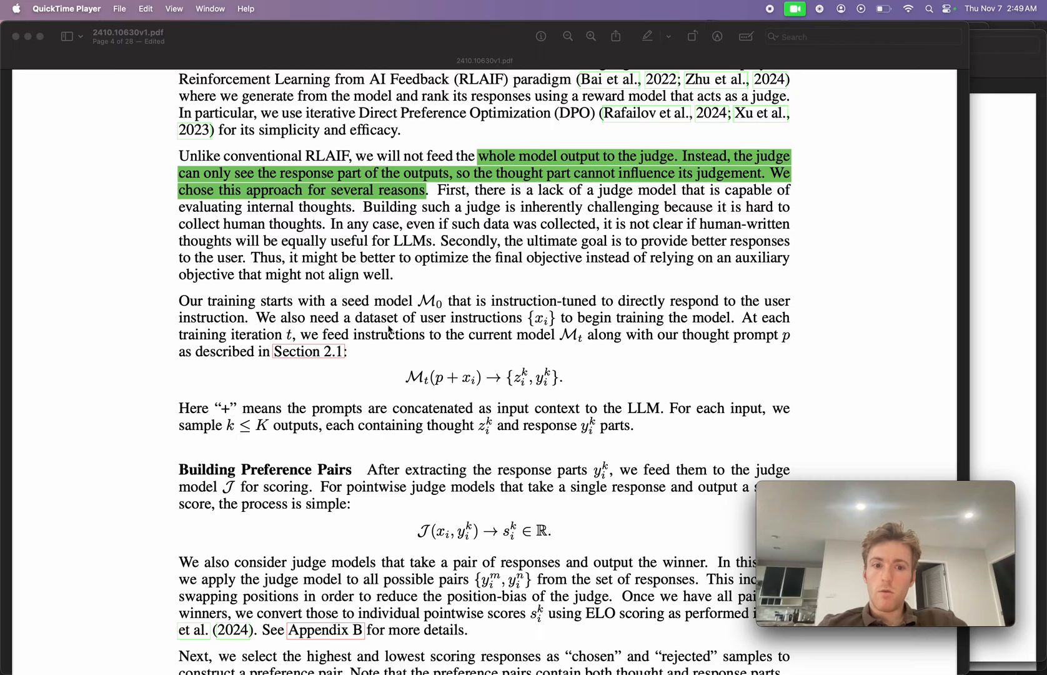
mouse_move(645, 356)
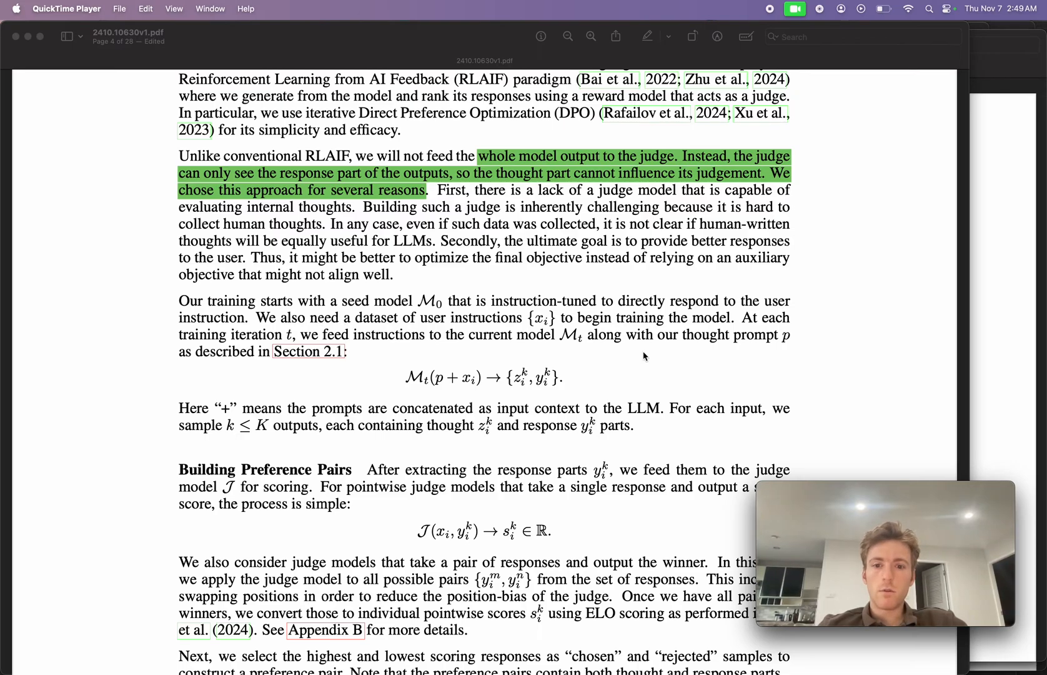
mouse_move(605, 325)
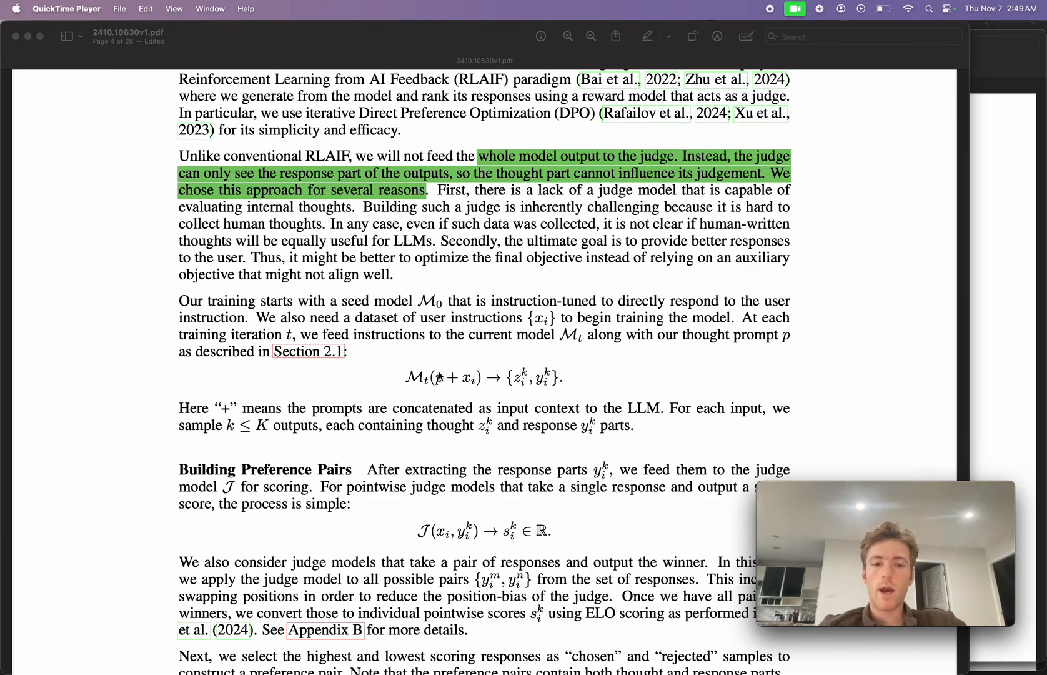
mouse_move(522, 392)
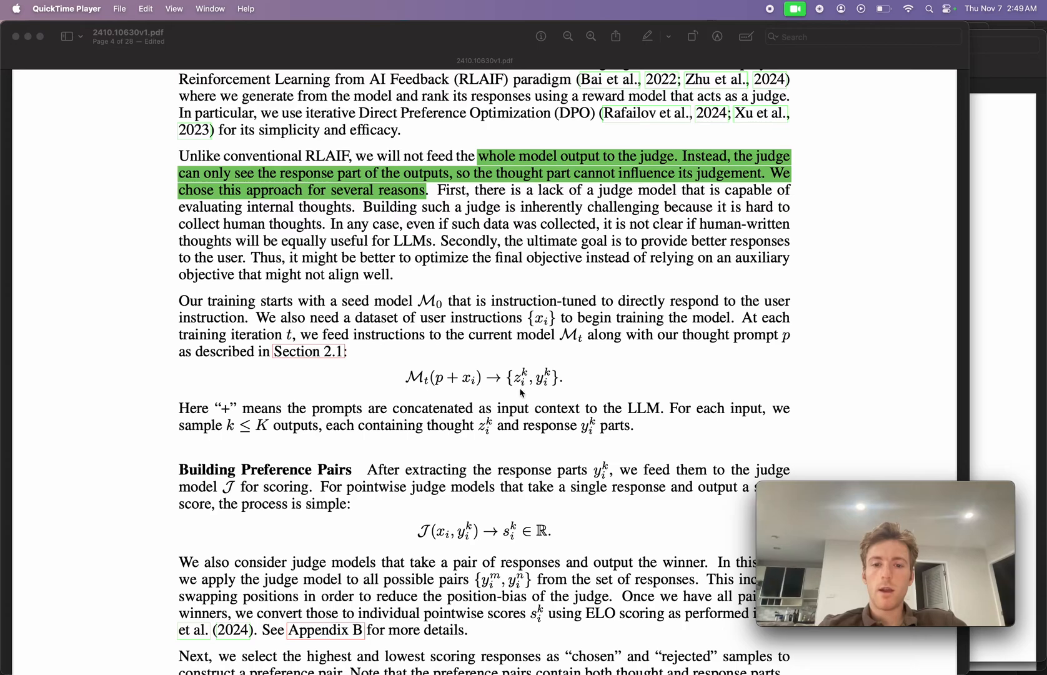
scroll(down, 3)
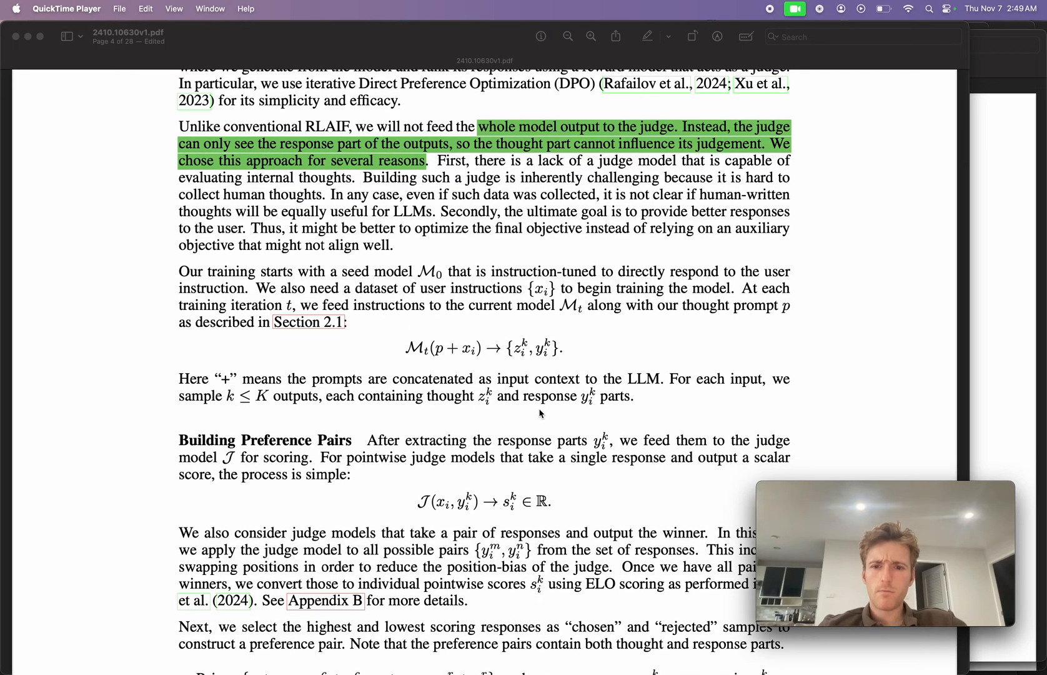
mouse_move(421, 403)
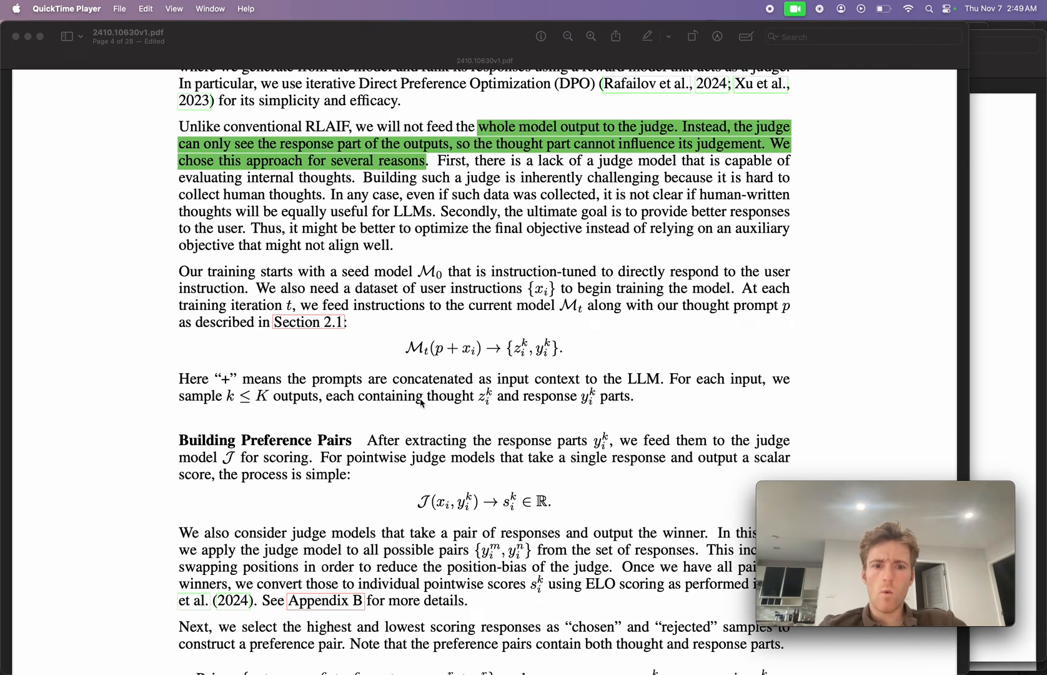
mouse_move(482, 335)
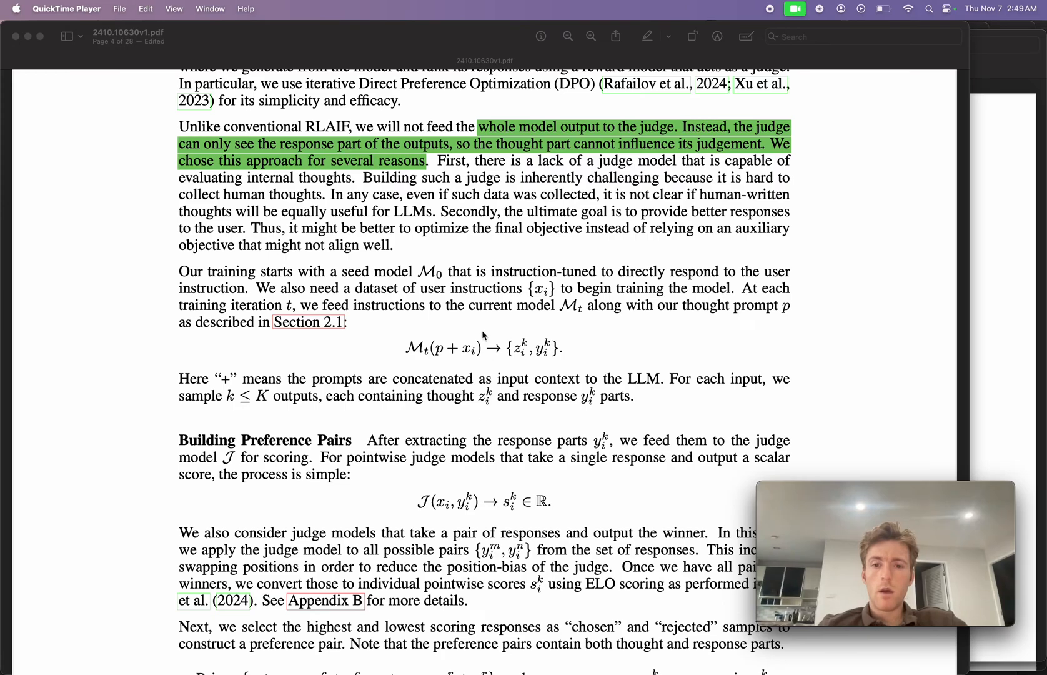
mouse_move(596, 425)
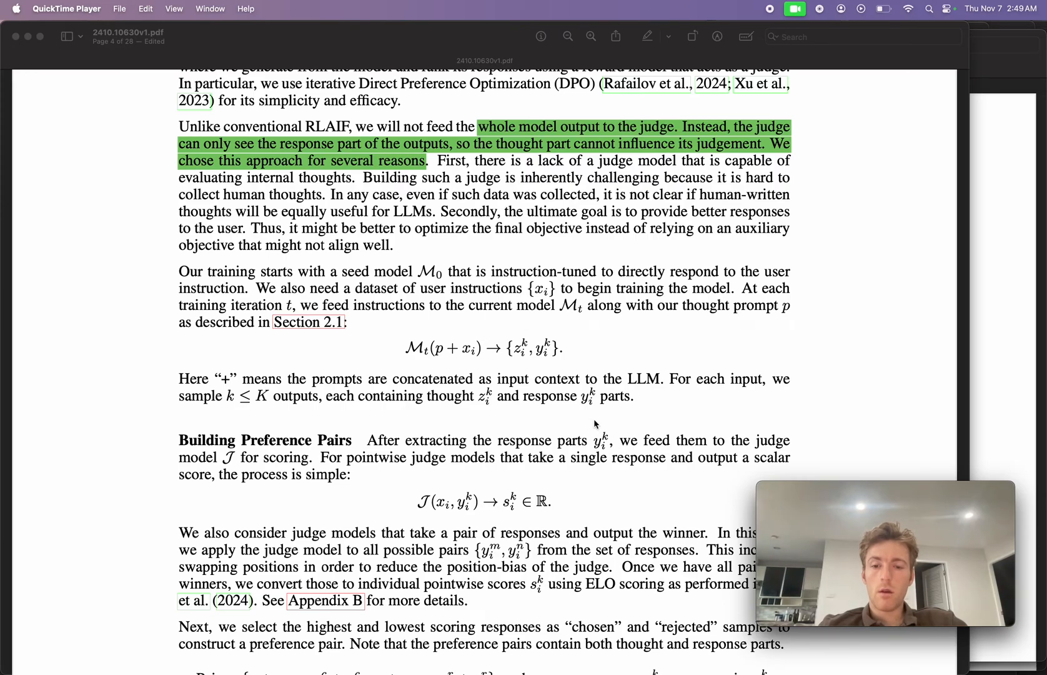
scroll(down, 3)
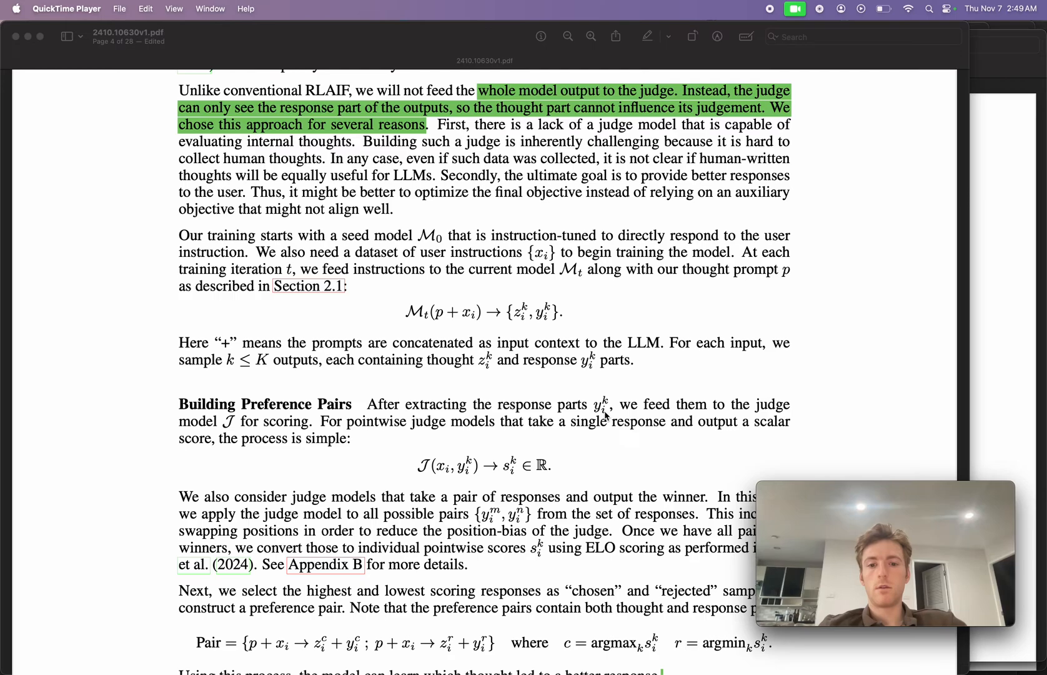
scroll(down, 3)
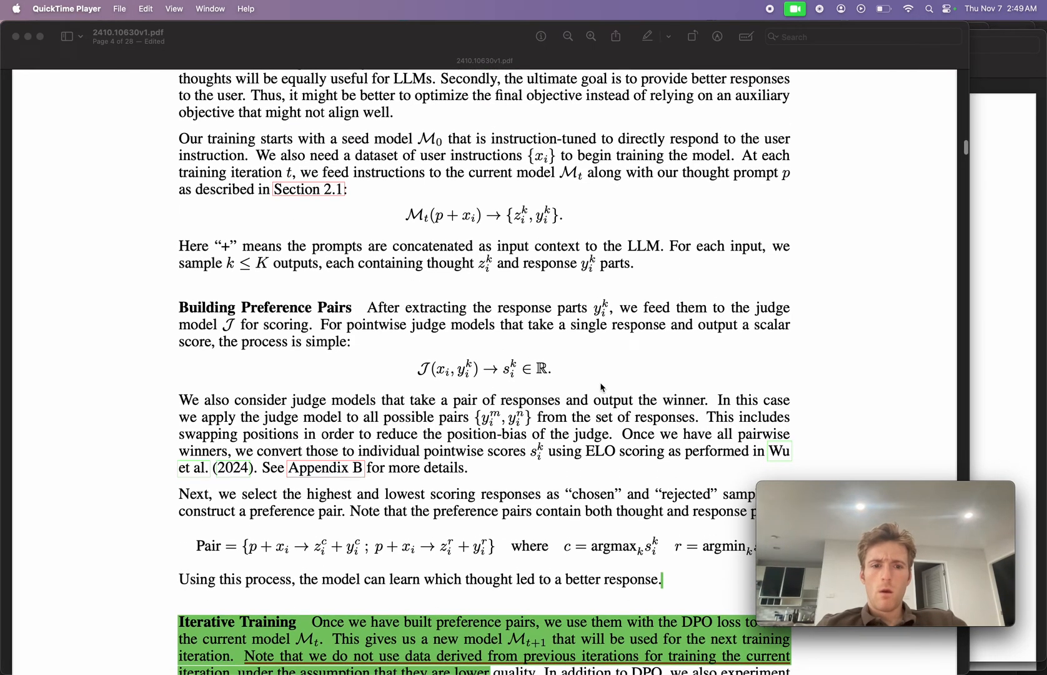
scroll(down, 3)
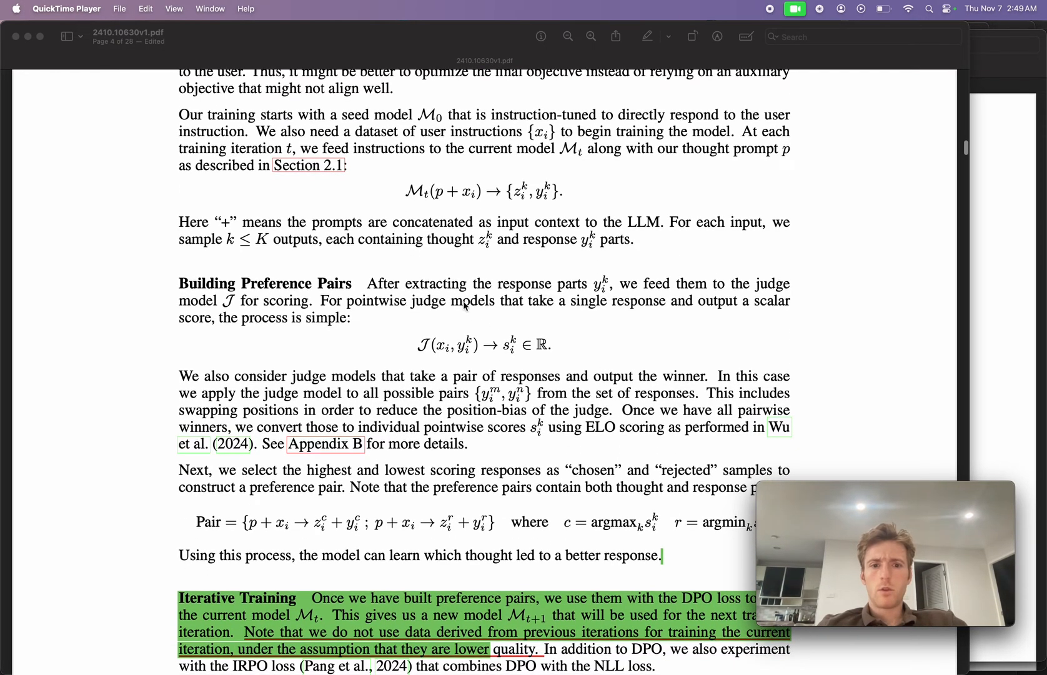
mouse_move(421, 245)
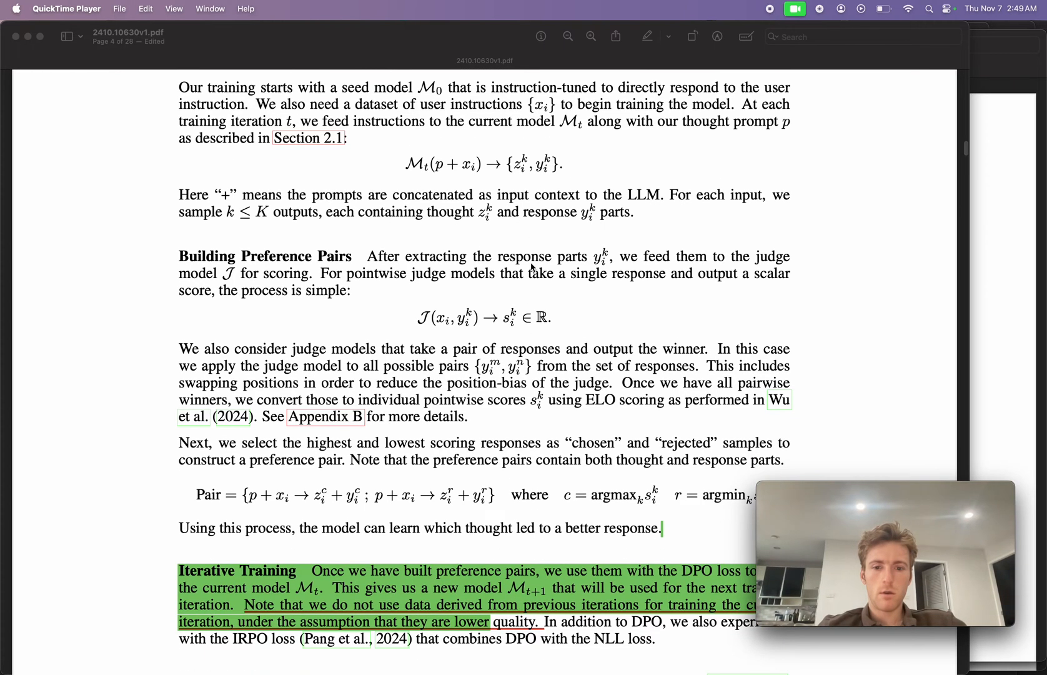
scroll(down, 3)
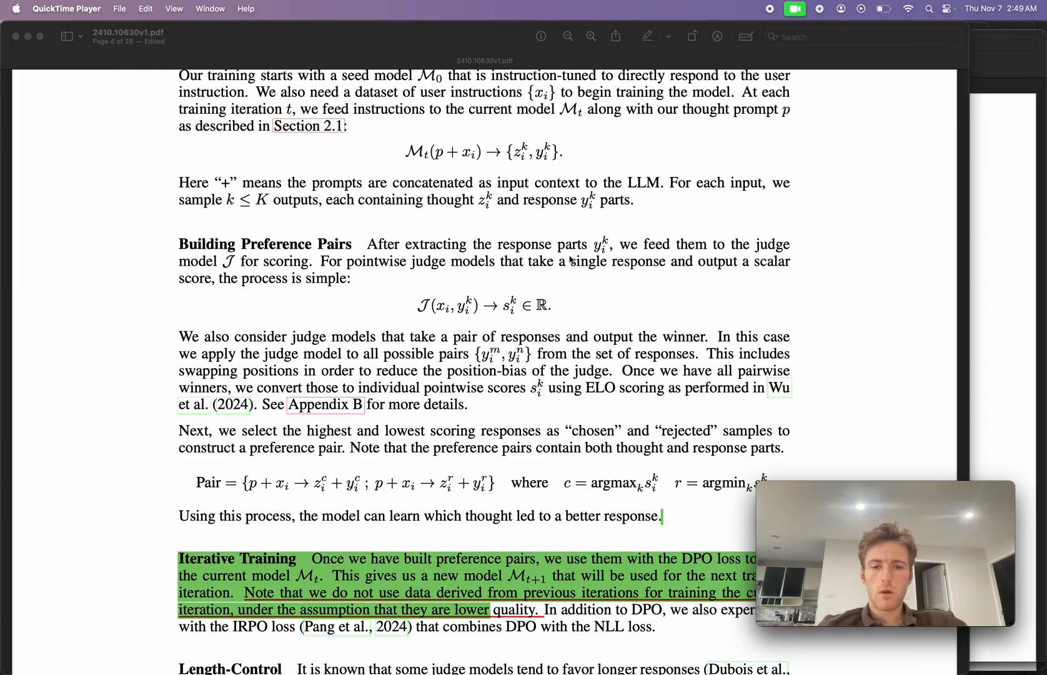
mouse_move(509, 169)
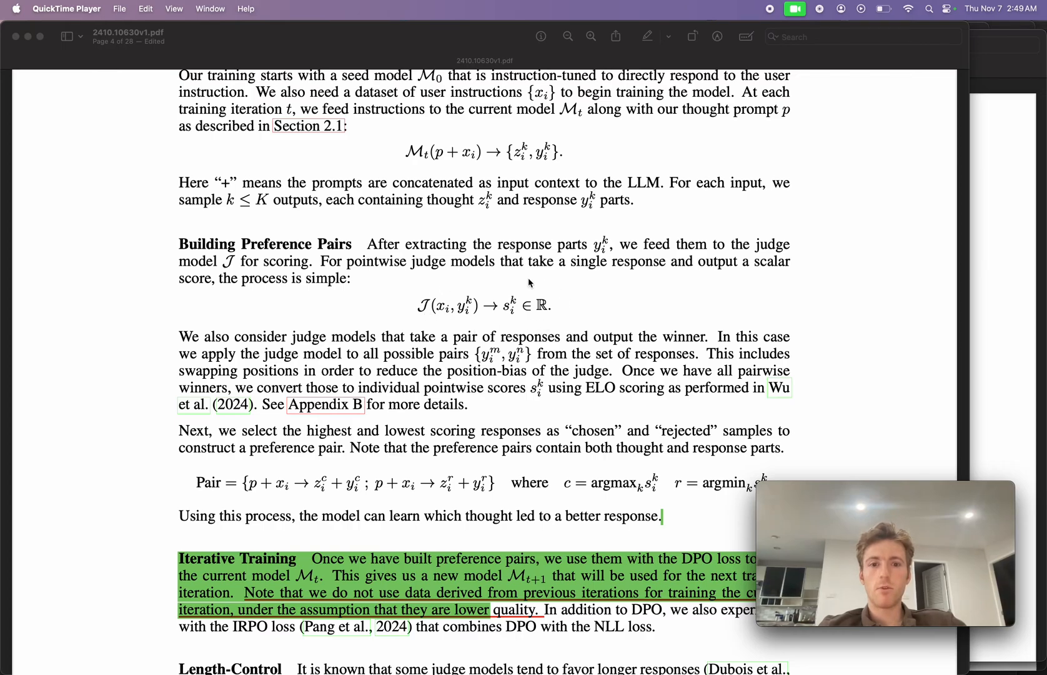
mouse_move(513, 320)
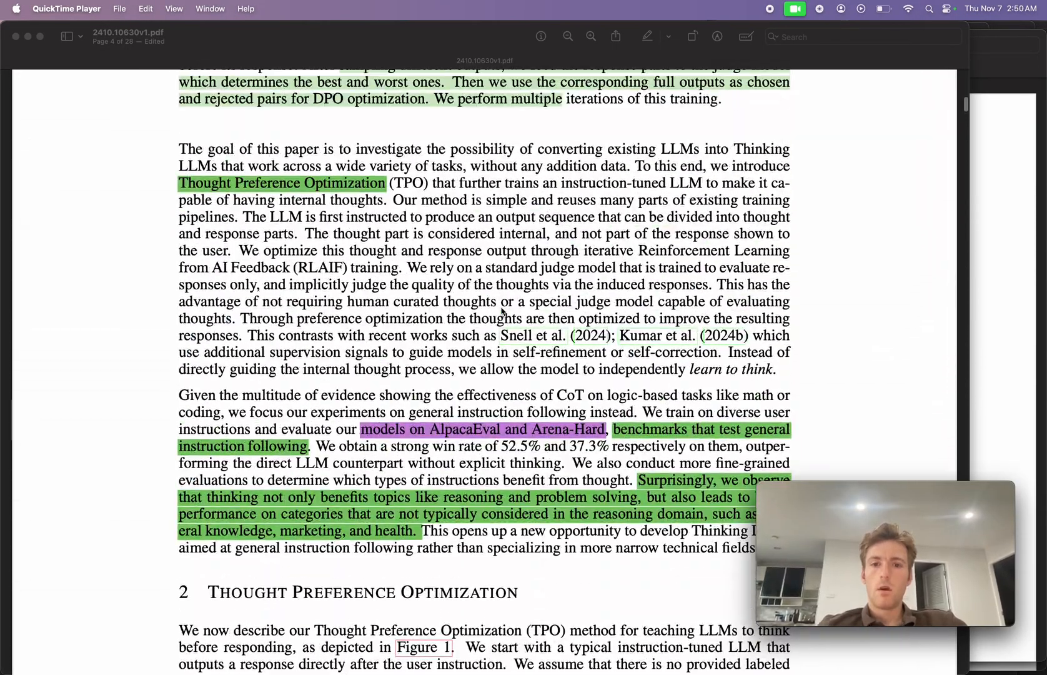
scroll(up, 3)
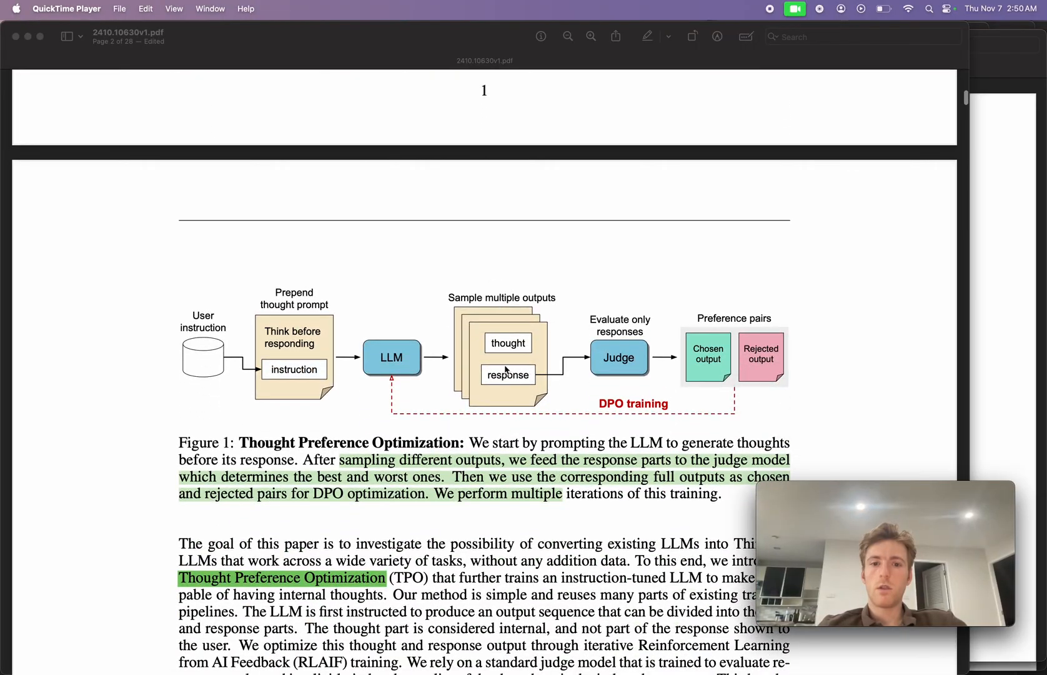
scroll(down, 3)
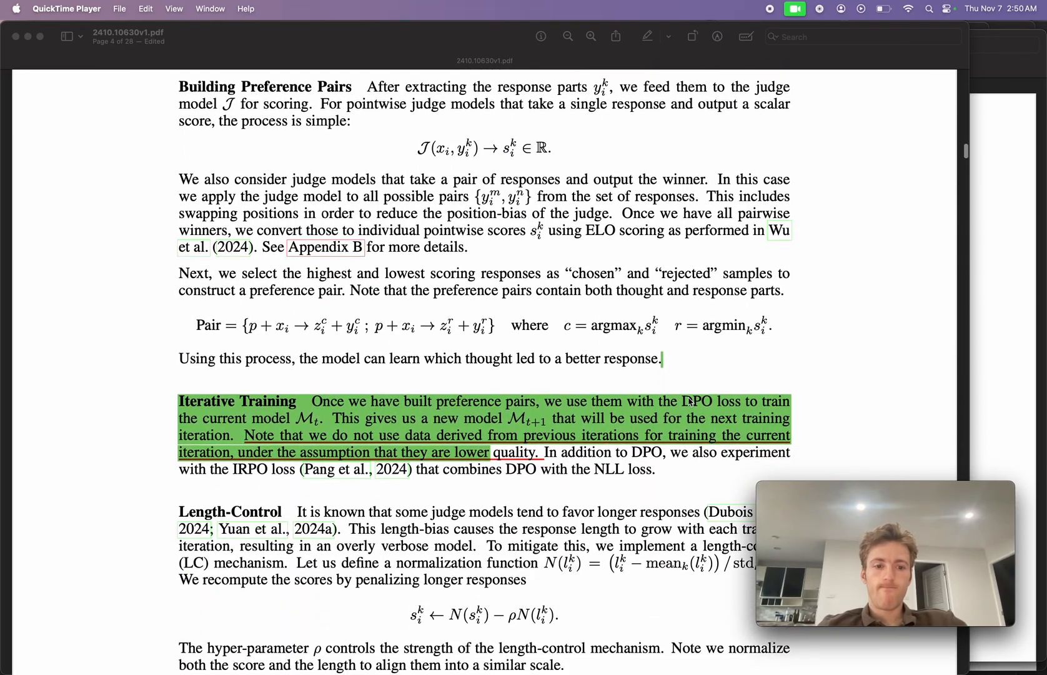
scroll(down, 3)
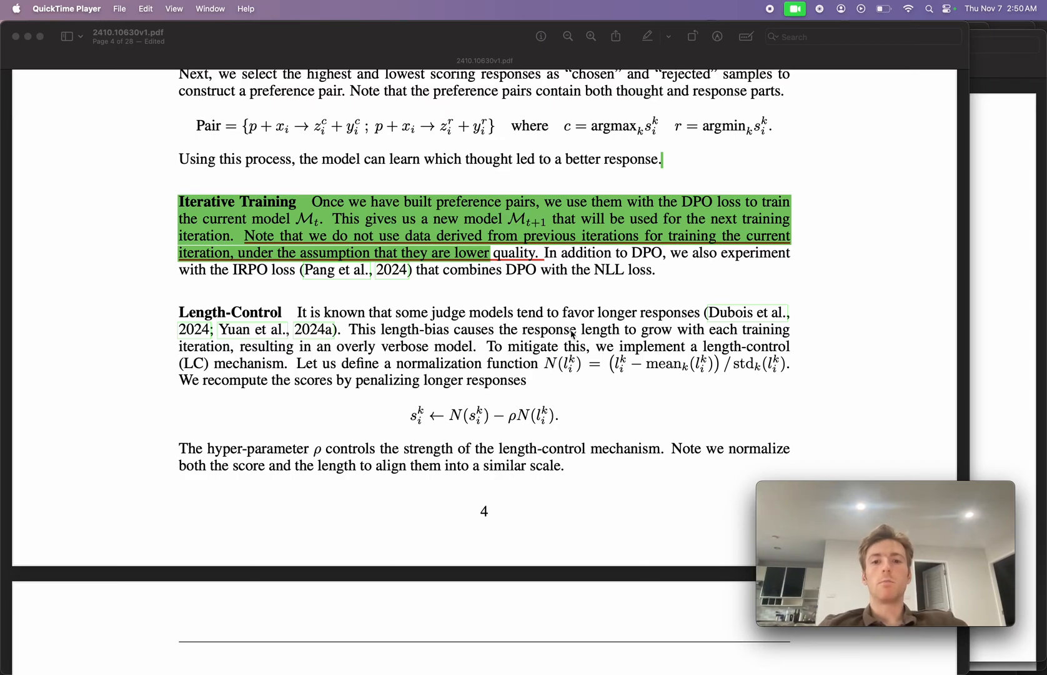
mouse_move(625, 335)
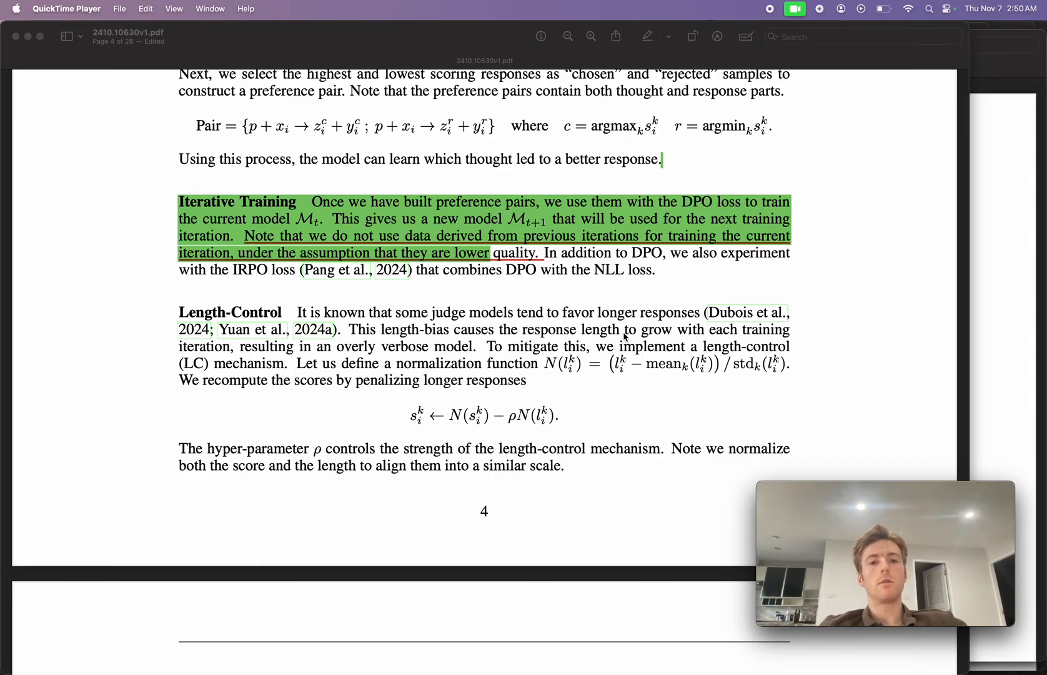
scroll(down, 3)
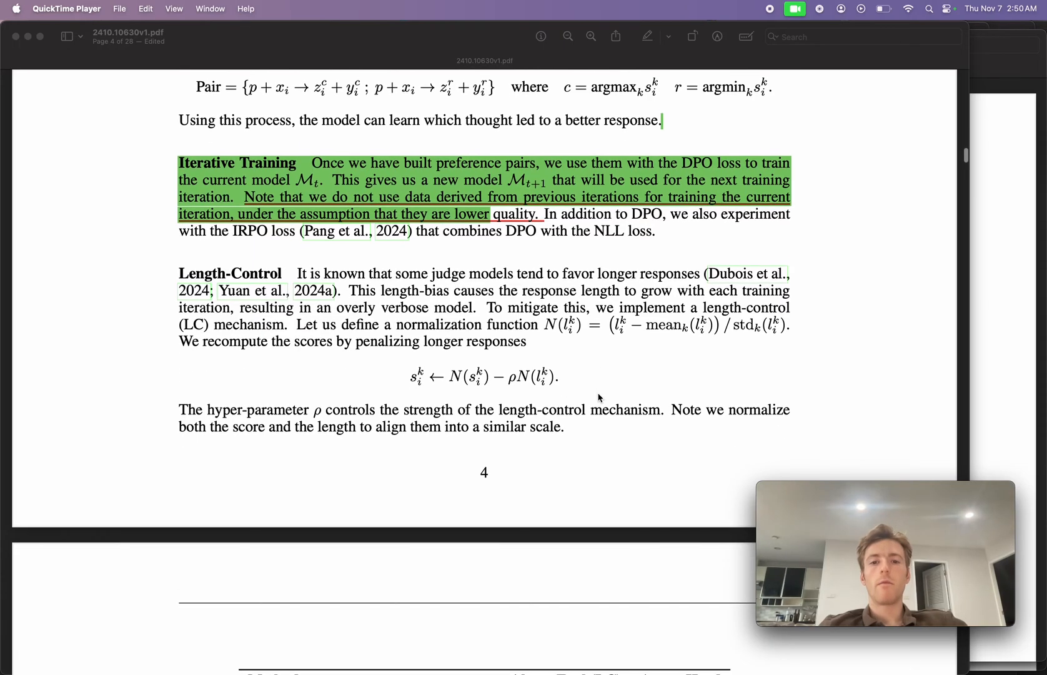
scroll(down, 3)
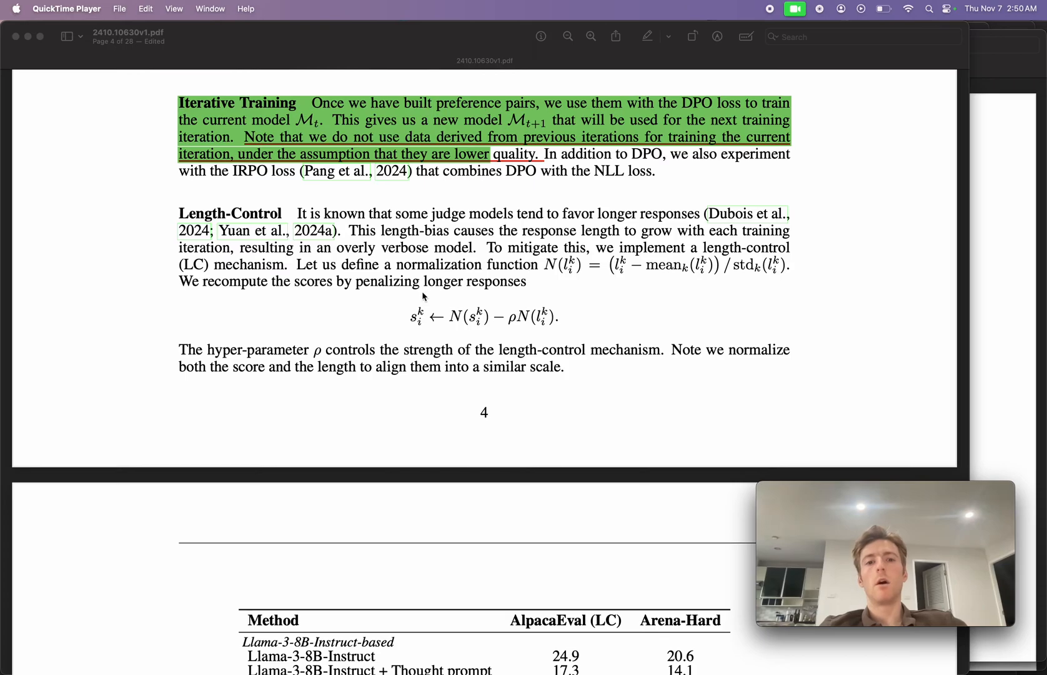
scroll(down, 3)
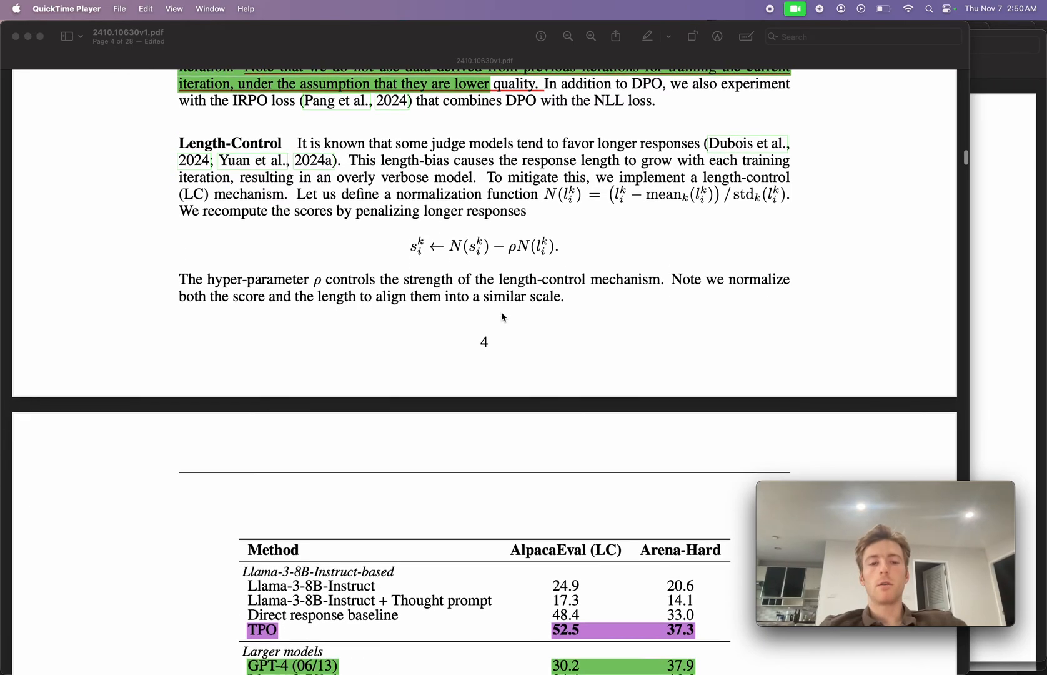
scroll(down, 3)
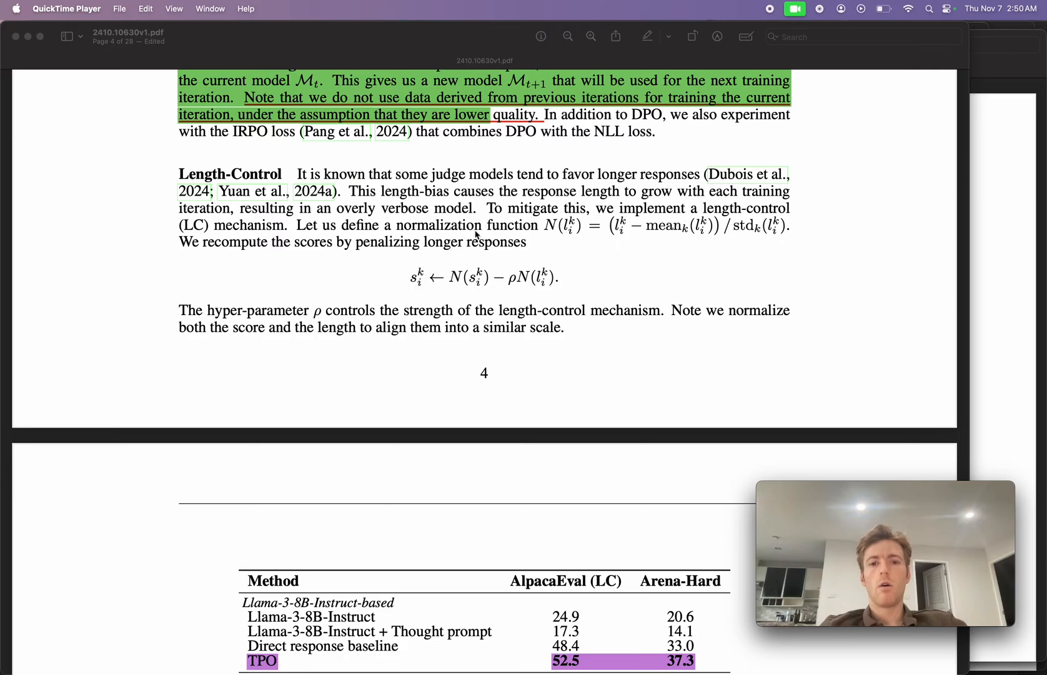
mouse_move(541, 284)
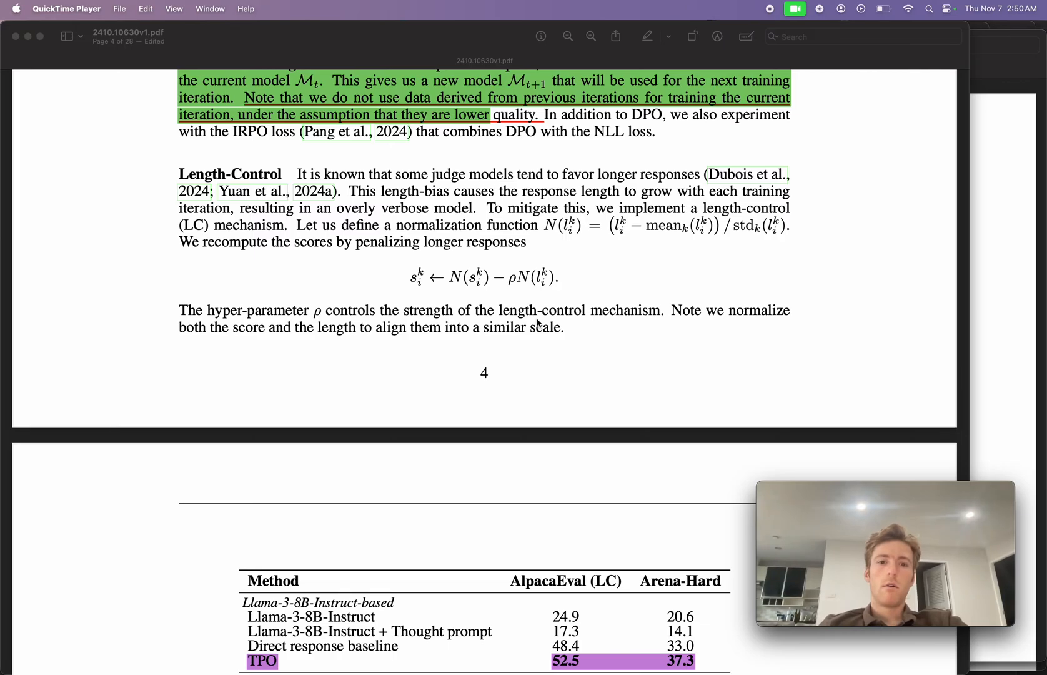
mouse_move(533, 312)
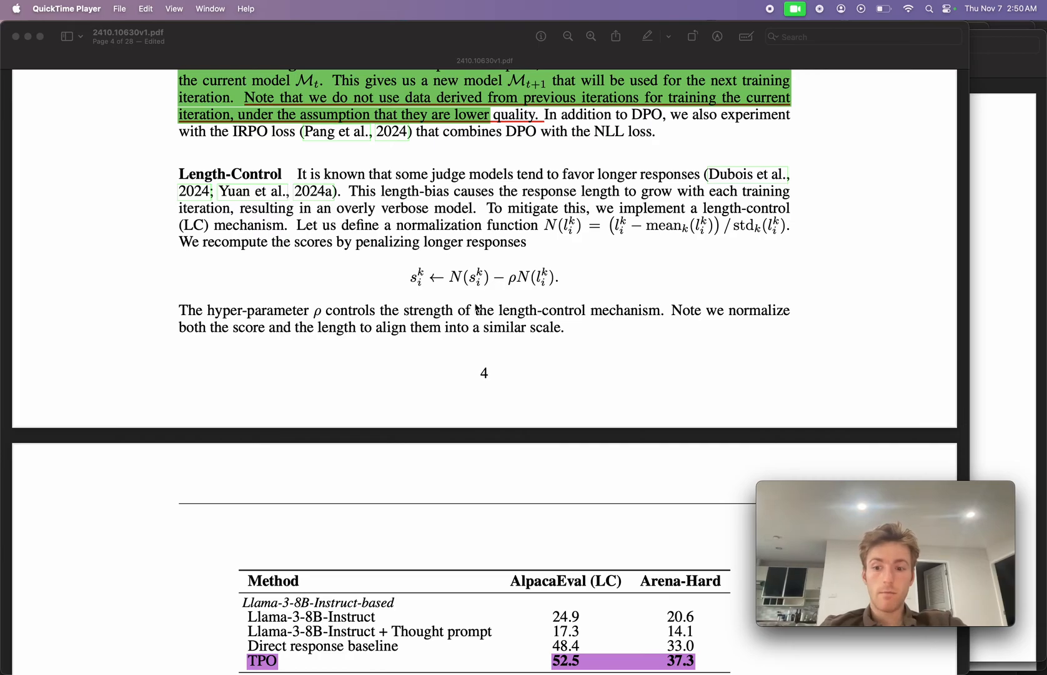
scroll(down, 3)
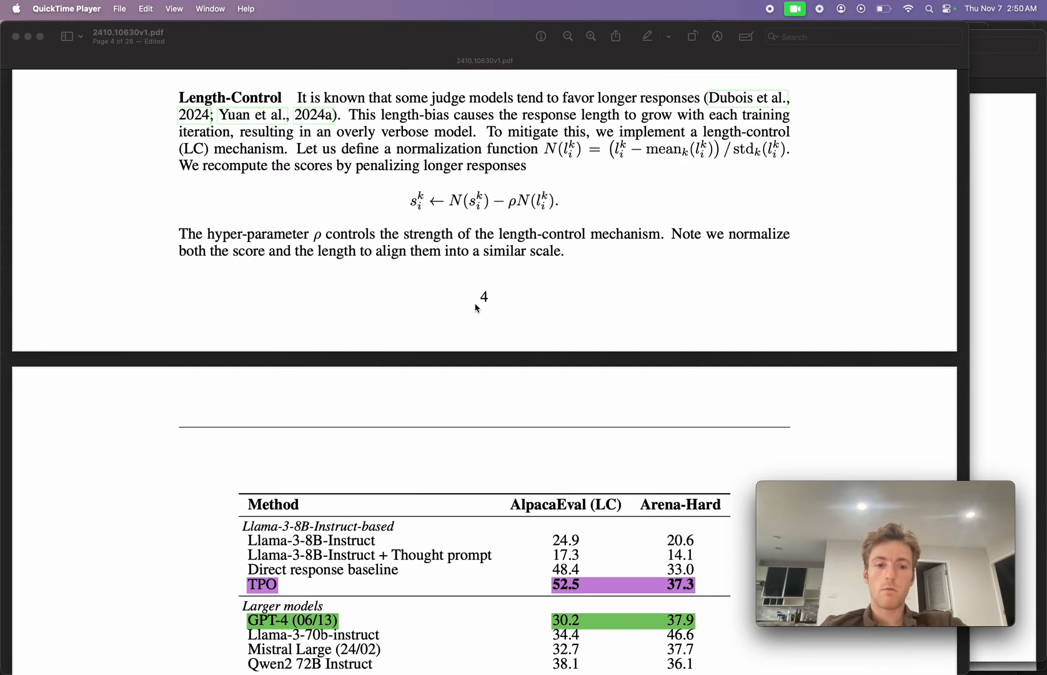
scroll(down, 3)
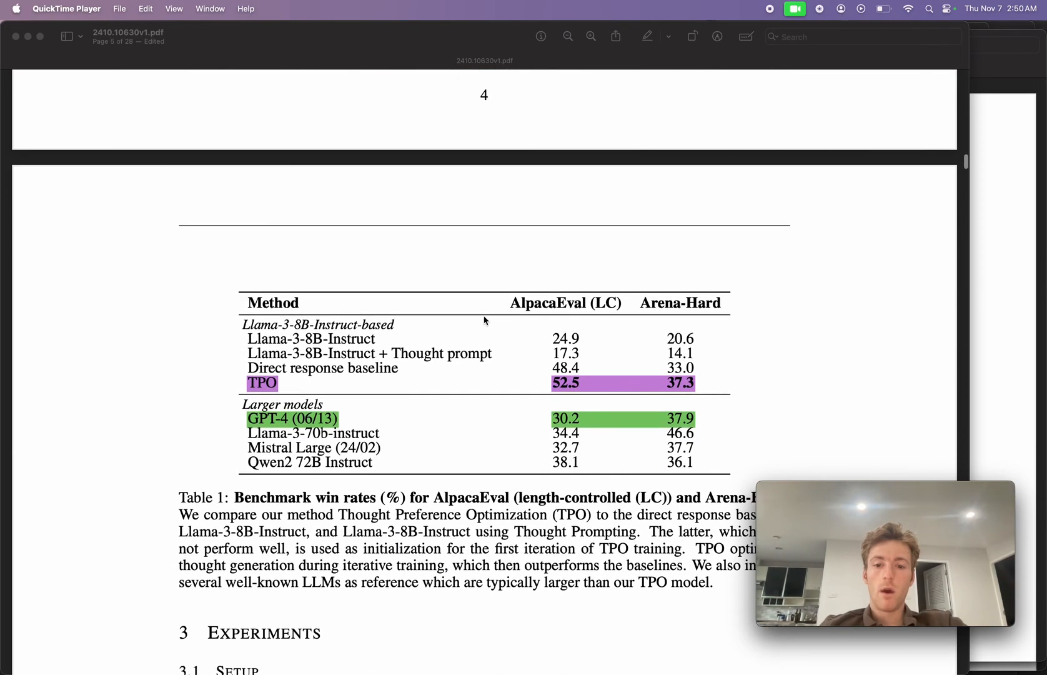
scroll(down, 3)
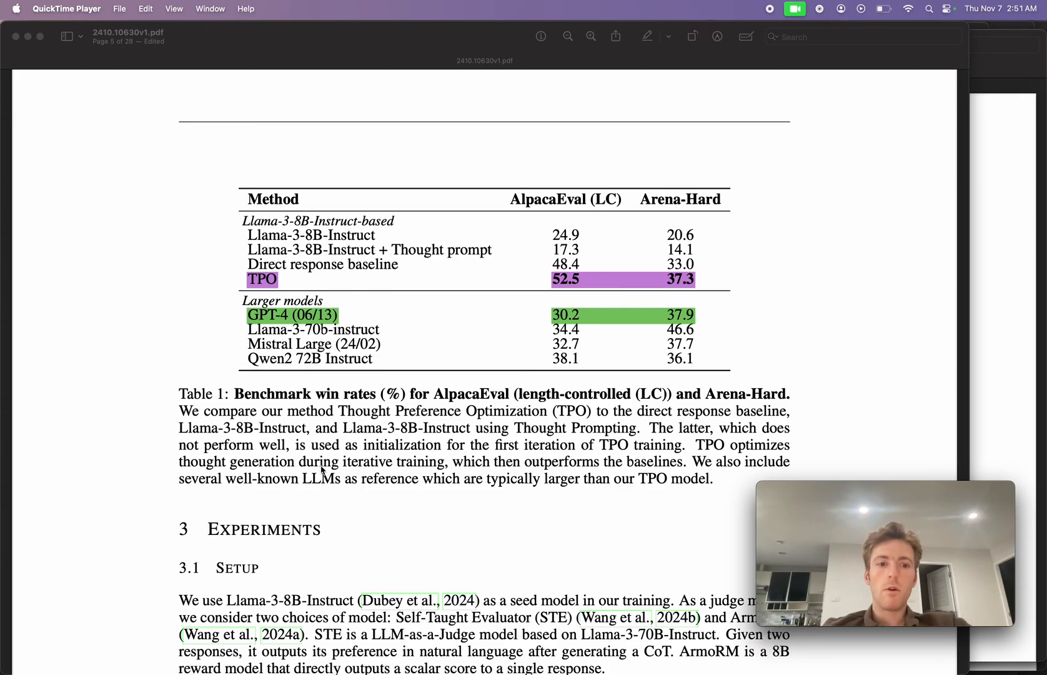
mouse_move(240, 425)
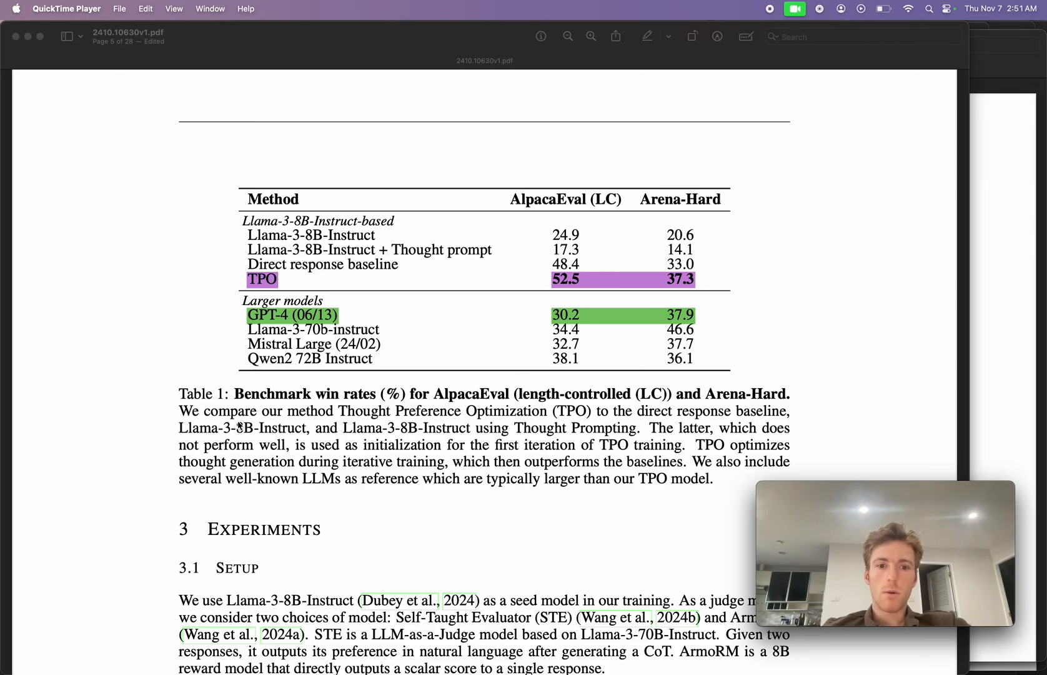
mouse_move(296, 328)
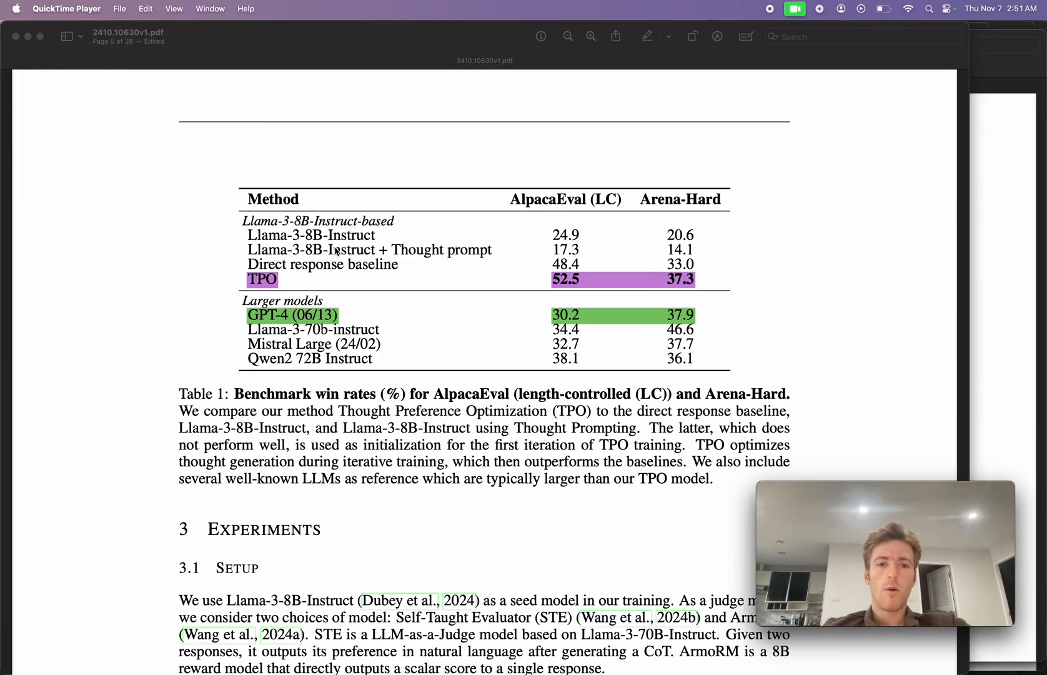
mouse_move(551, 525)
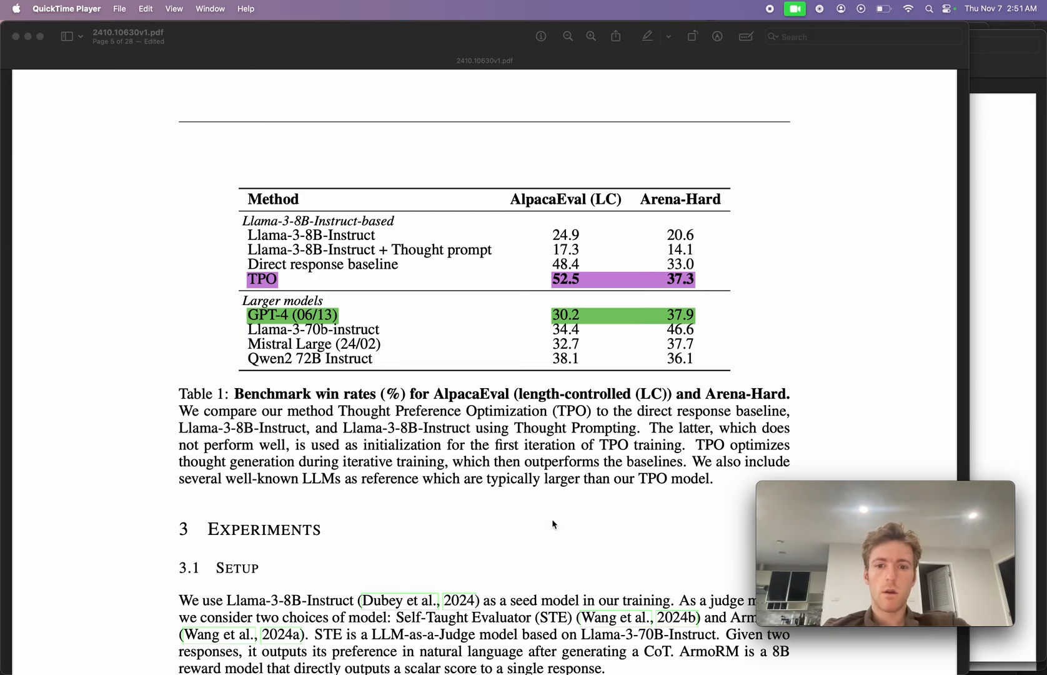
mouse_move(488, 431)
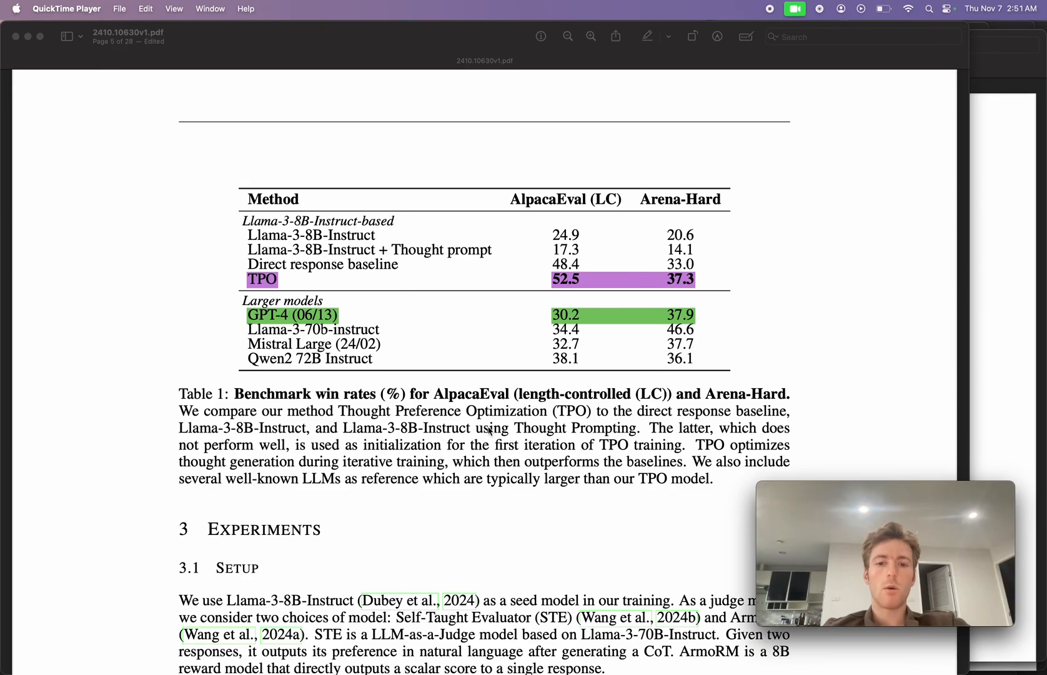
mouse_move(558, 436)
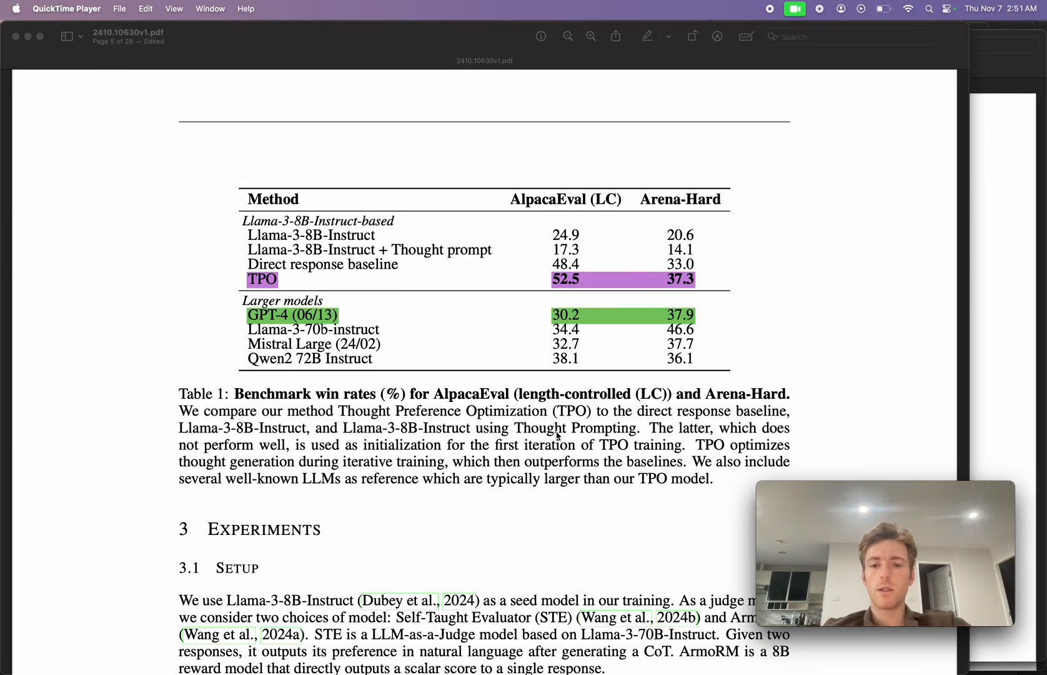
scroll(down, 3)
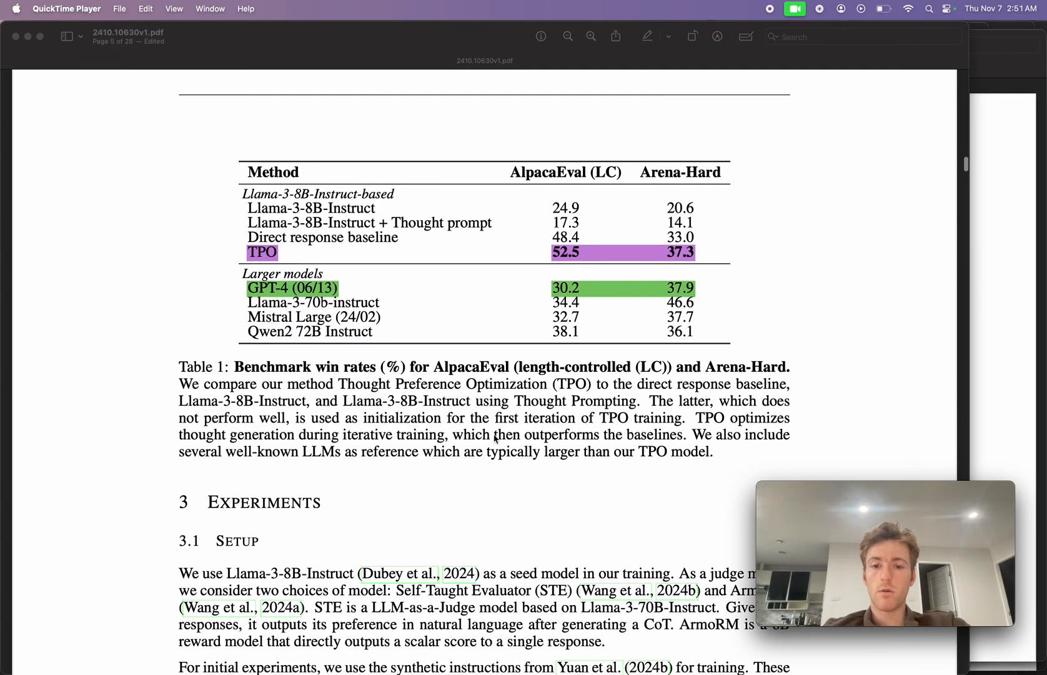
scroll(down, 3)
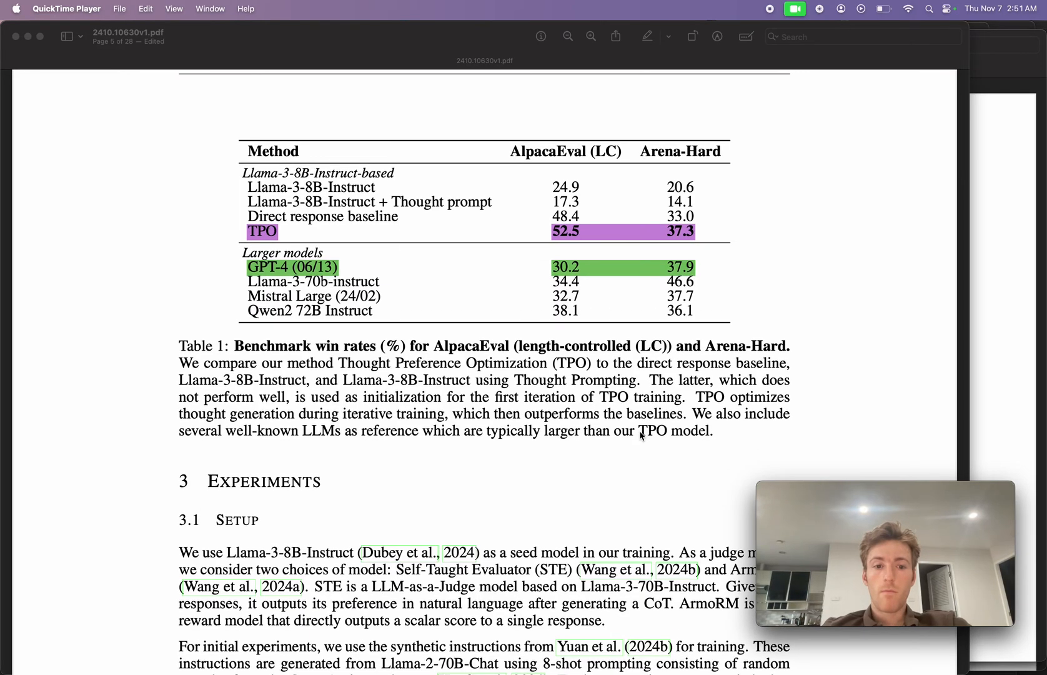
scroll(down, 3)
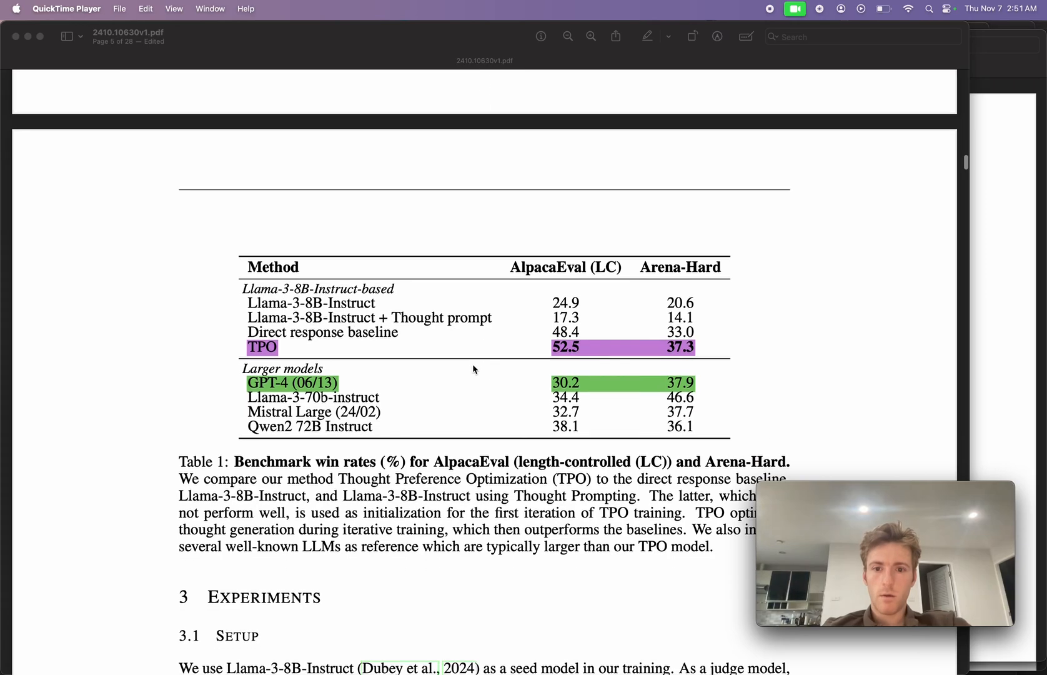
mouse_move(557, 279)
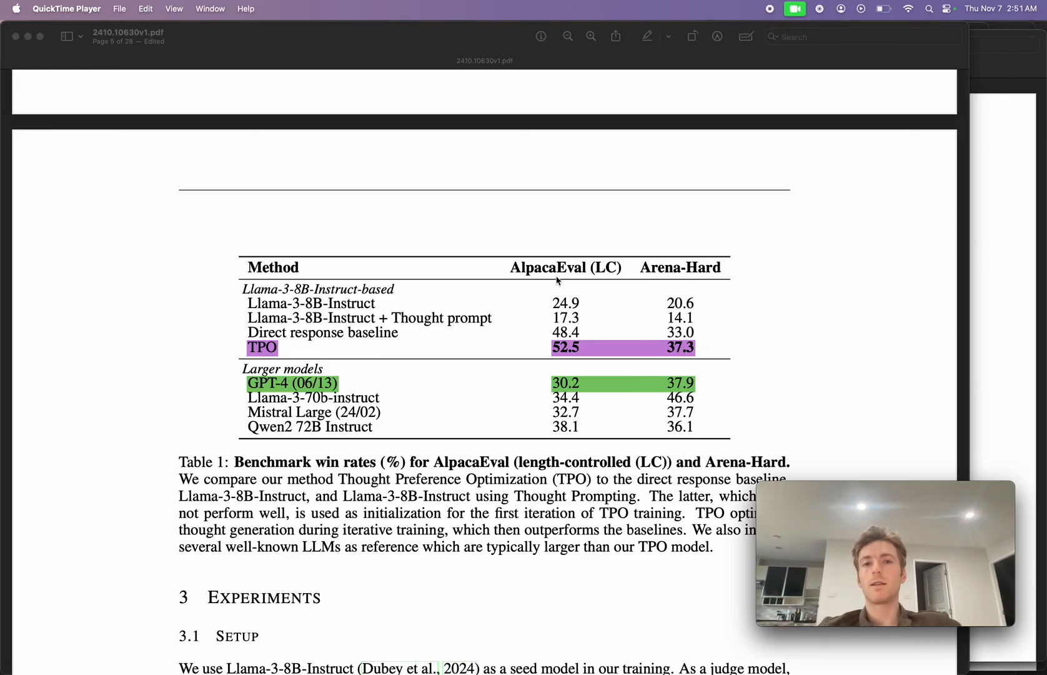
mouse_move(745, 72)
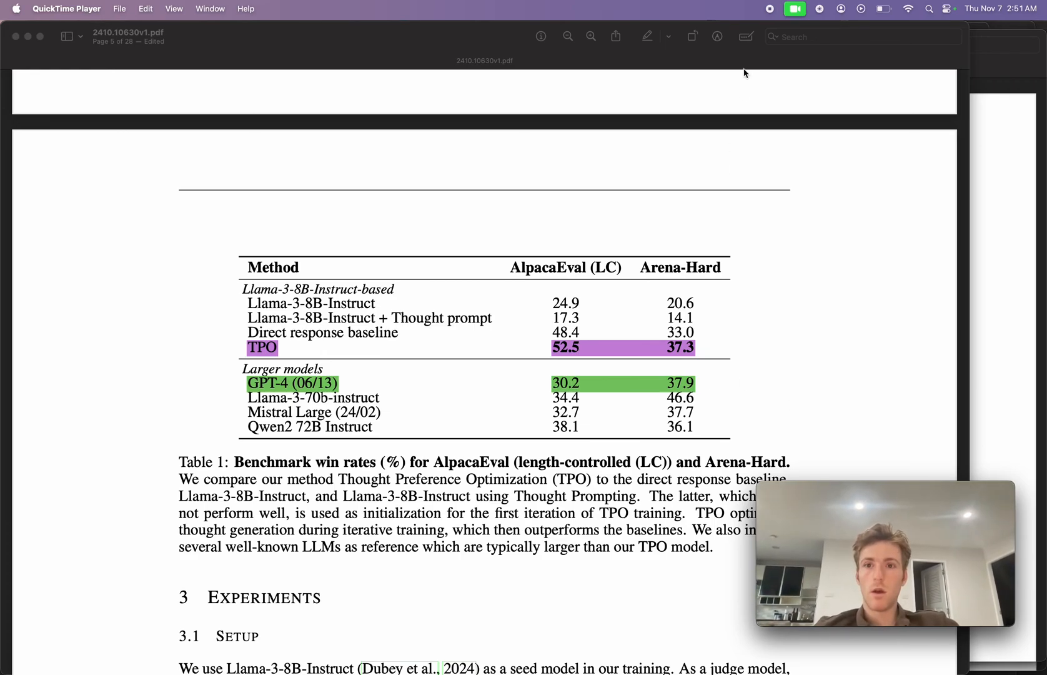
mouse_move(572, 325)
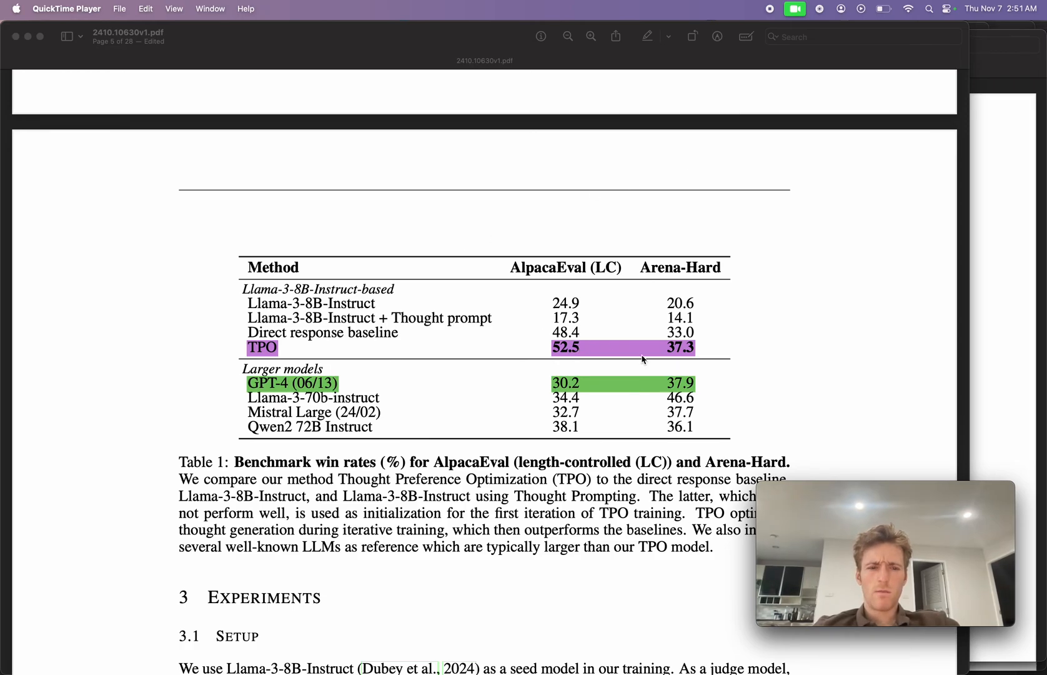
mouse_move(531, 298)
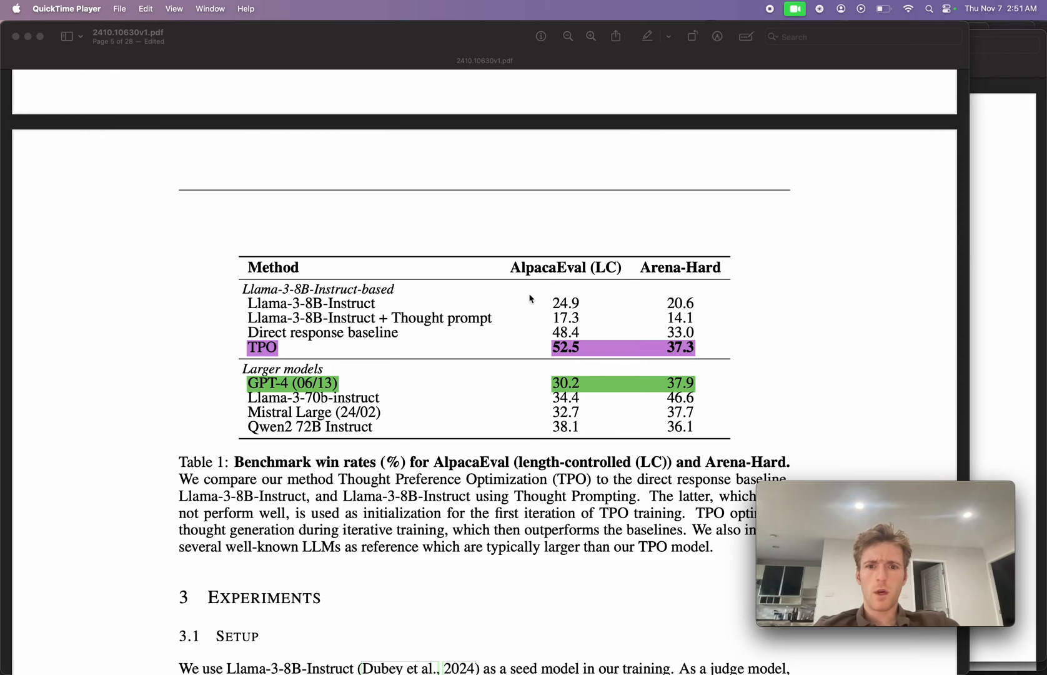
mouse_move(579, 302)
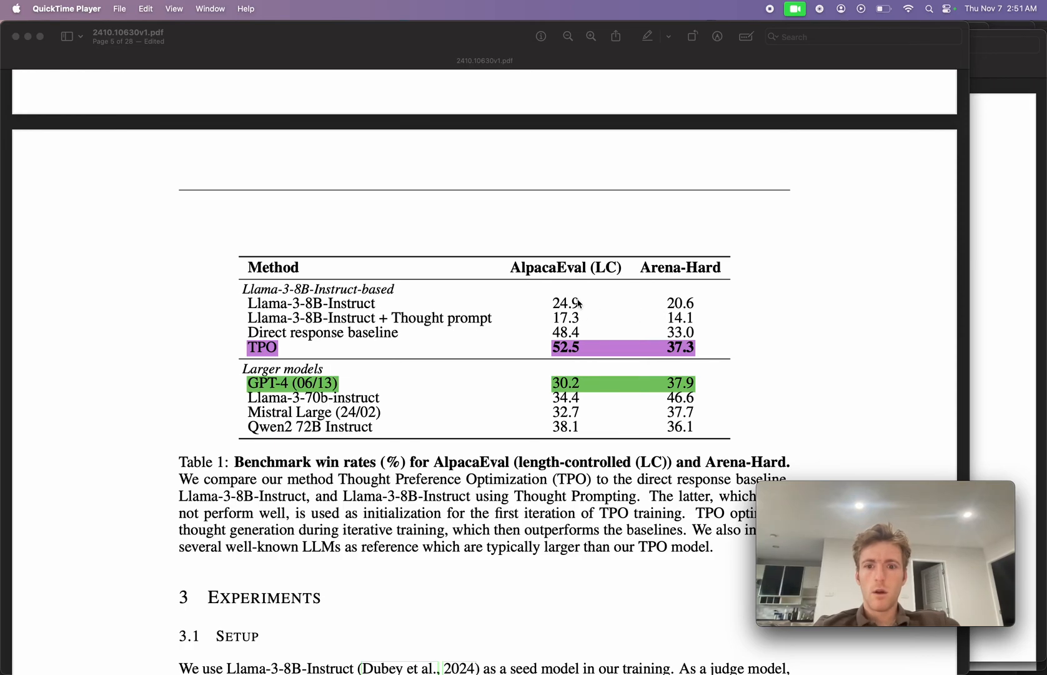
mouse_move(626, 312)
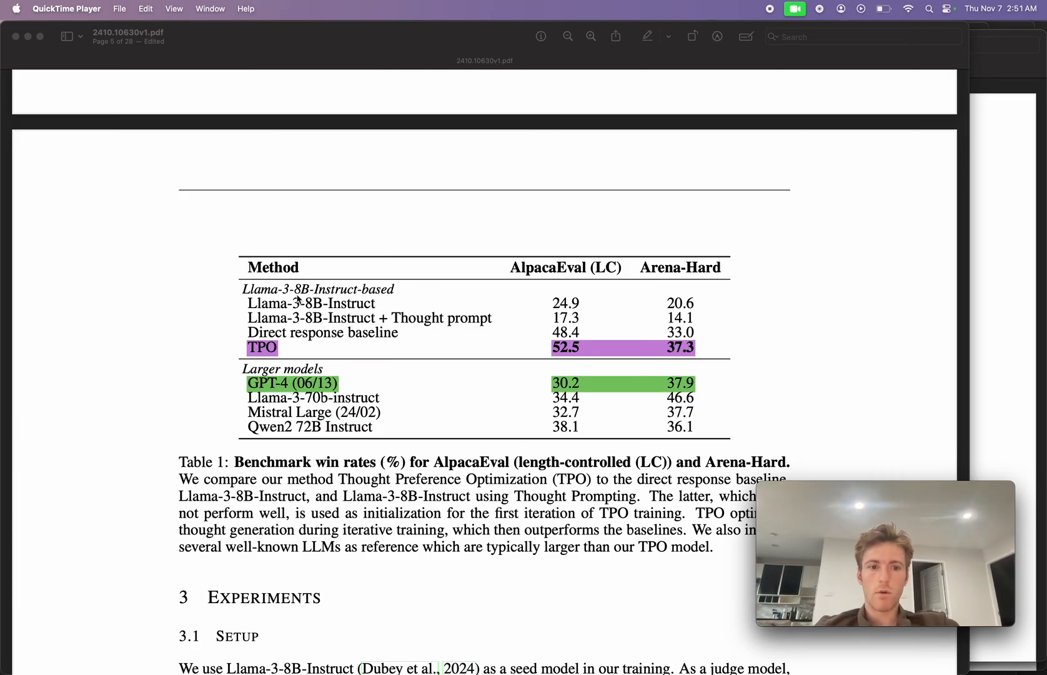
mouse_move(576, 387)
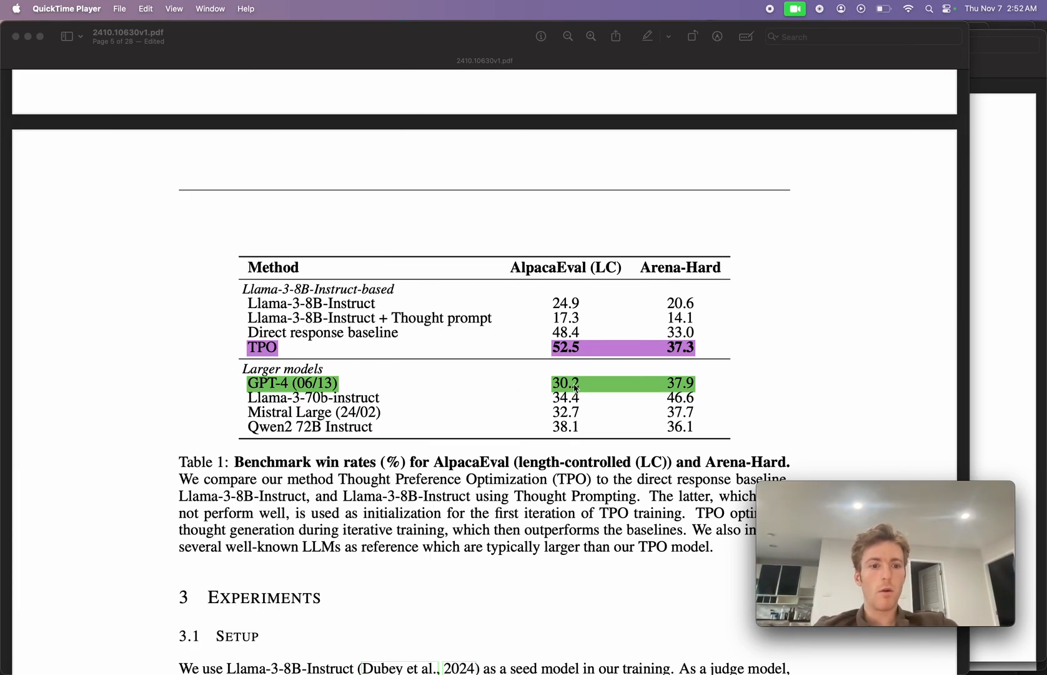
mouse_move(470, 460)
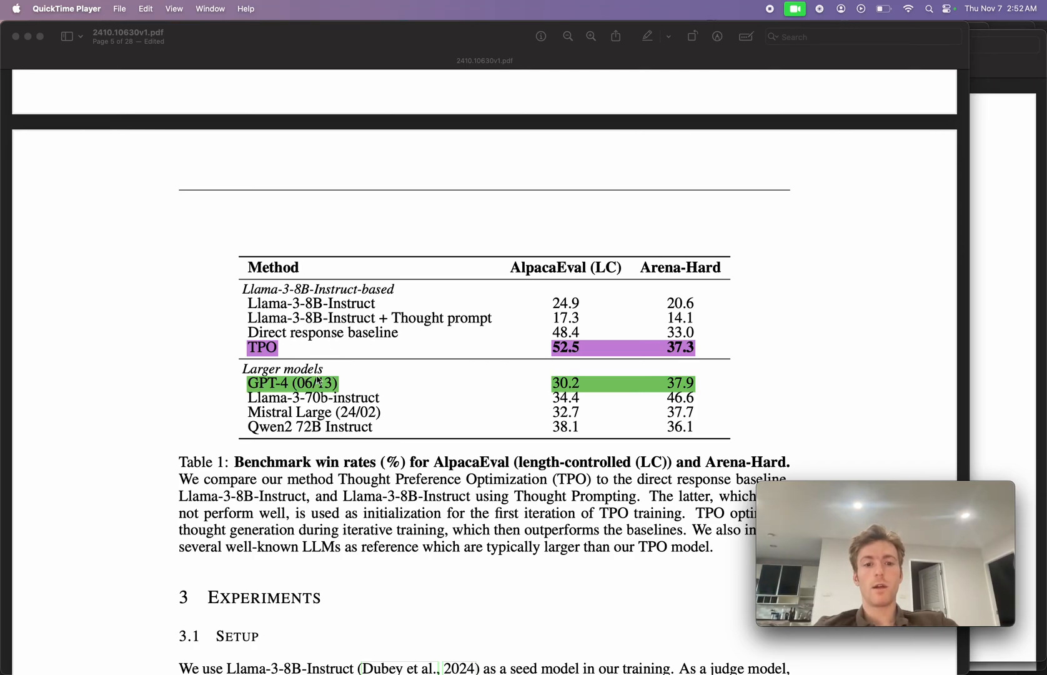
mouse_move(343, 393)
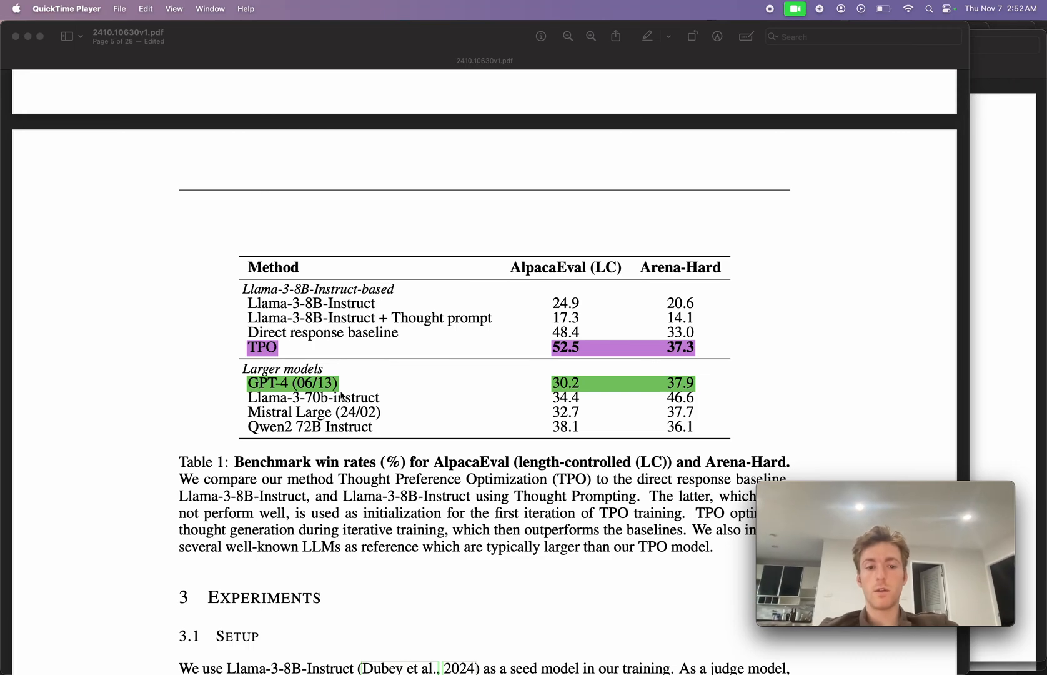
mouse_move(474, 378)
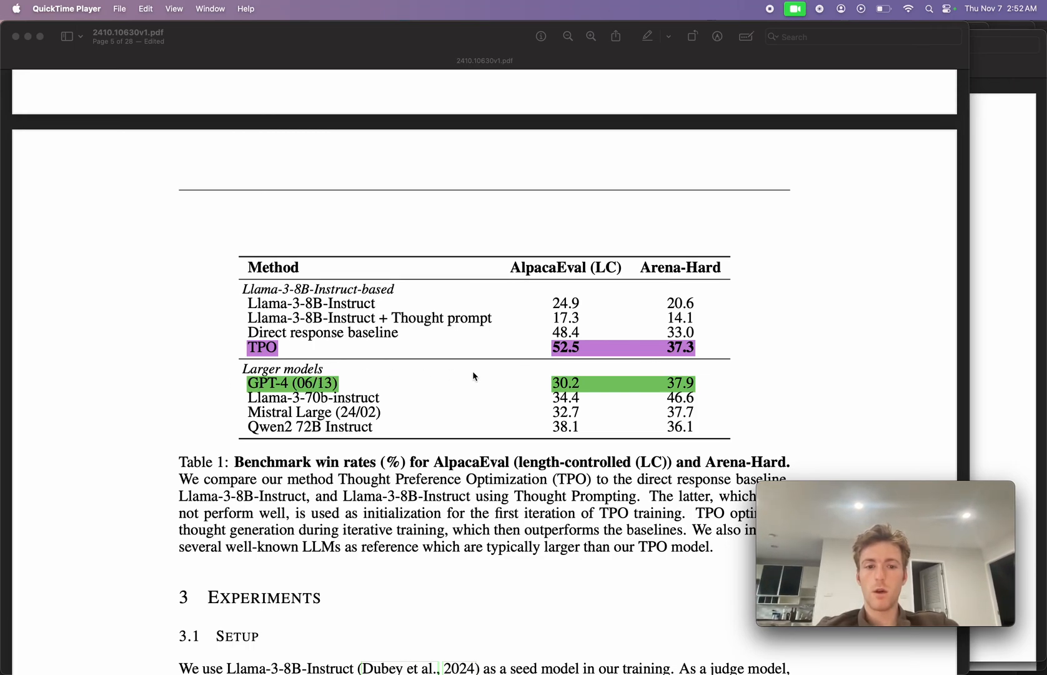
mouse_move(352, 406)
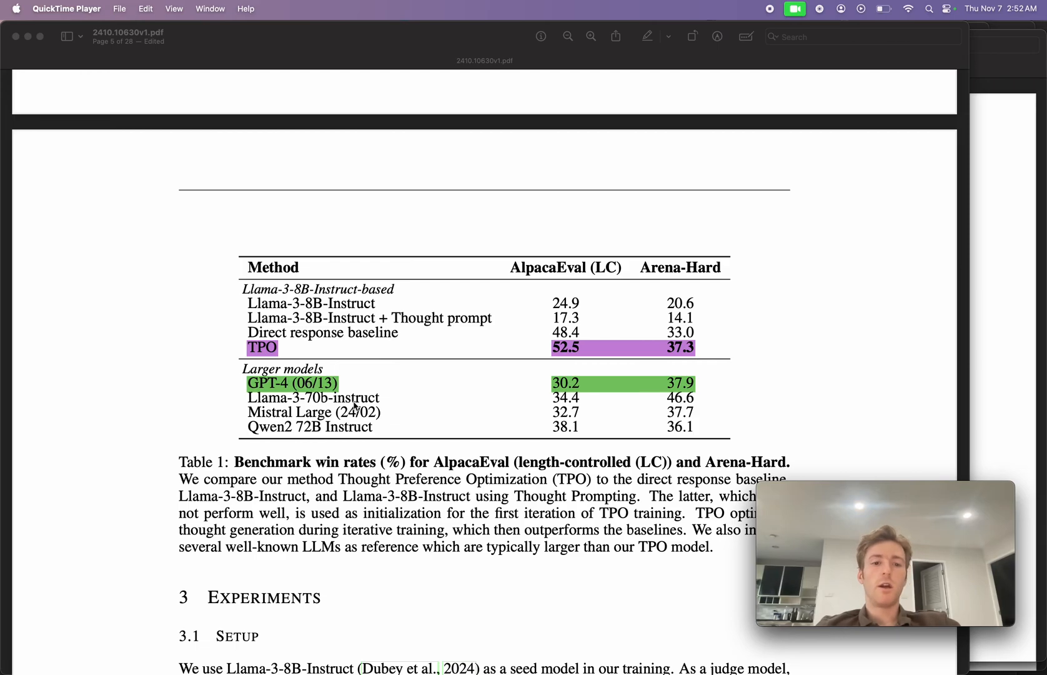
mouse_move(414, 398)
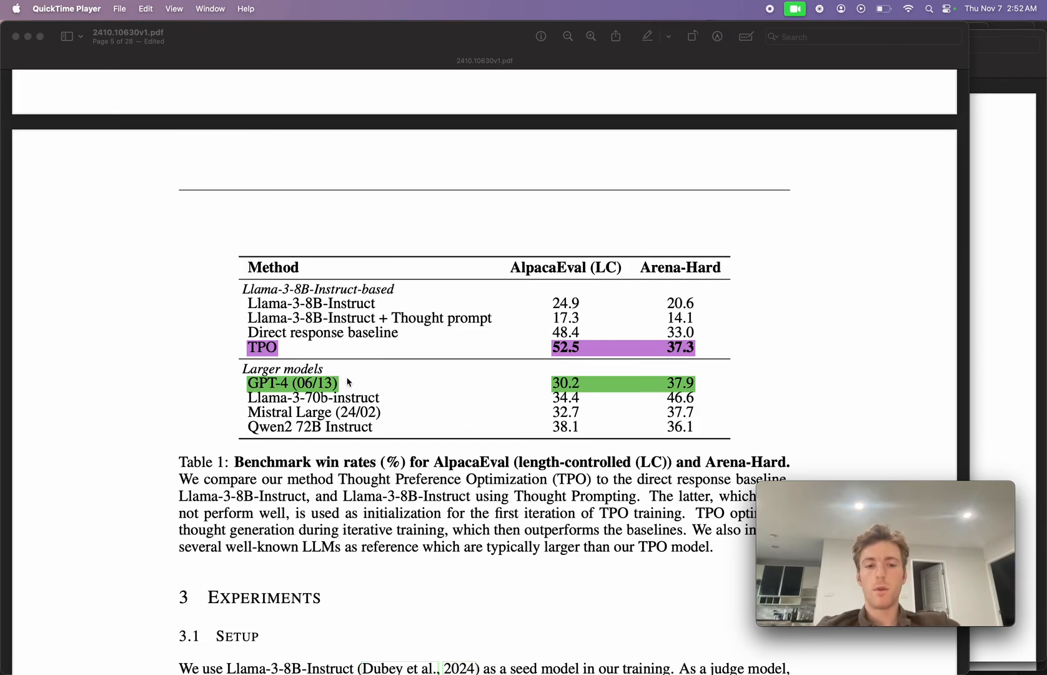
mouse_move(422, 411)
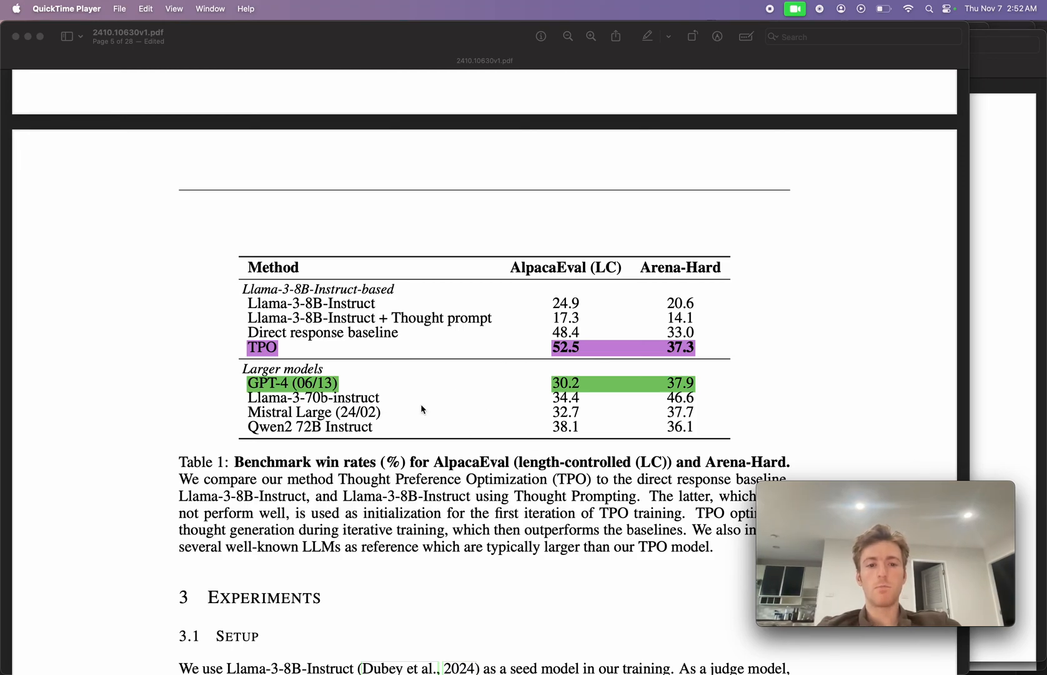
mouse_move(389, 336)
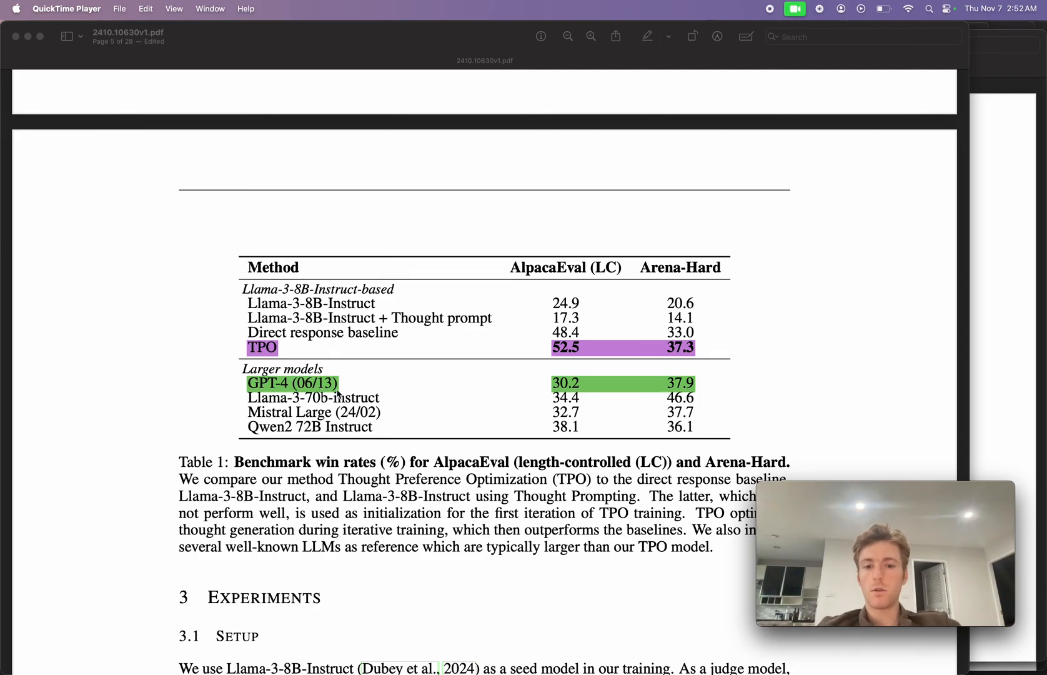
mouse_move(617, 364)
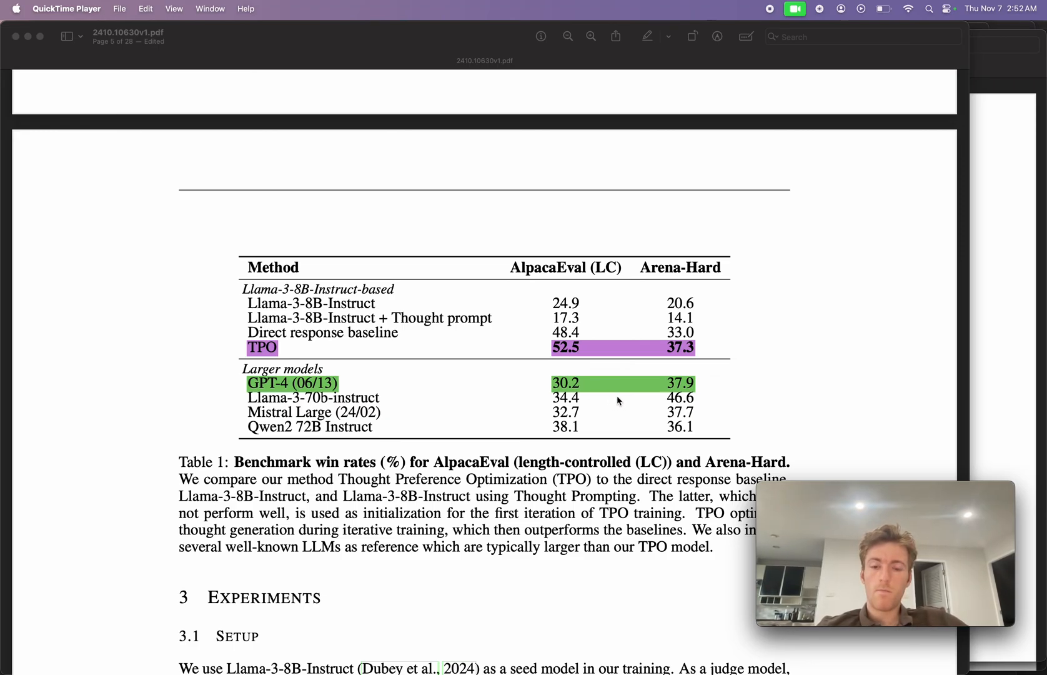
mouse_move(614, 346)
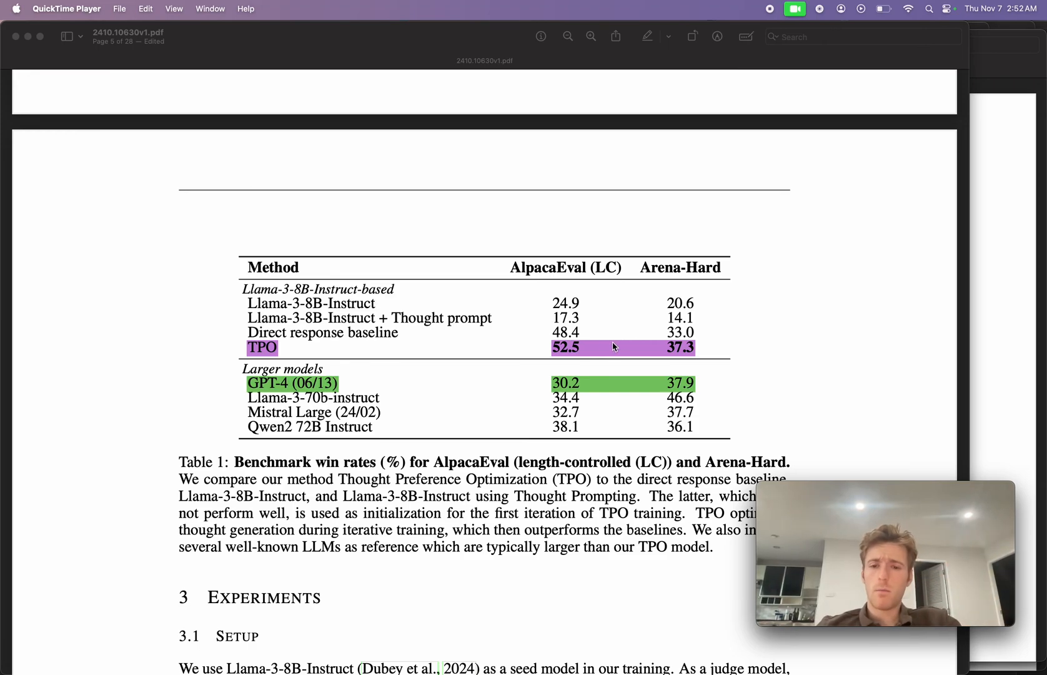
mouse_move(697, 377)
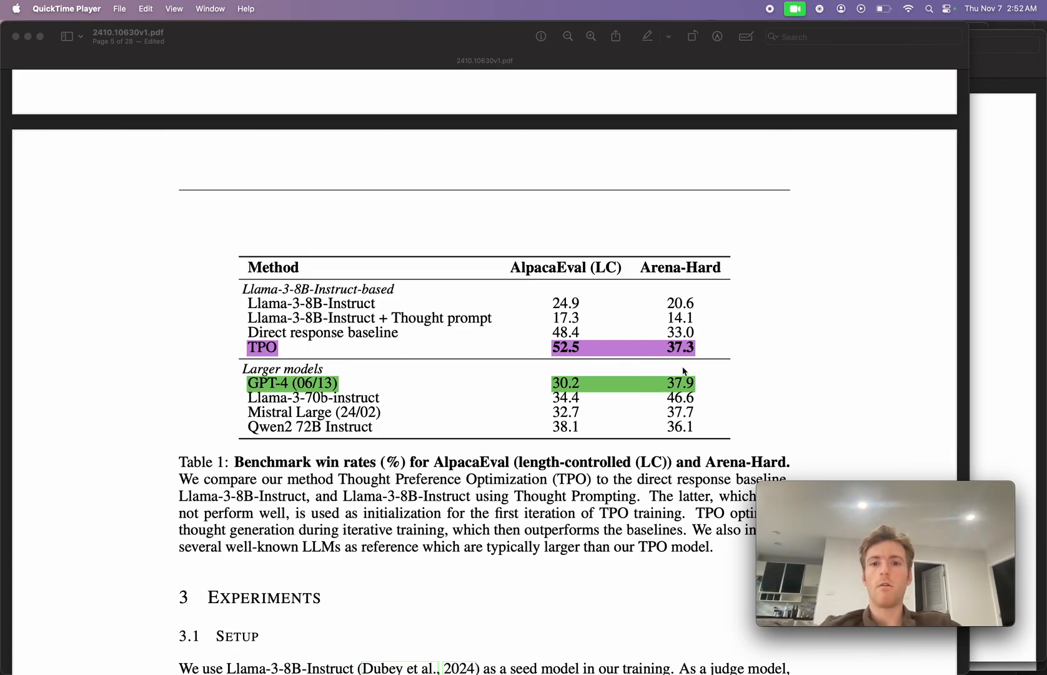
mouse_move(717, 386)
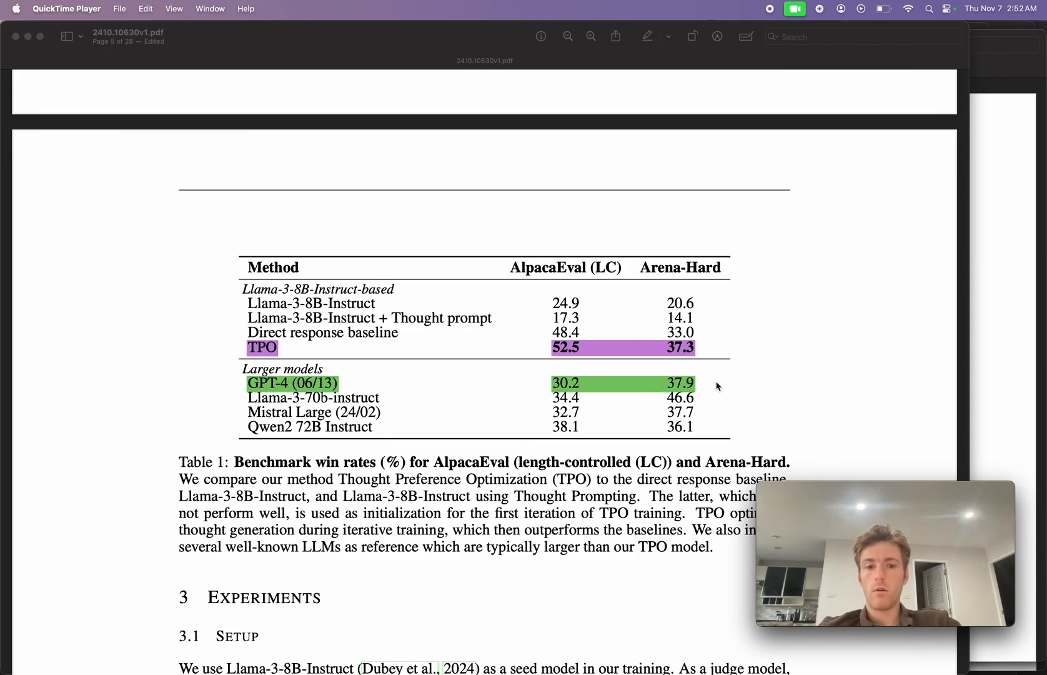
mouse_move(542, 377)
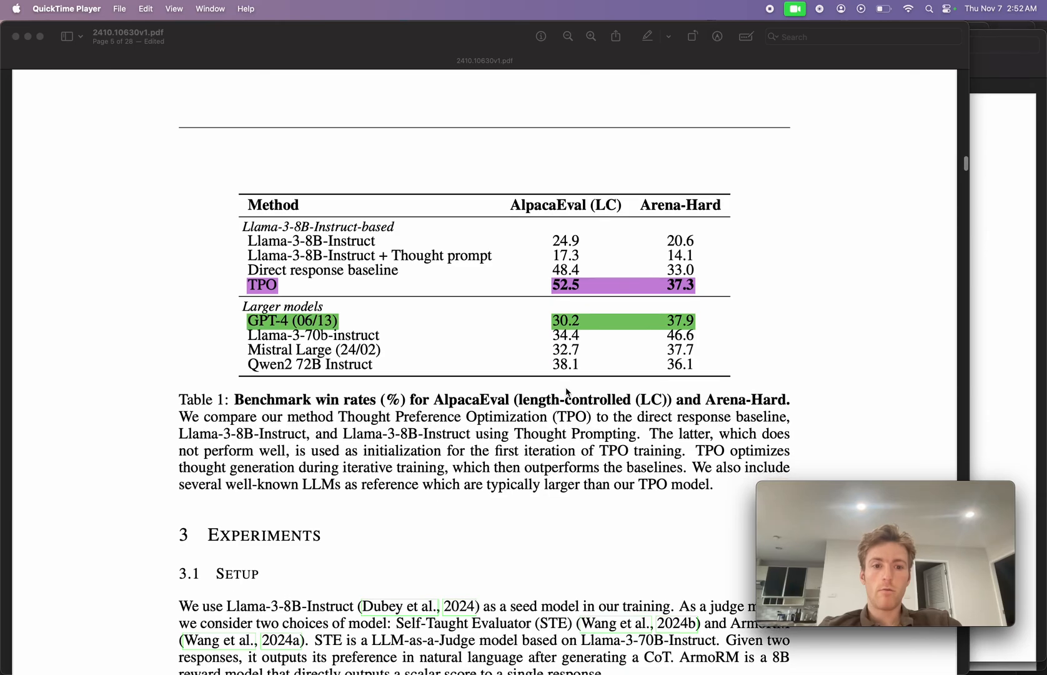
scroll(down, 3)
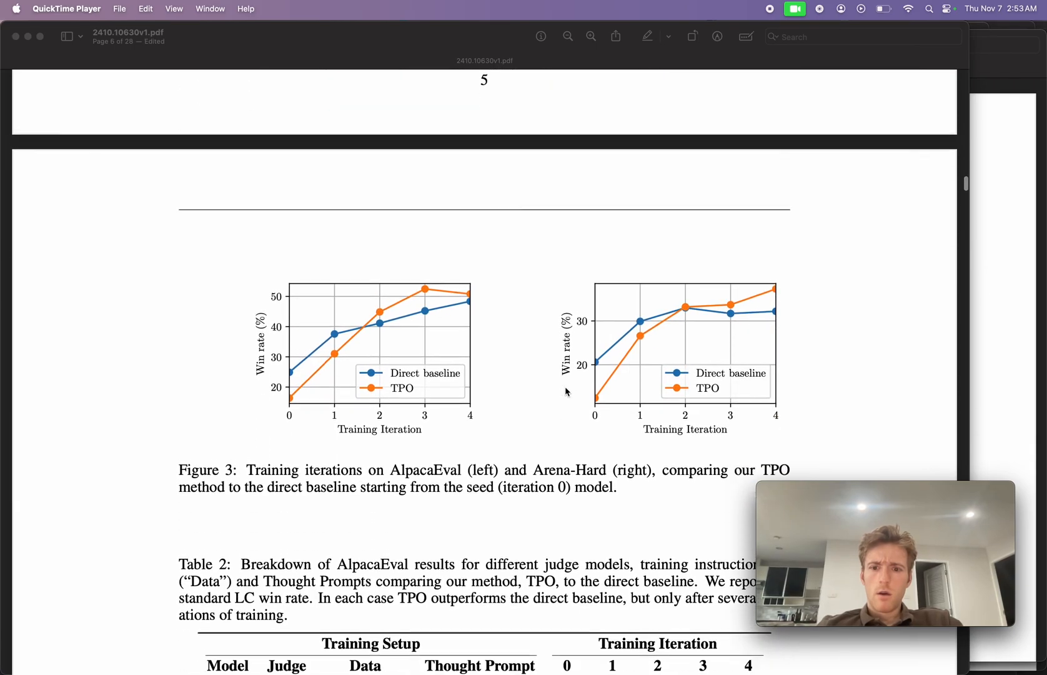
scroll(down, 3)
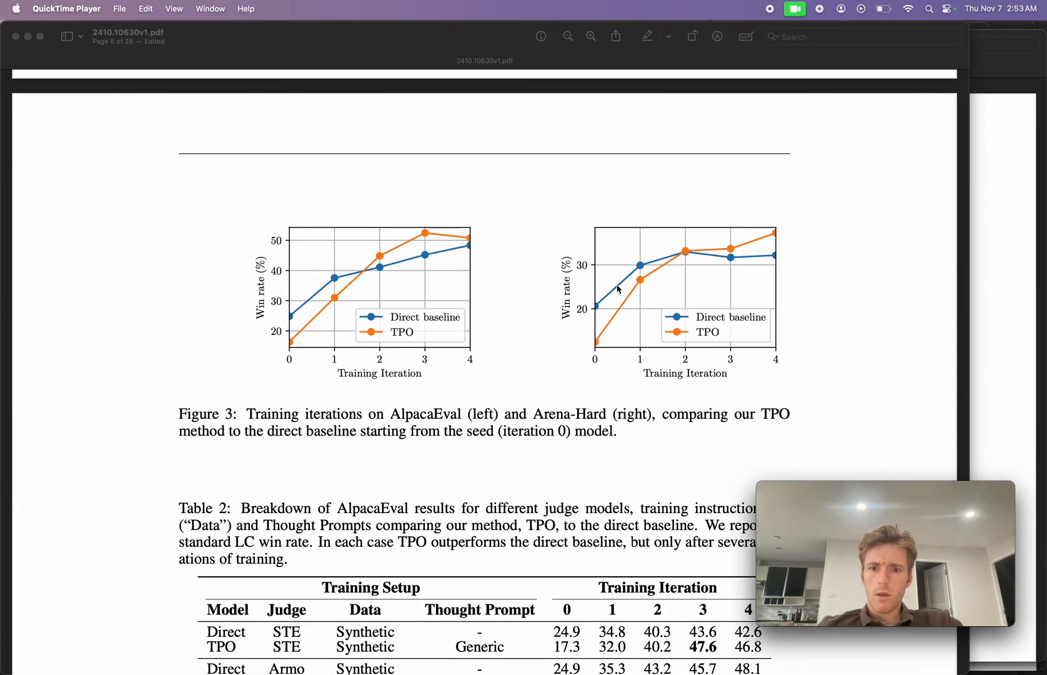
mouse_move(472, 215)
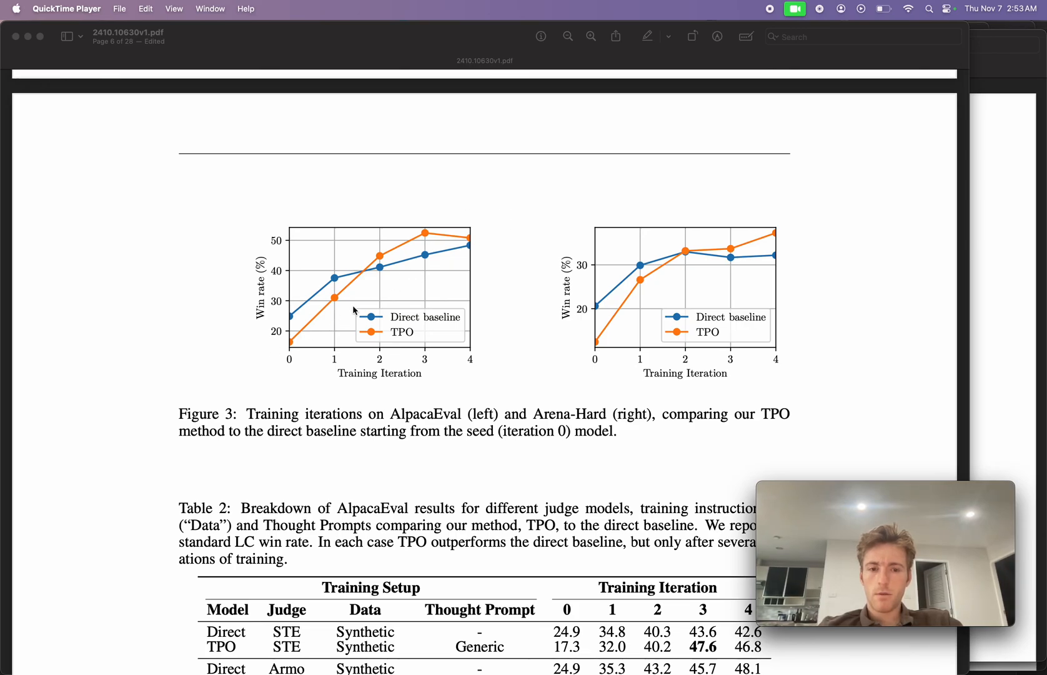
mouse_move(473, 228)
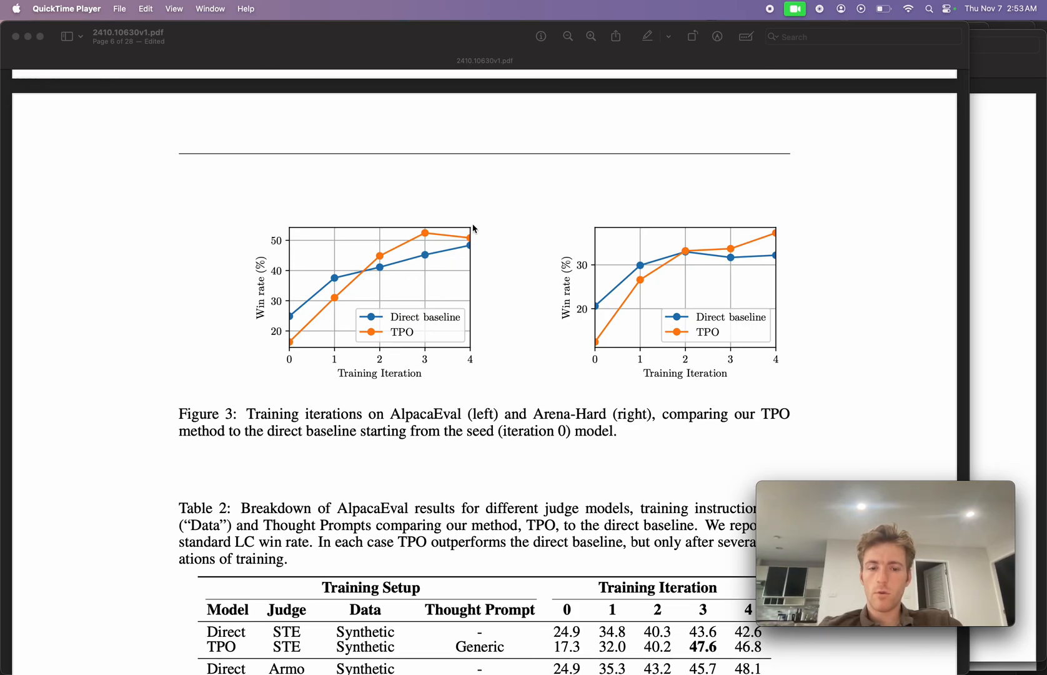
mouse_move(726, 336)
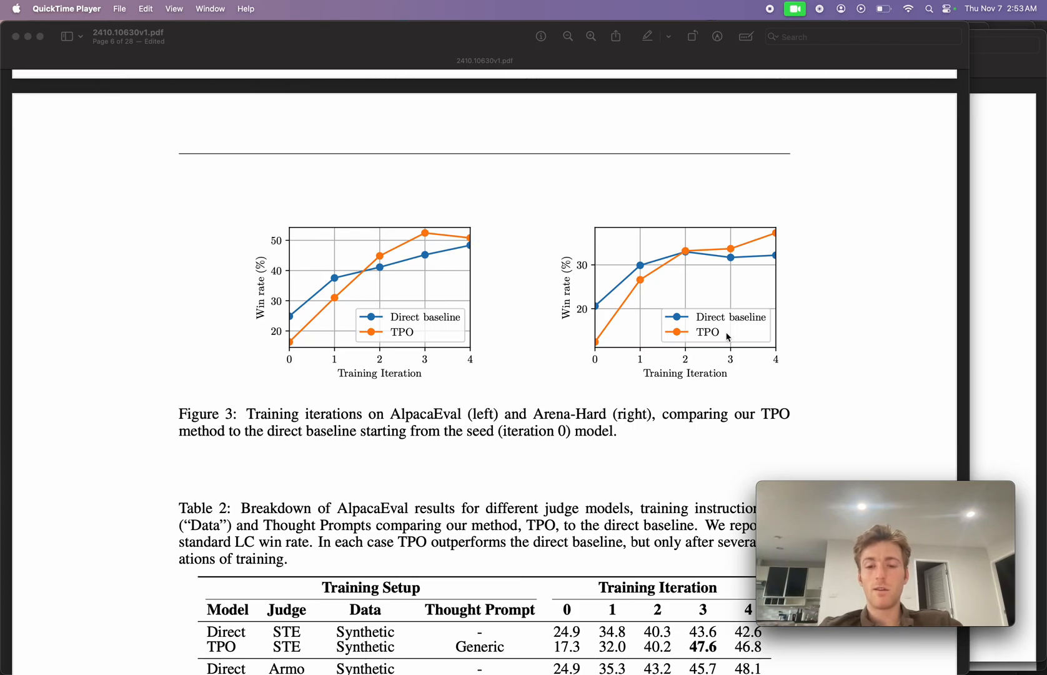
mouse_move(740, 291)
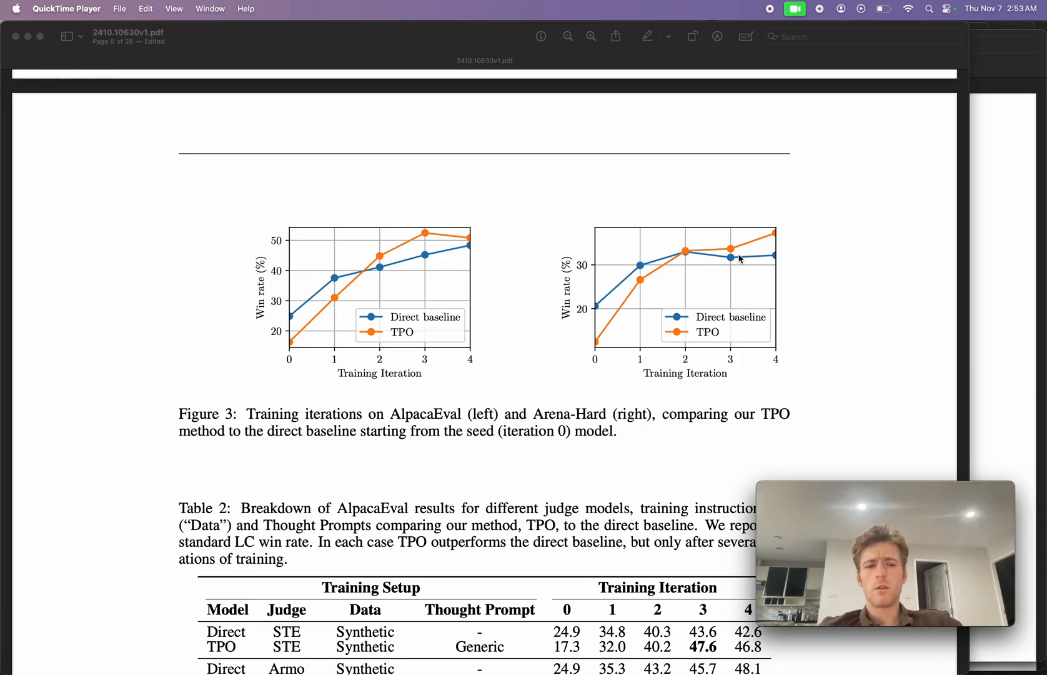
scroll(down, 3)
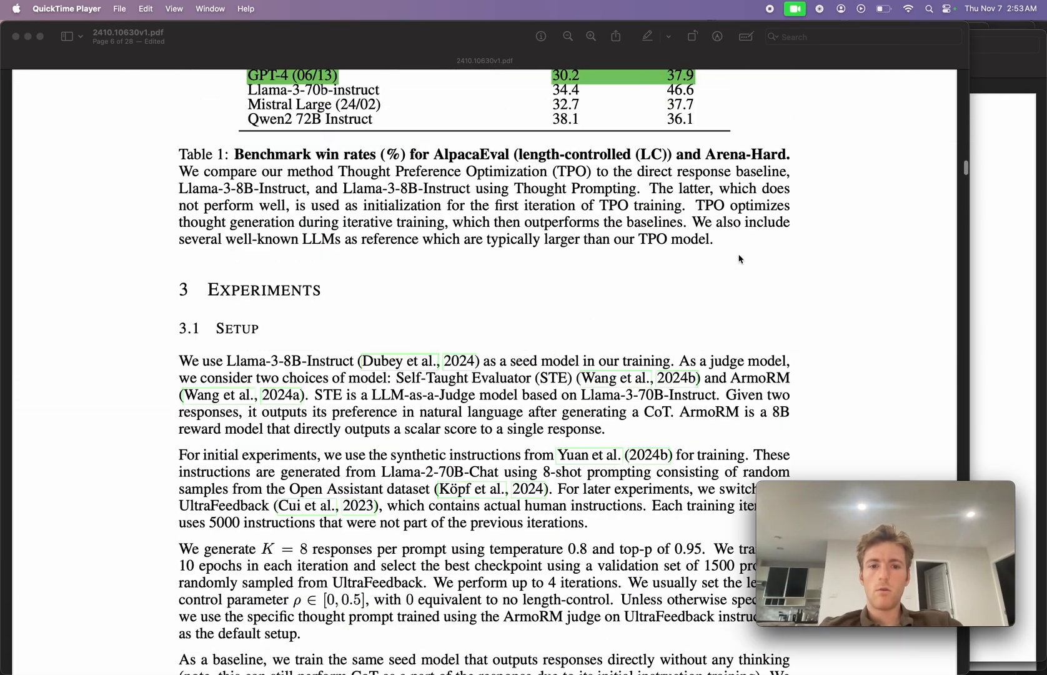
scroll(down, 3)
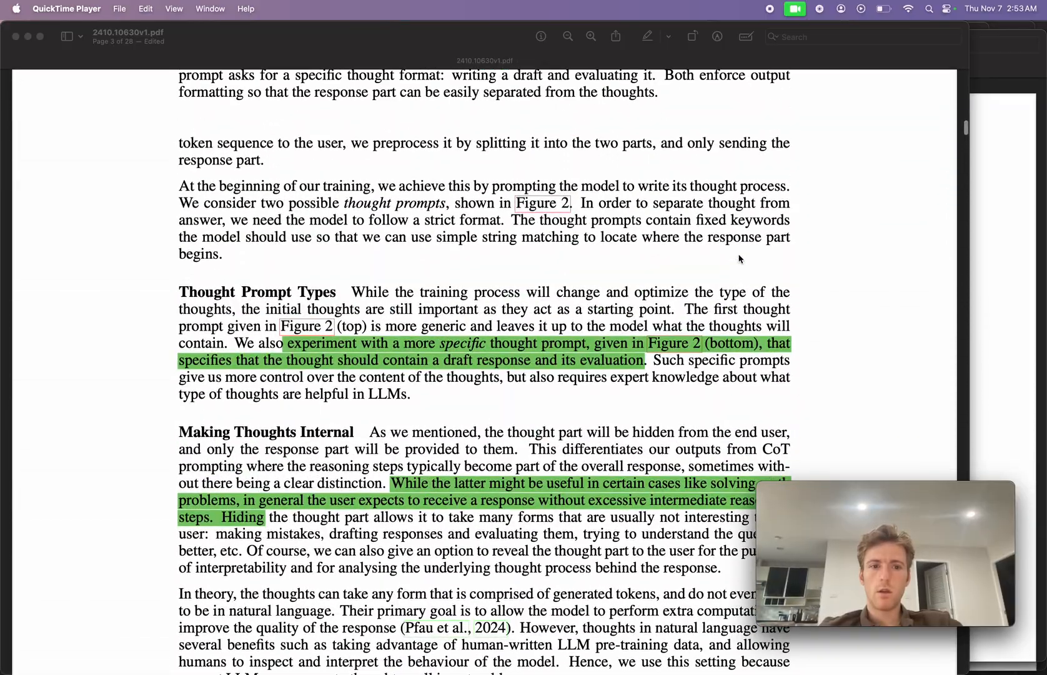
scroll(up, 3)
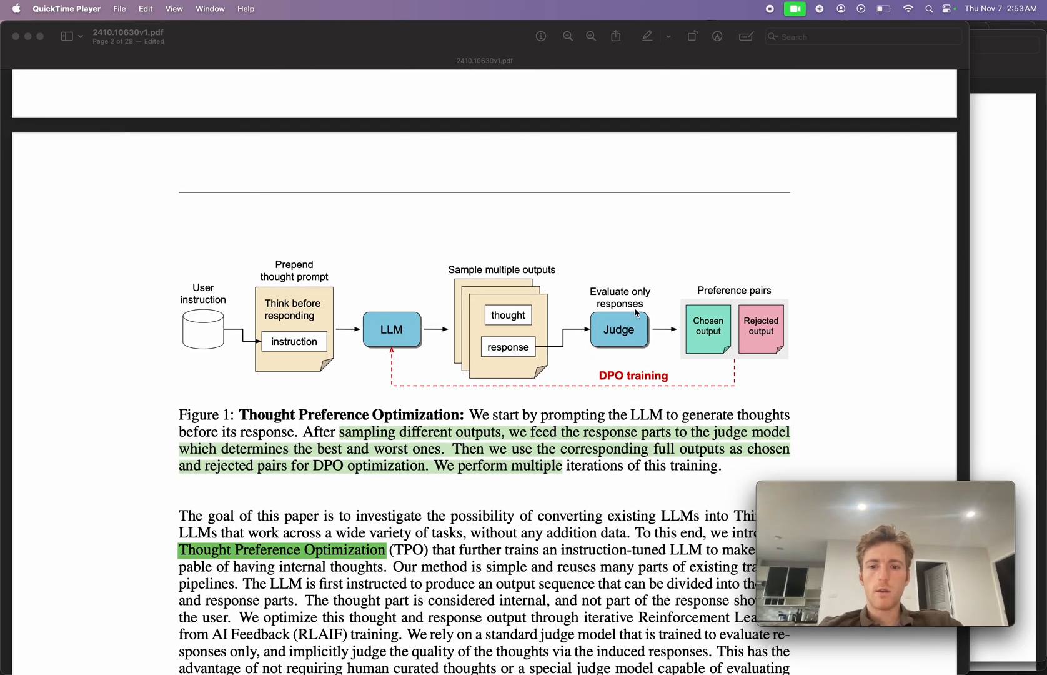
mouse_move(699, 337)
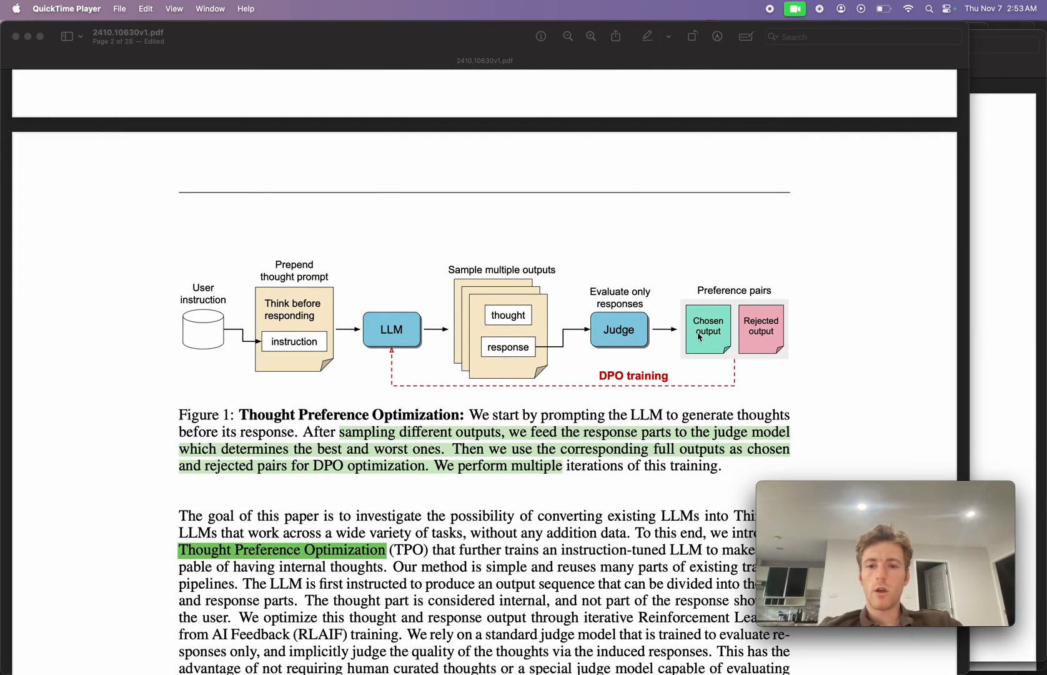
mouse_move(693, 379)
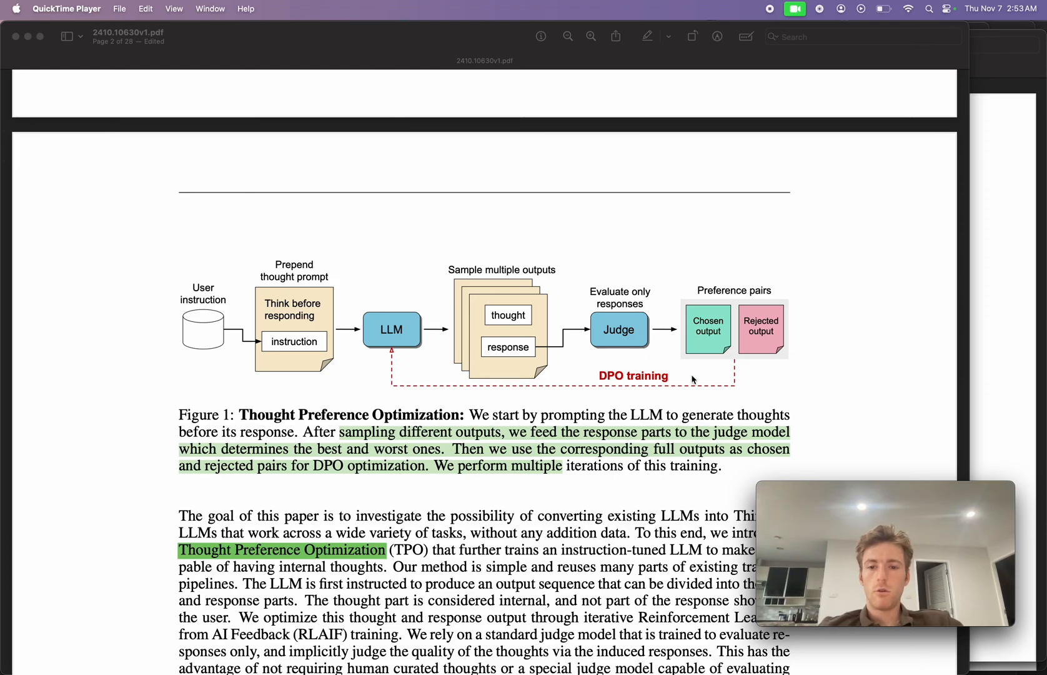
mouse_move(620, 297)
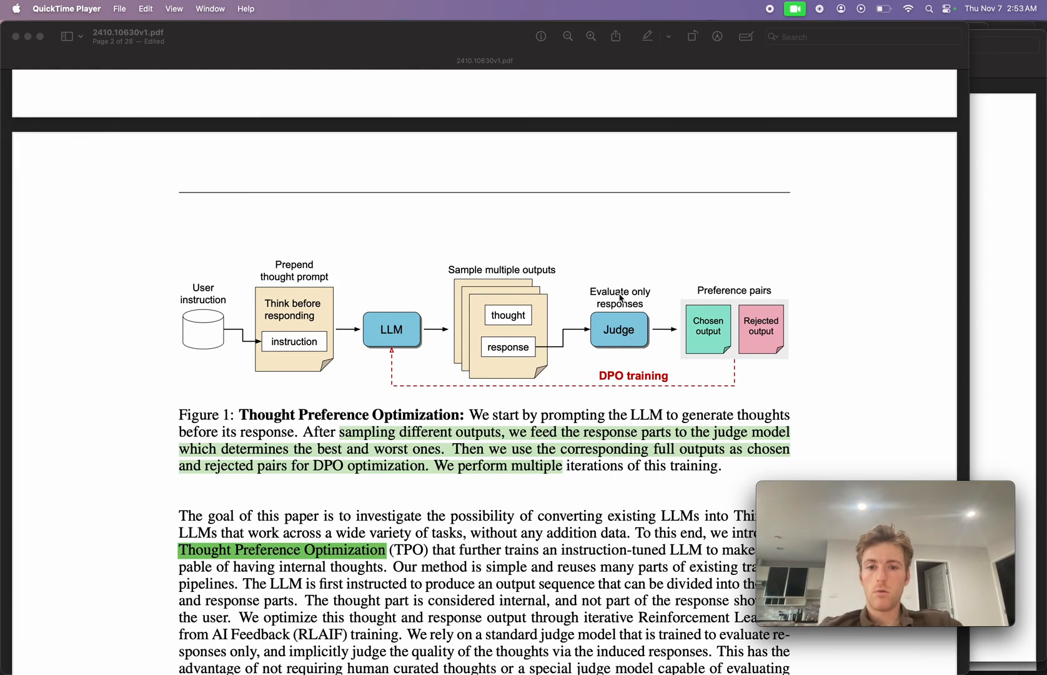
scroll(down, 3)
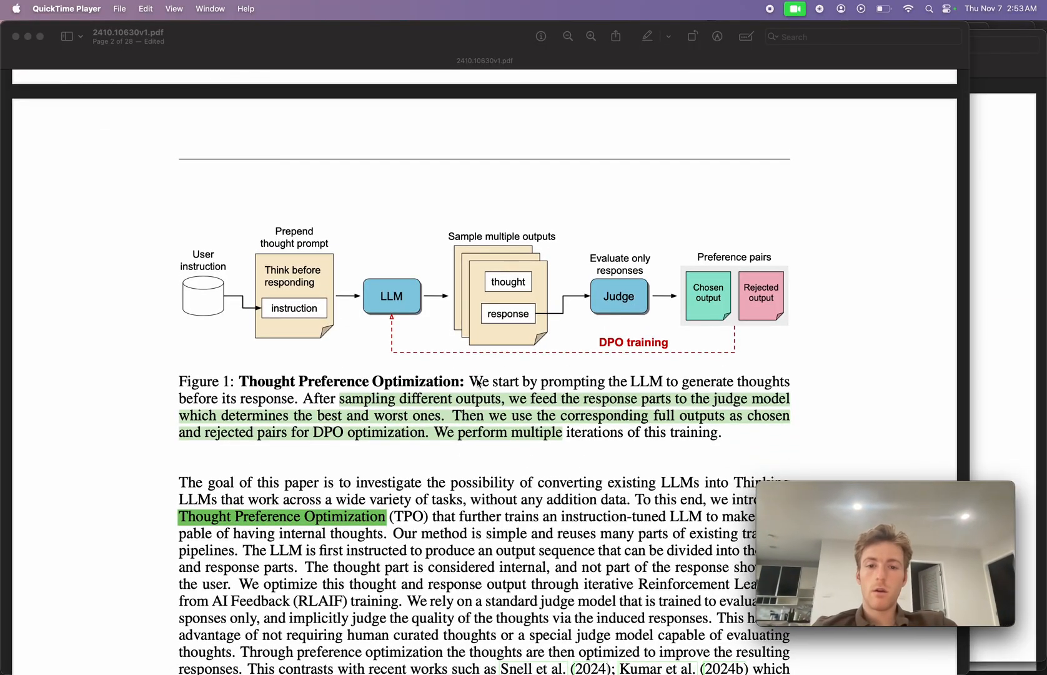
scroll(down, 3)
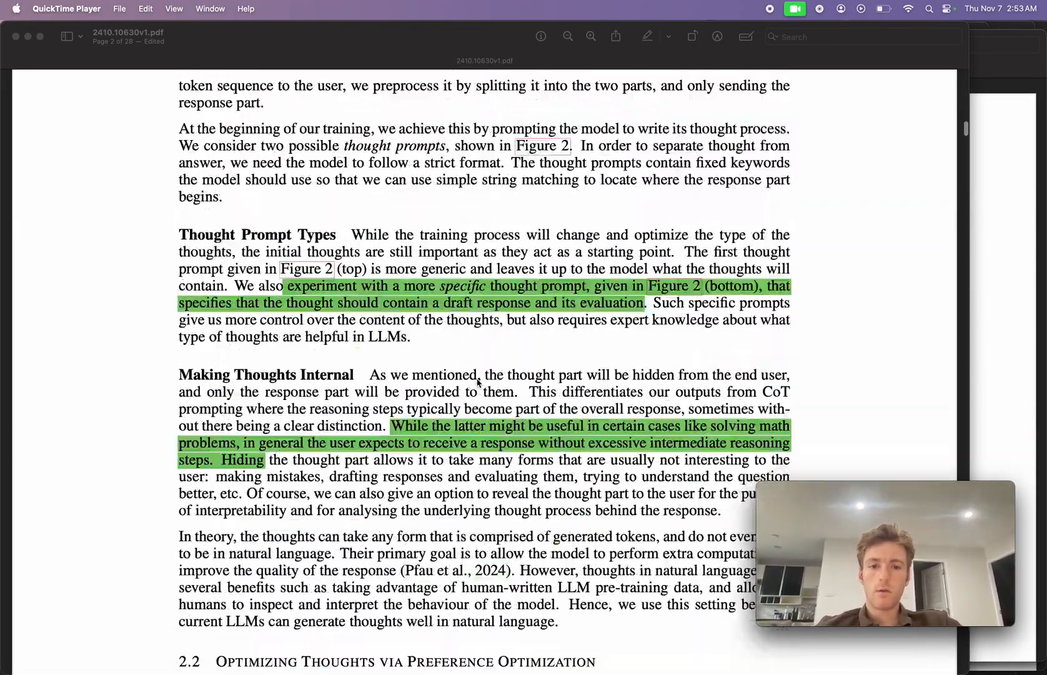
scroll(down, 3)
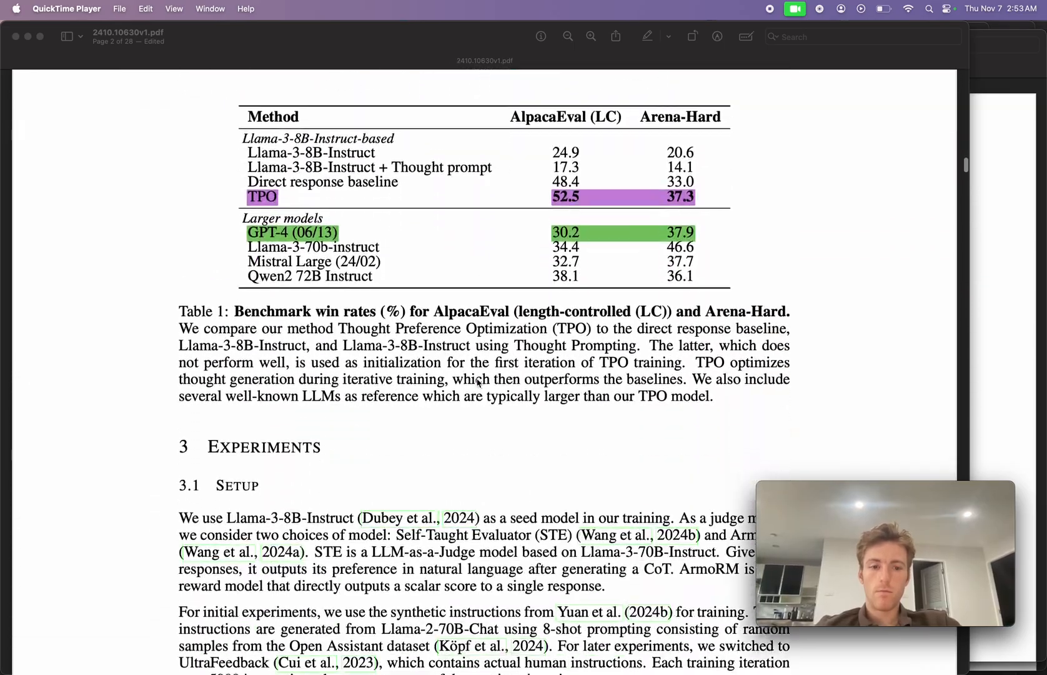
scroll(down, 3)
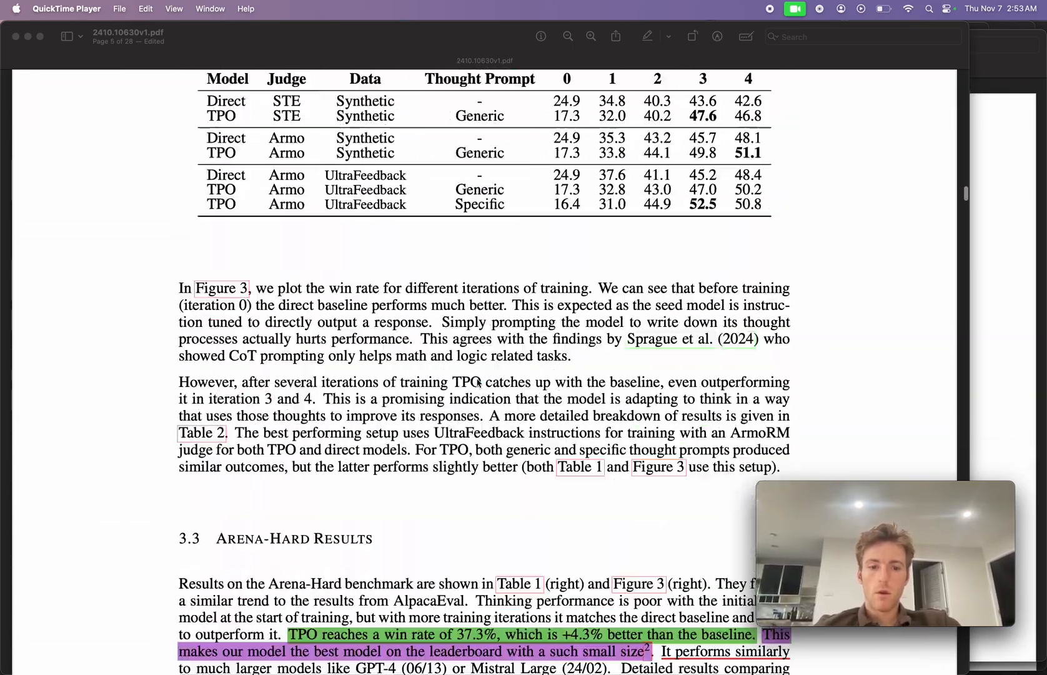
scroll(down, 3)
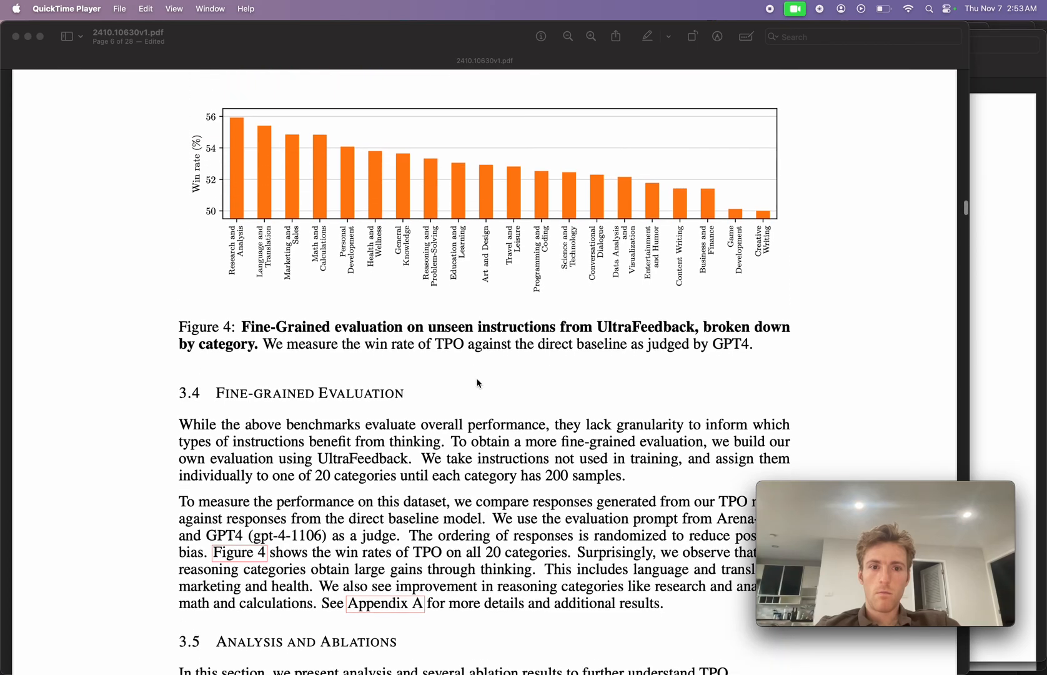
scroll(down, 3)
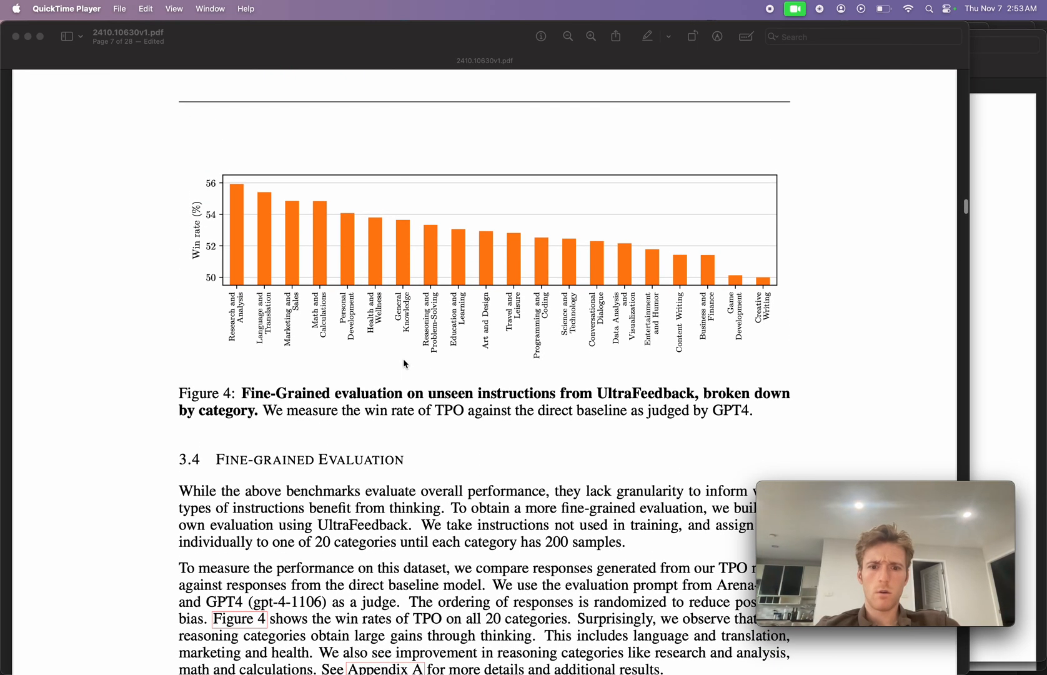
mouse_move(423, 369)
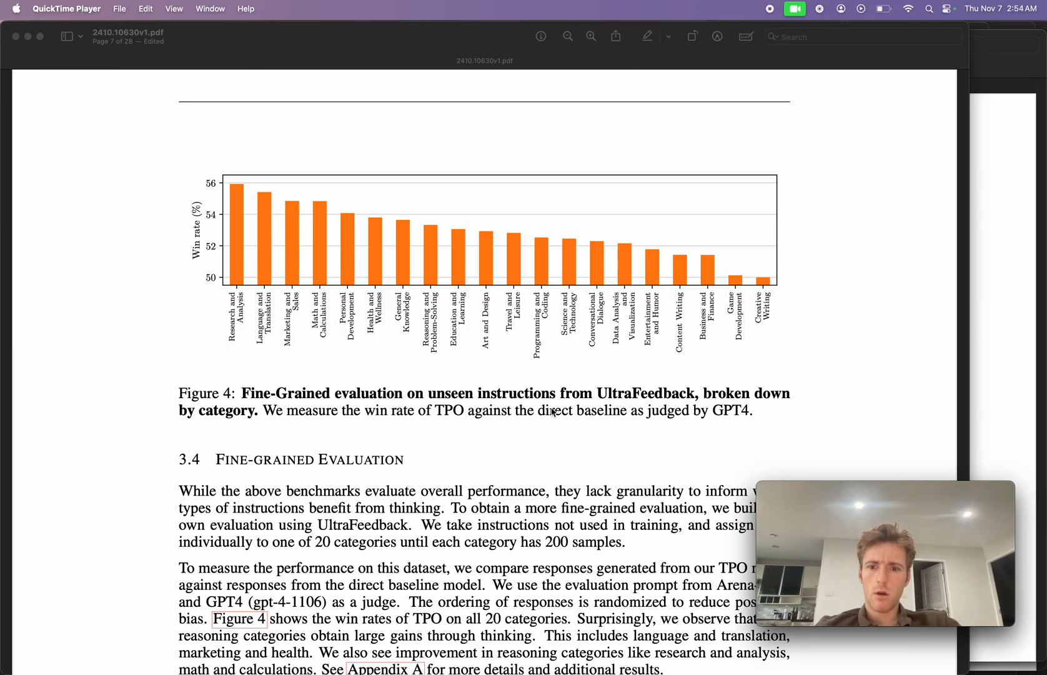
mouse_move(551, 374)
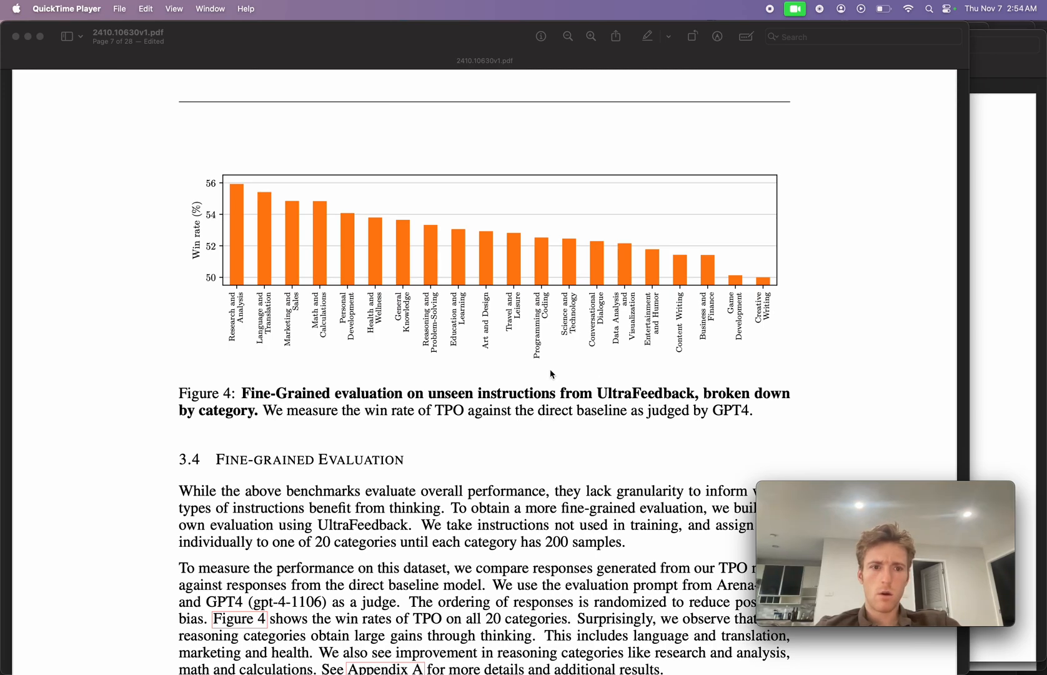
mouse_move(338, 267)
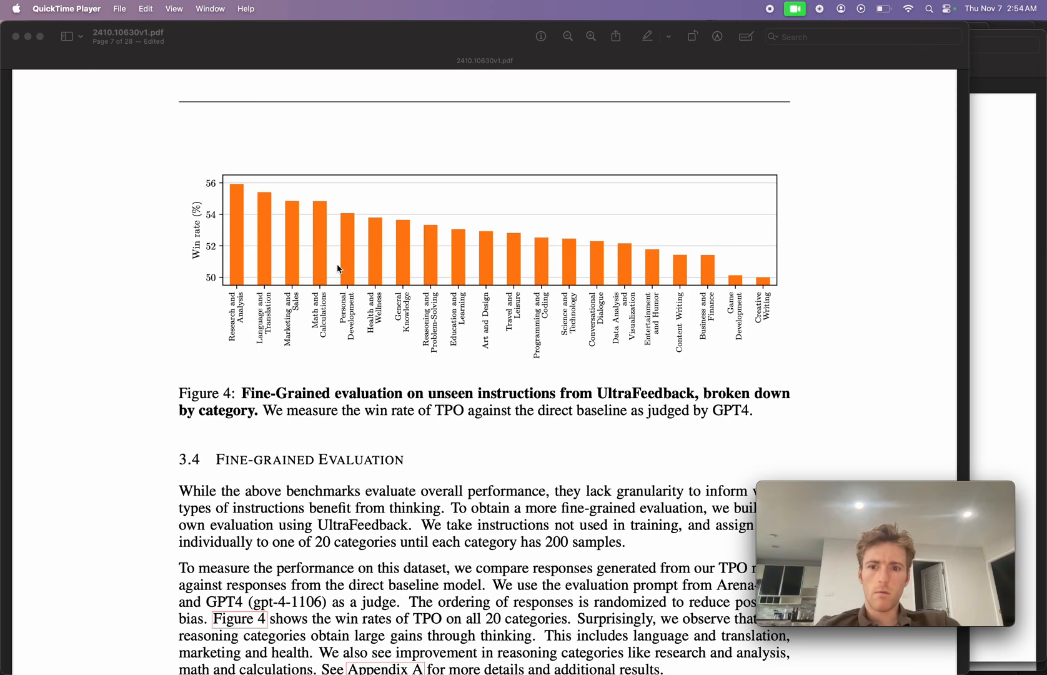
mouse_move(376, 274)
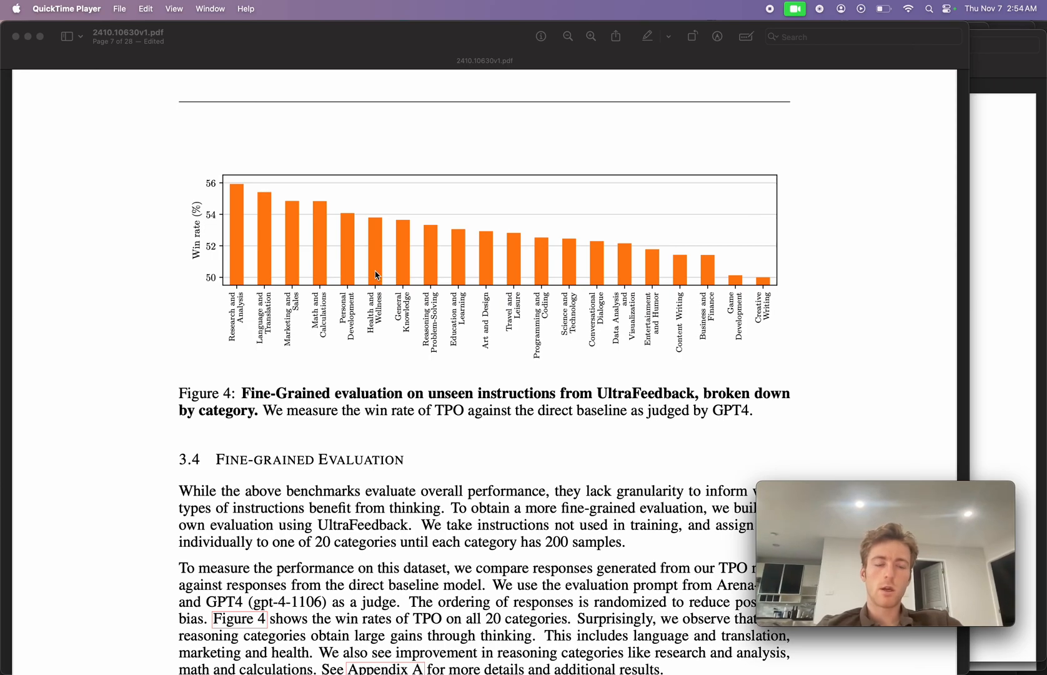
mouse_move(390, 231)
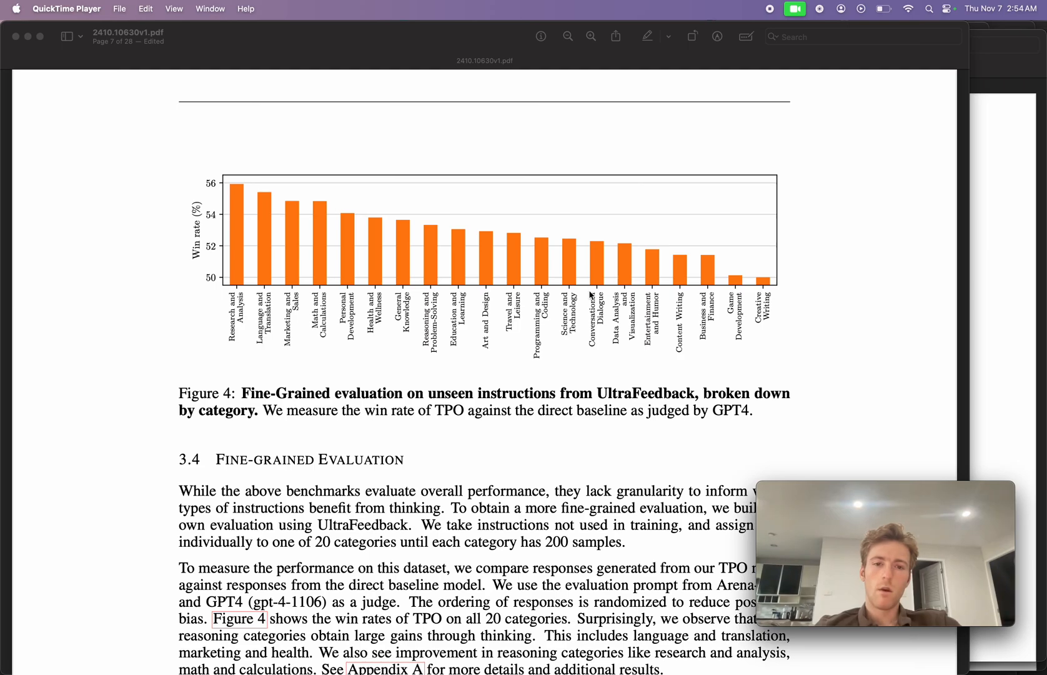
mouse_move(311, 220)
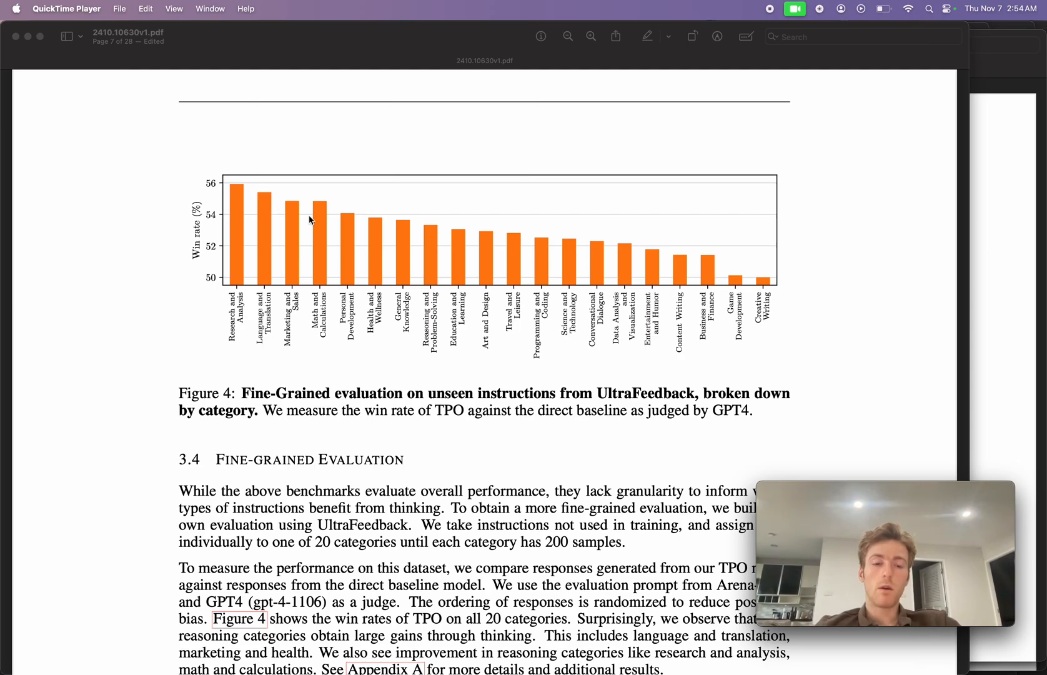
scroll(down, 3)
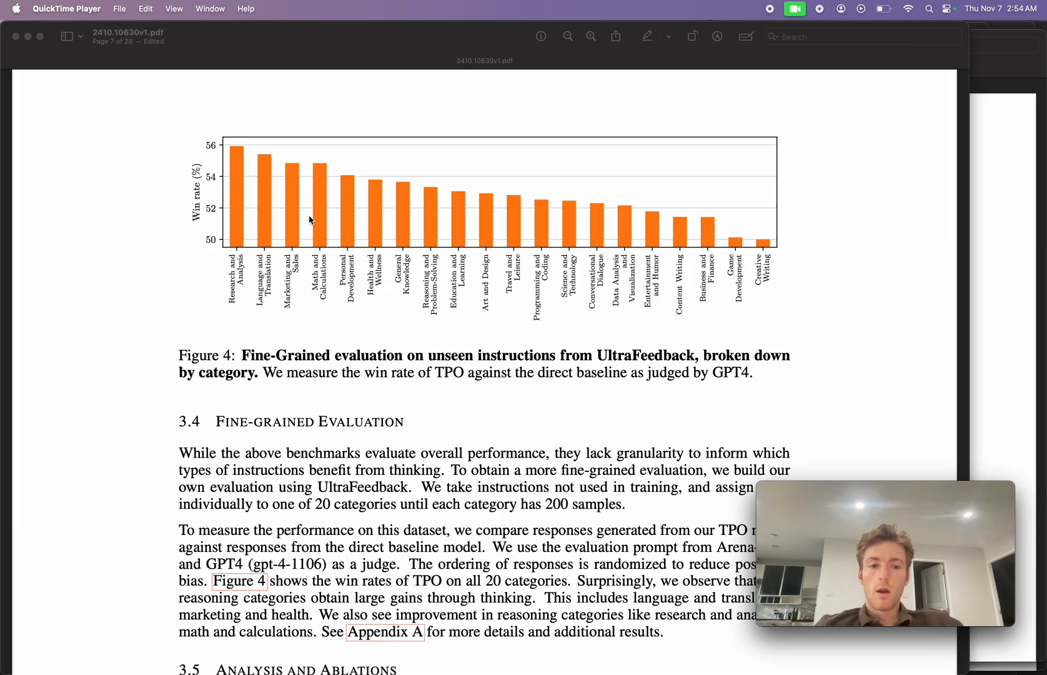
scroll(down, 3)
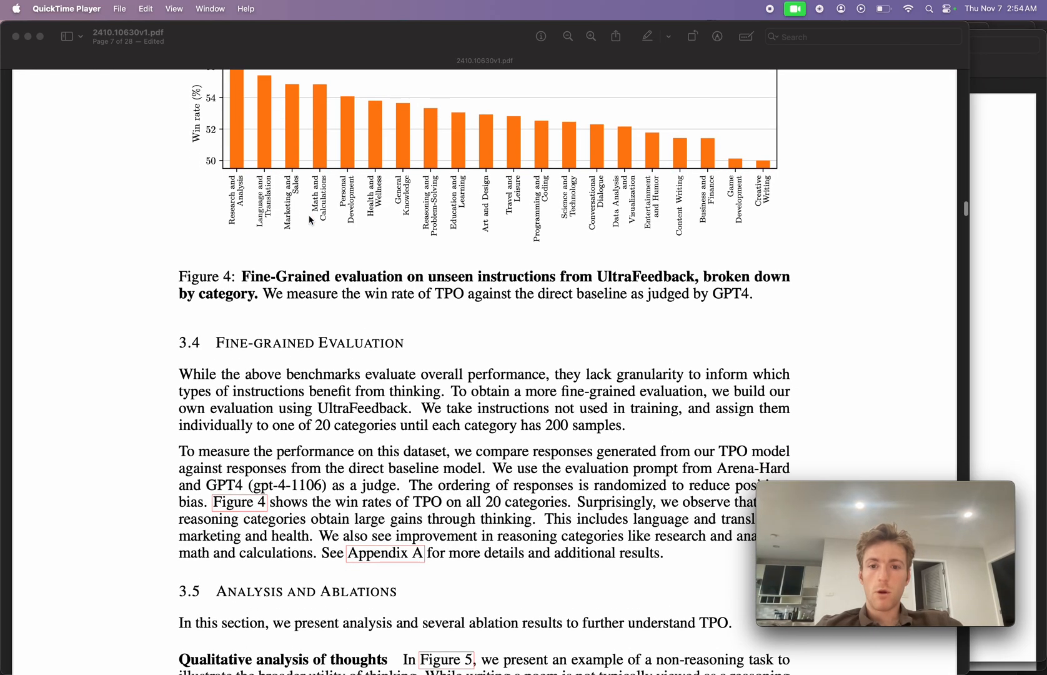
scroll(down, 3)
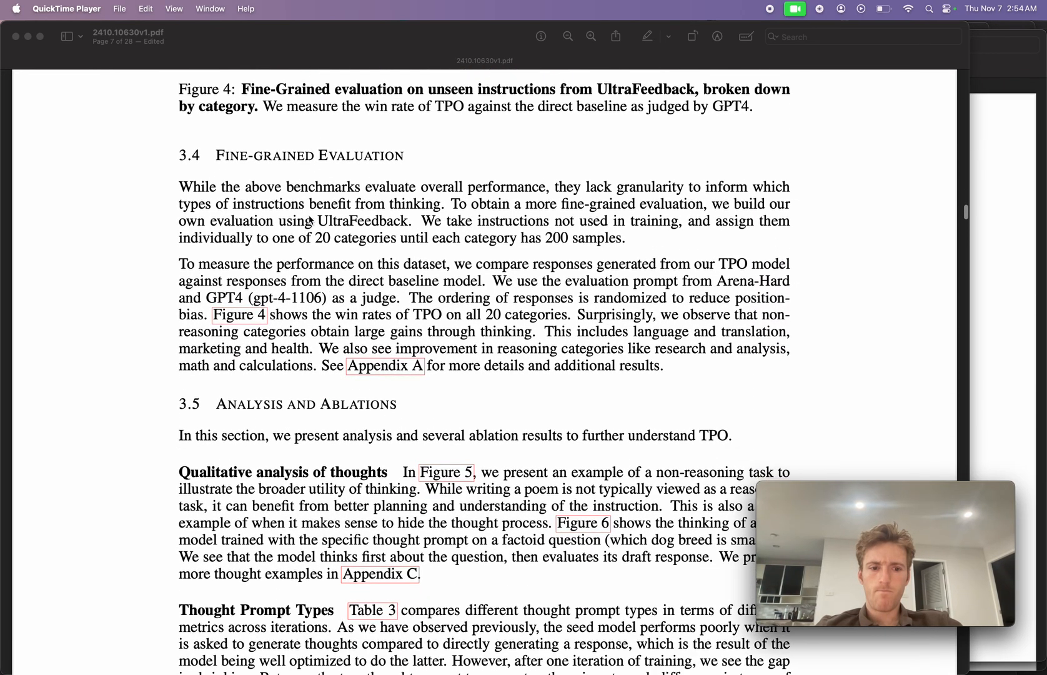
scroll(down, 3)
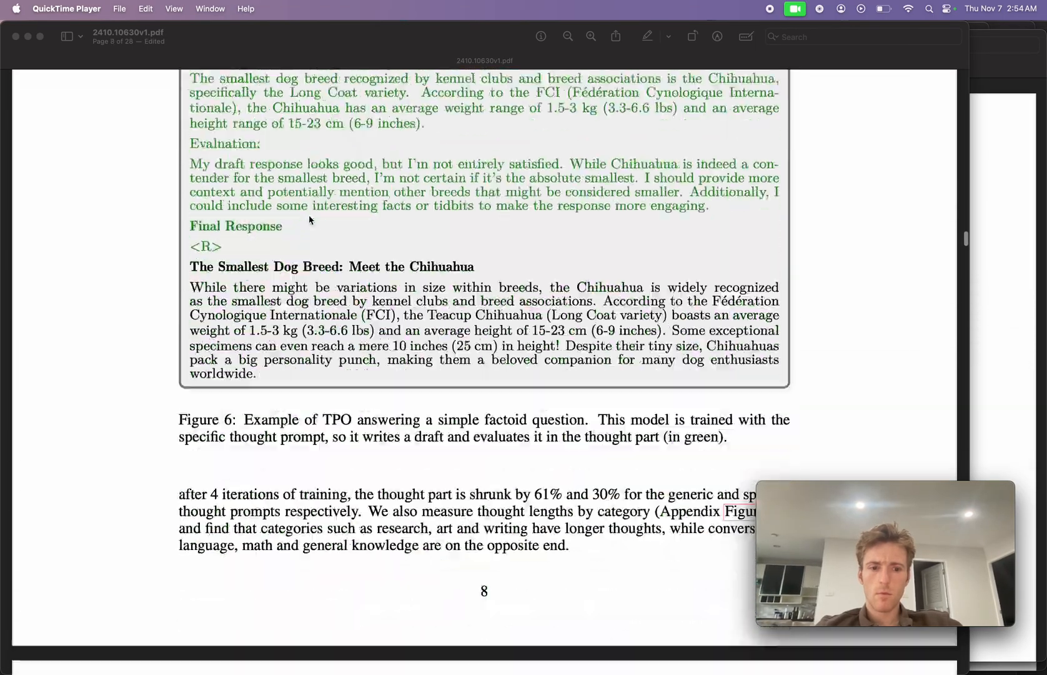
scroll(down, 3)
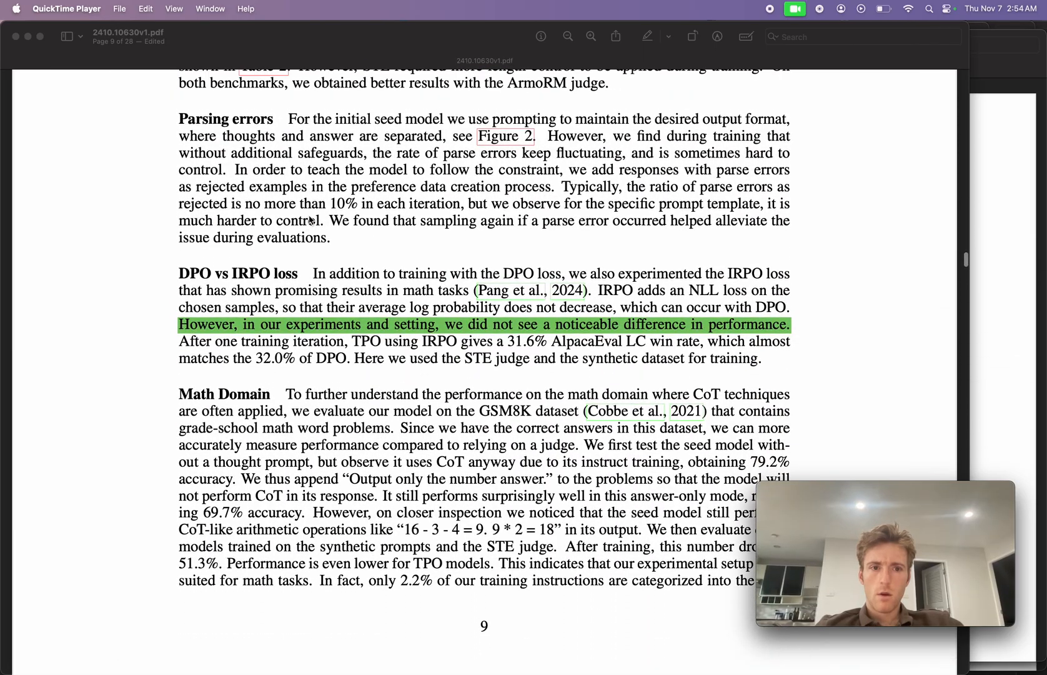
scroll(down, 3)
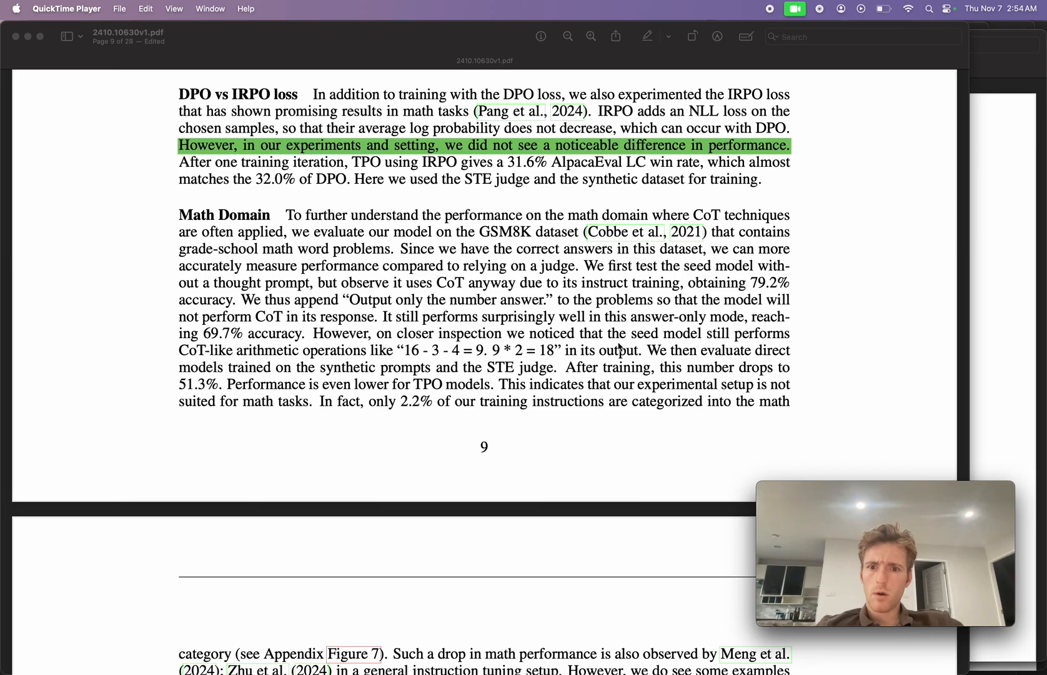
scroll(down, 3)
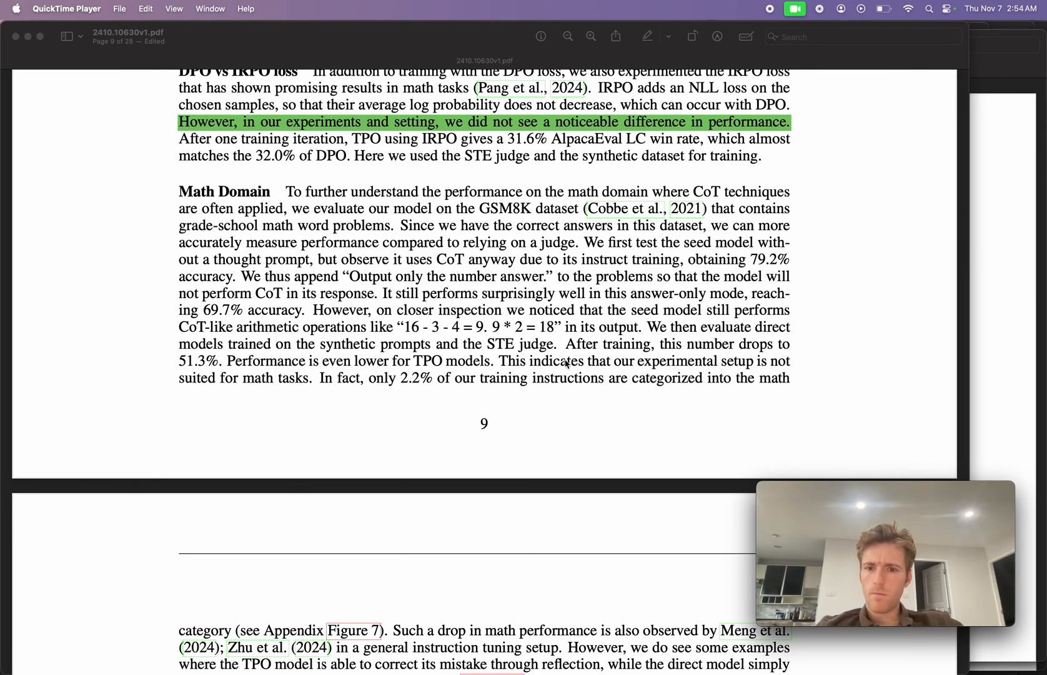
scroll(down, 3)
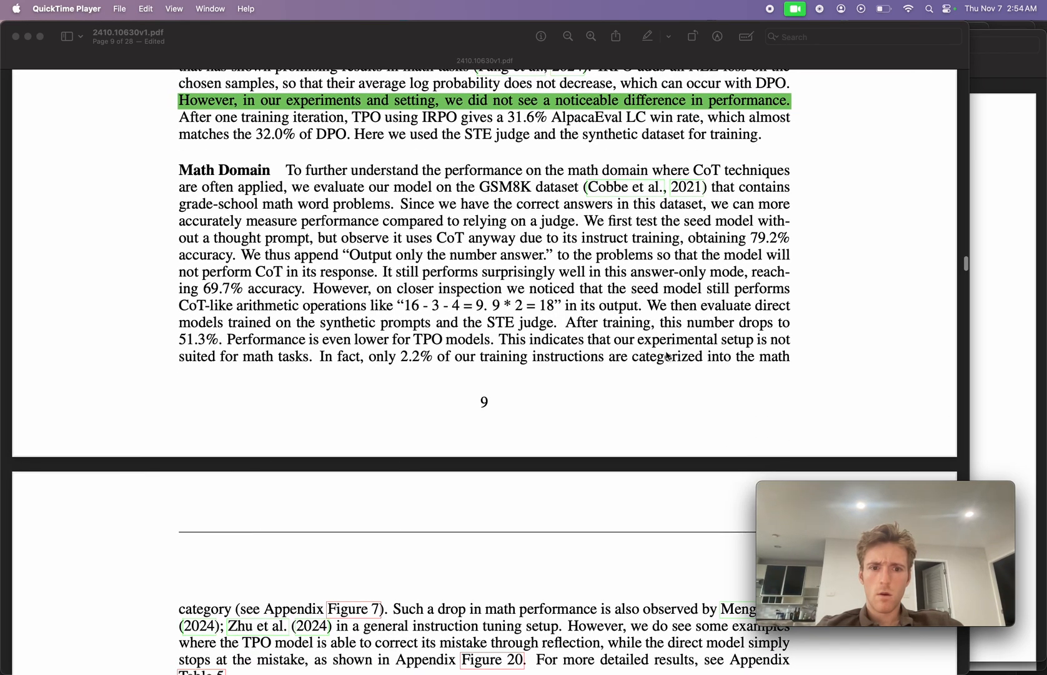
scroll(down, 3)
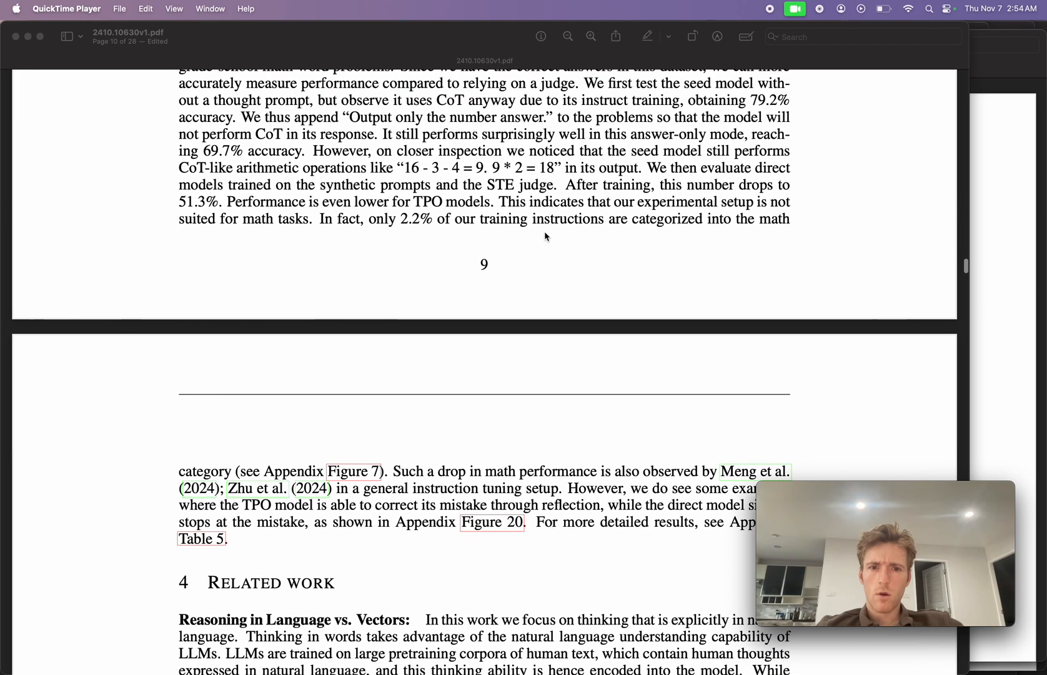
mouse_move(478, 219)
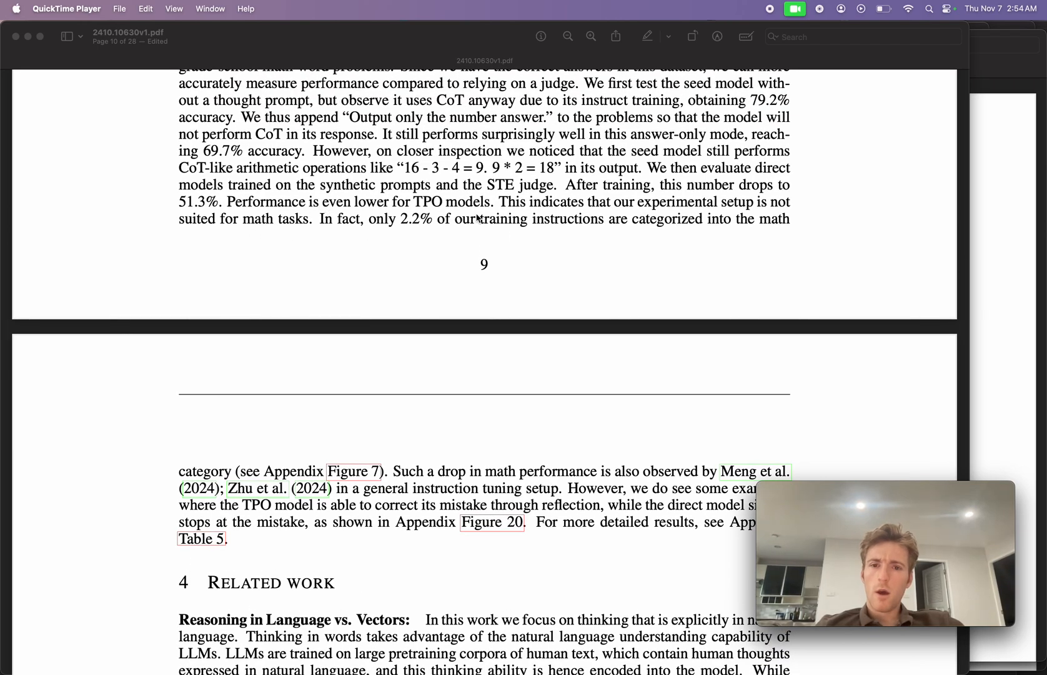
scroll(down, 3)
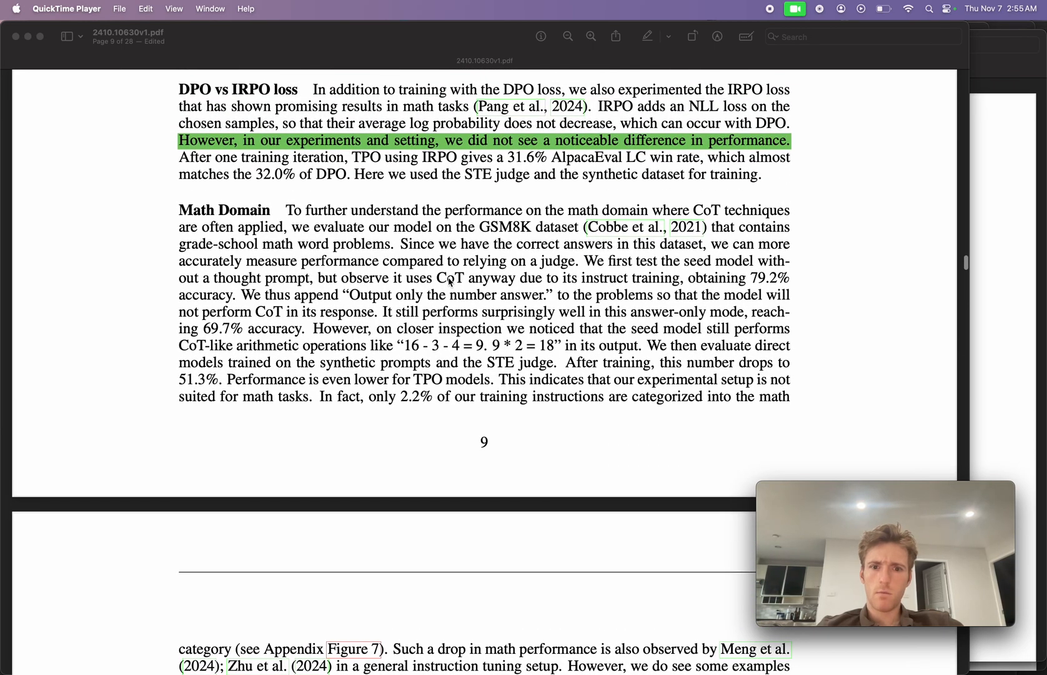
scroll(down, 3)
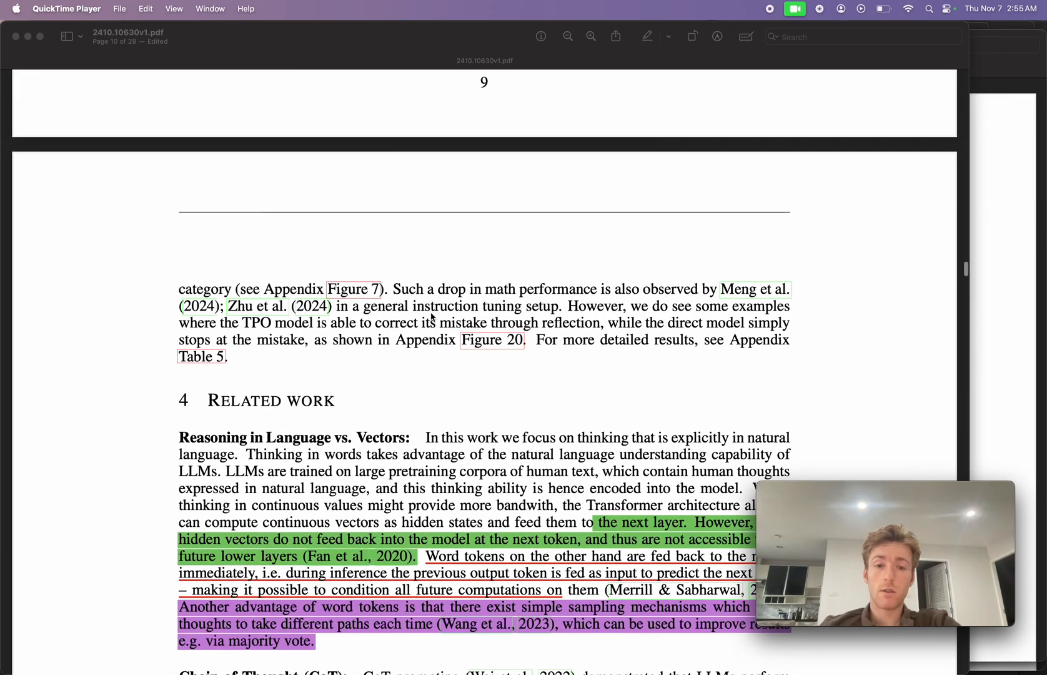
scroll(down, 3)
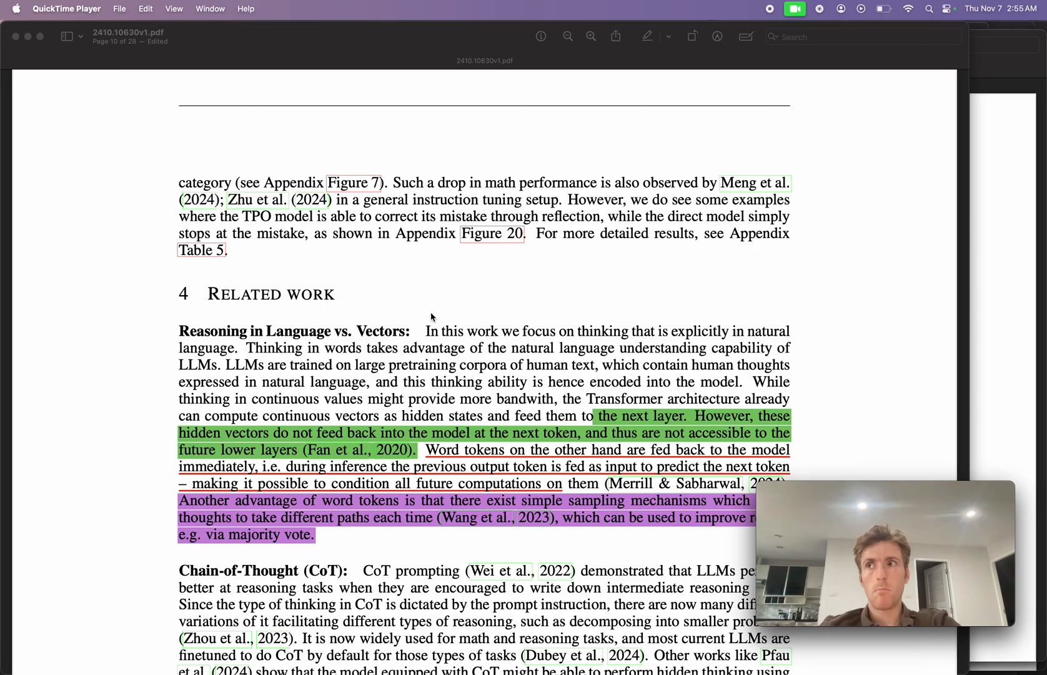
scroll(down, 3)
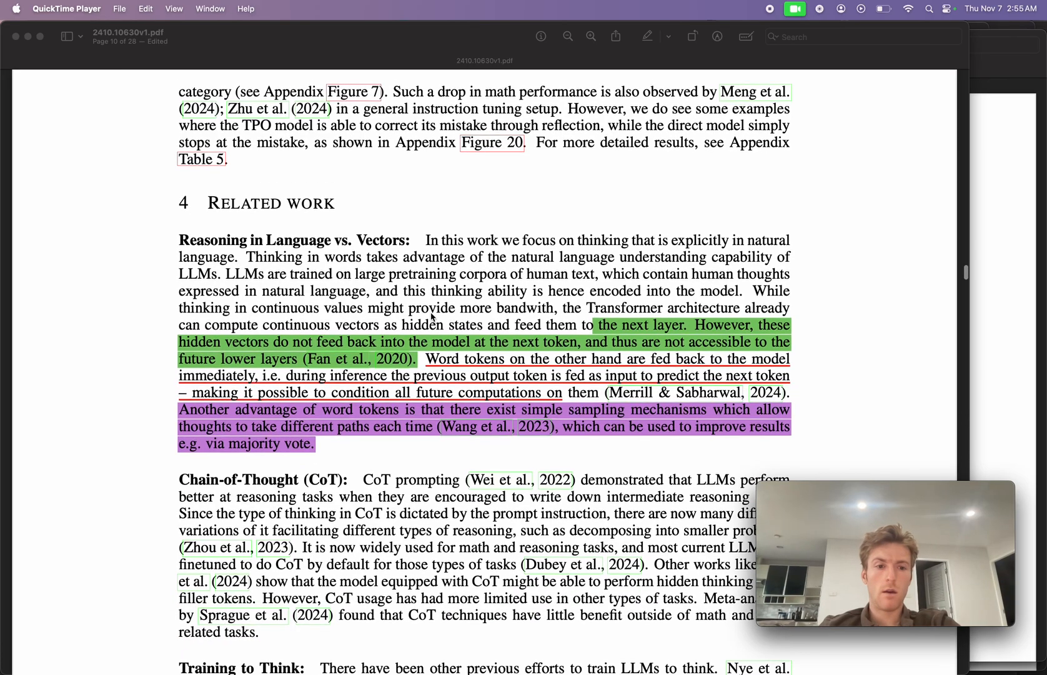
scroll(down, 3)
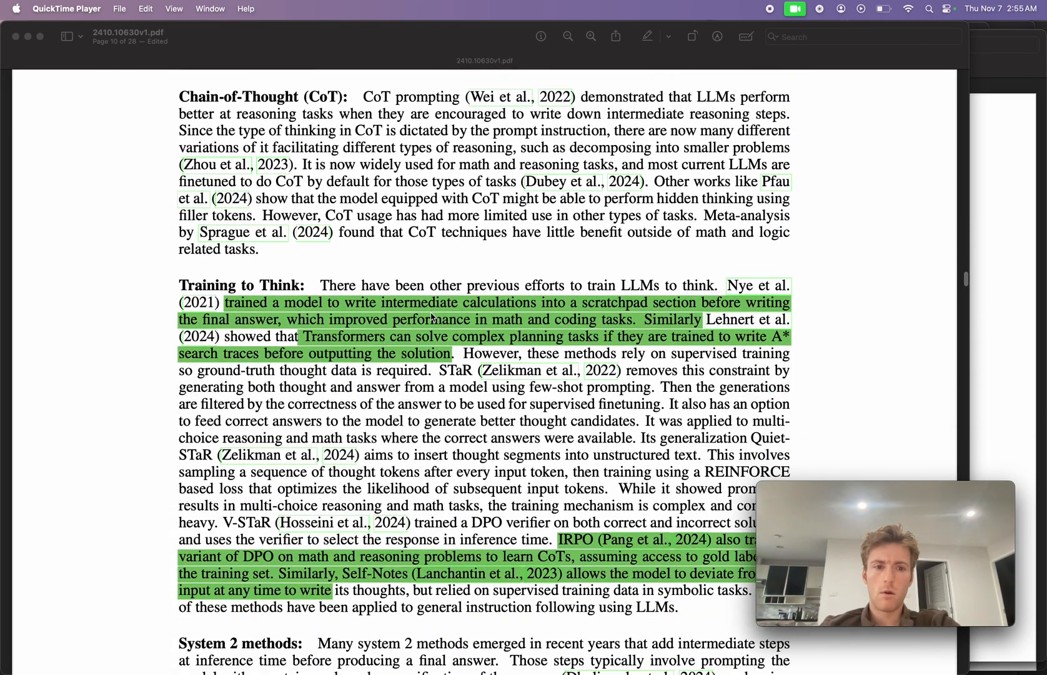
scroll(down, 3)
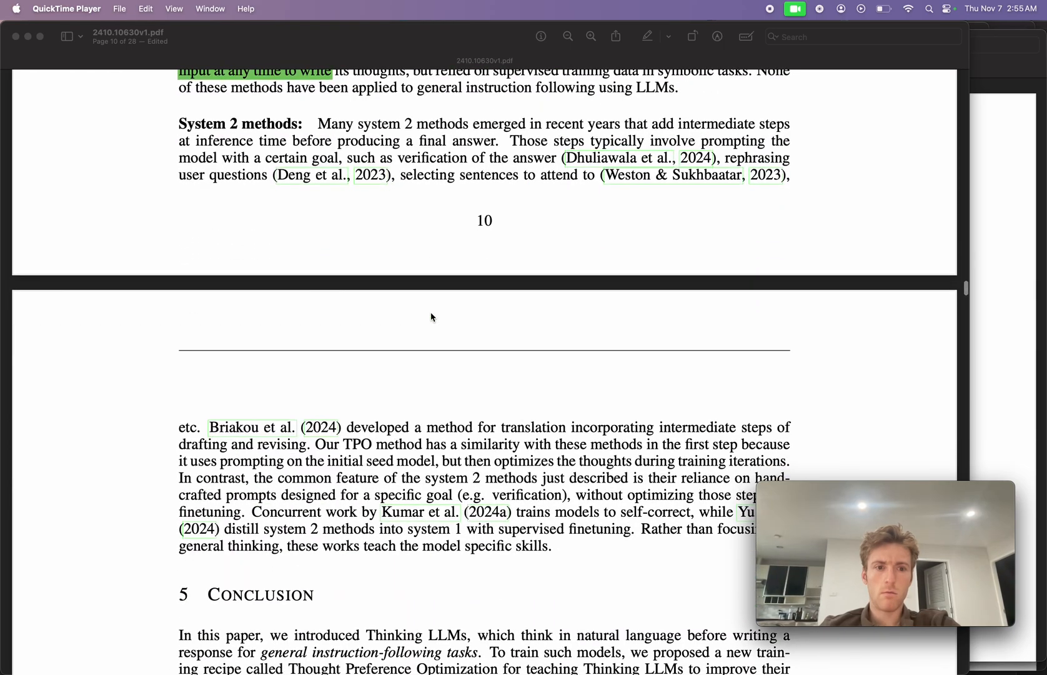
scroll(down, 3)
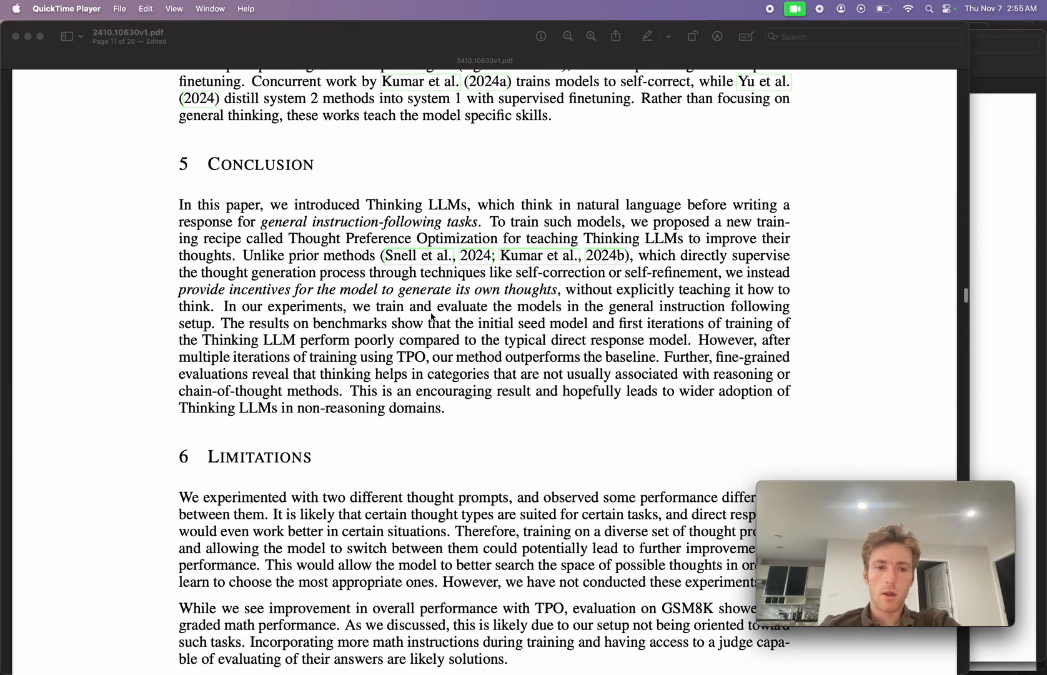
scroll(down, 3)
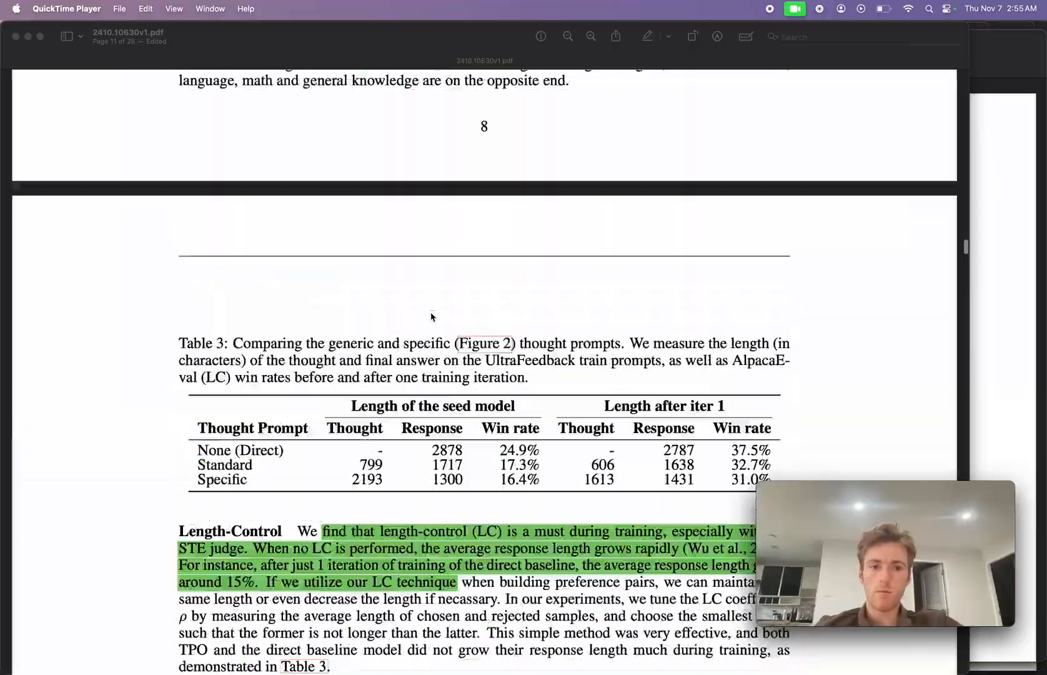
scroll(down, 3)
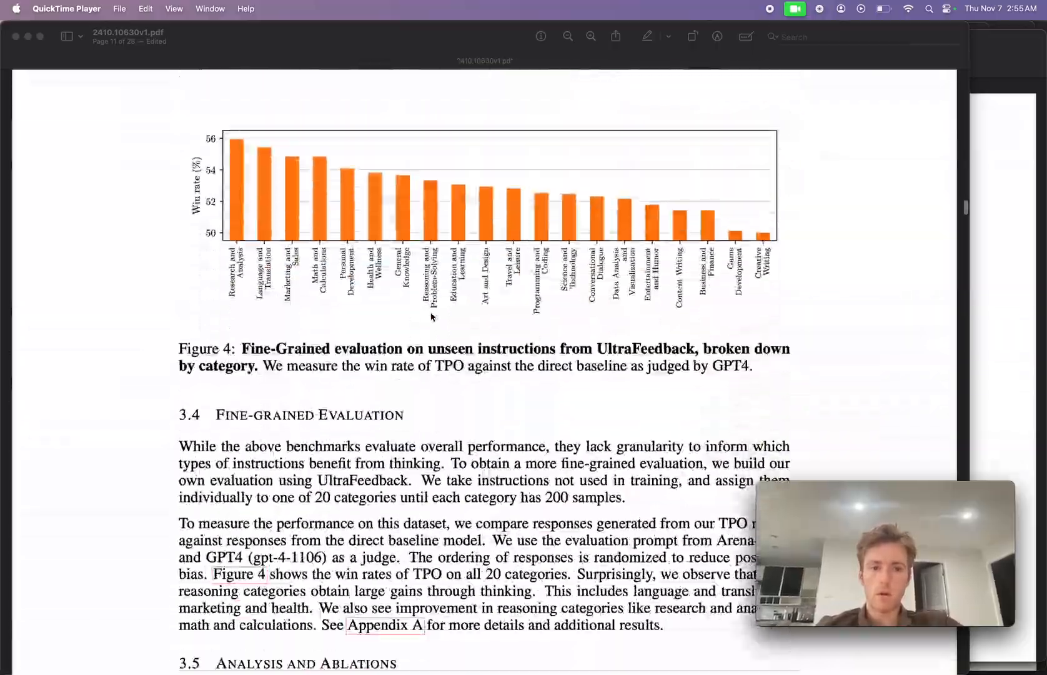